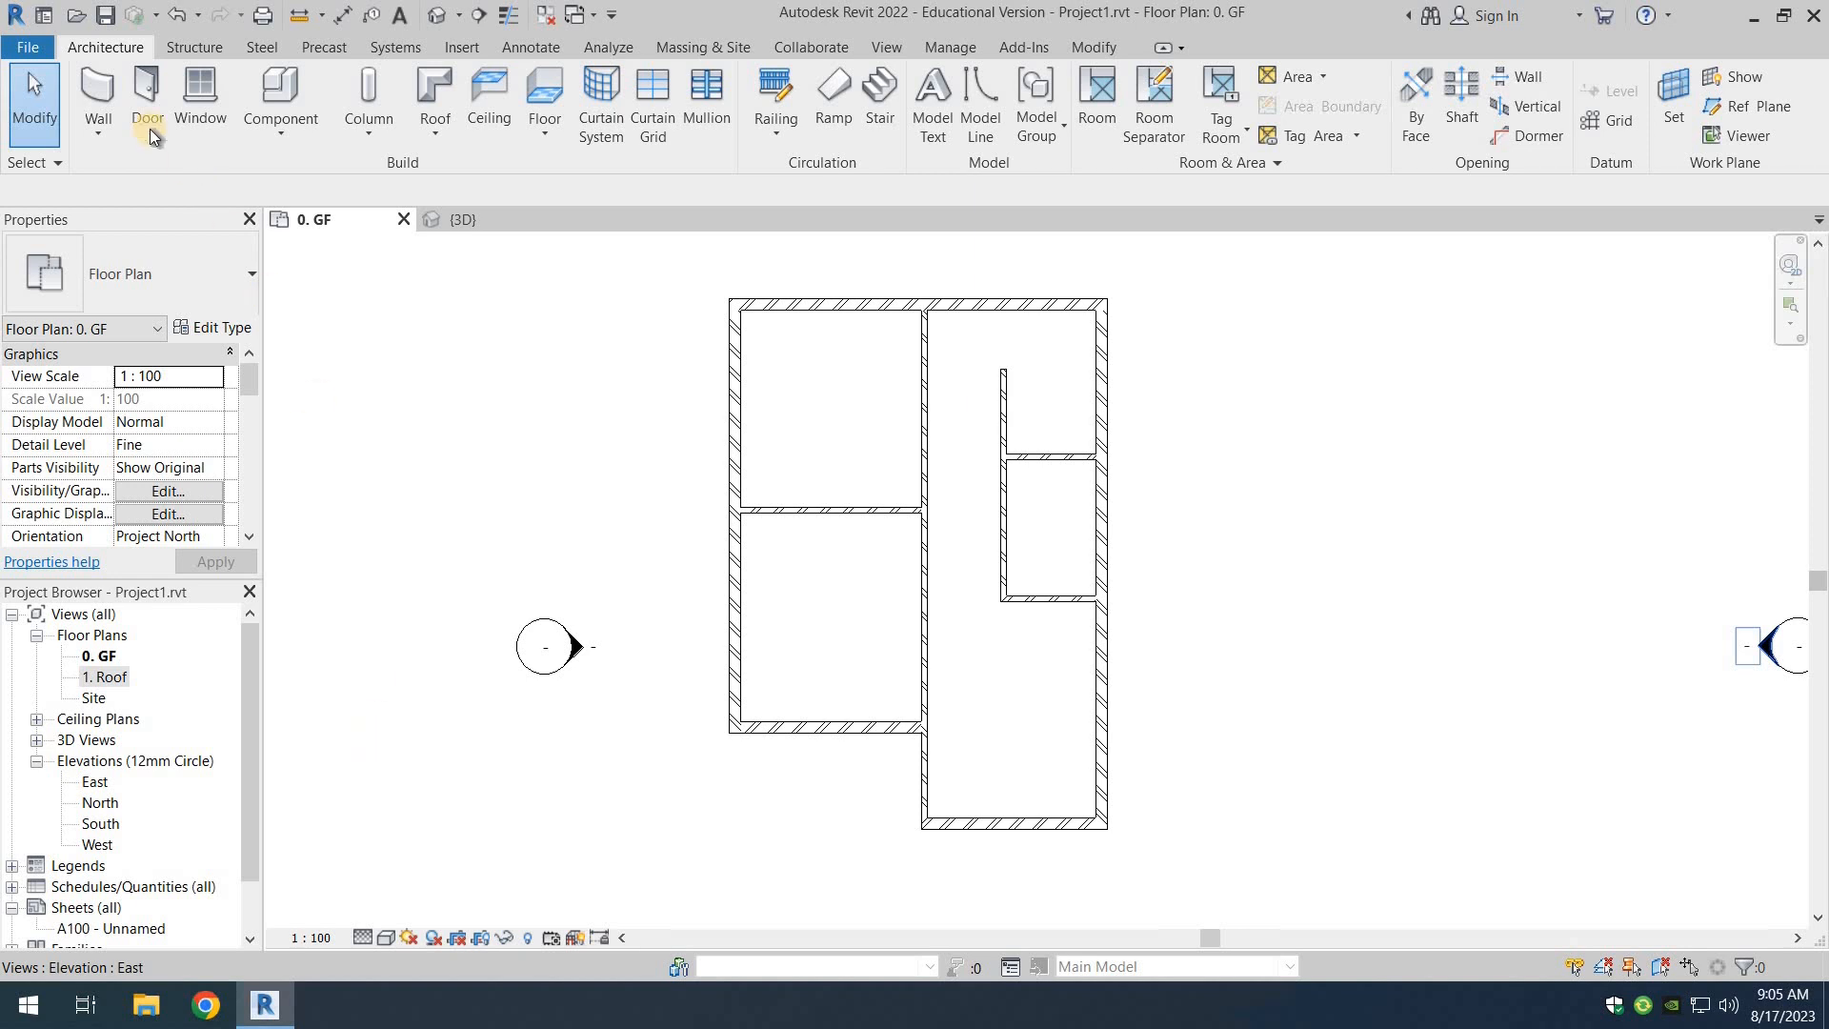
pyautogui.moveTo(539, 244)
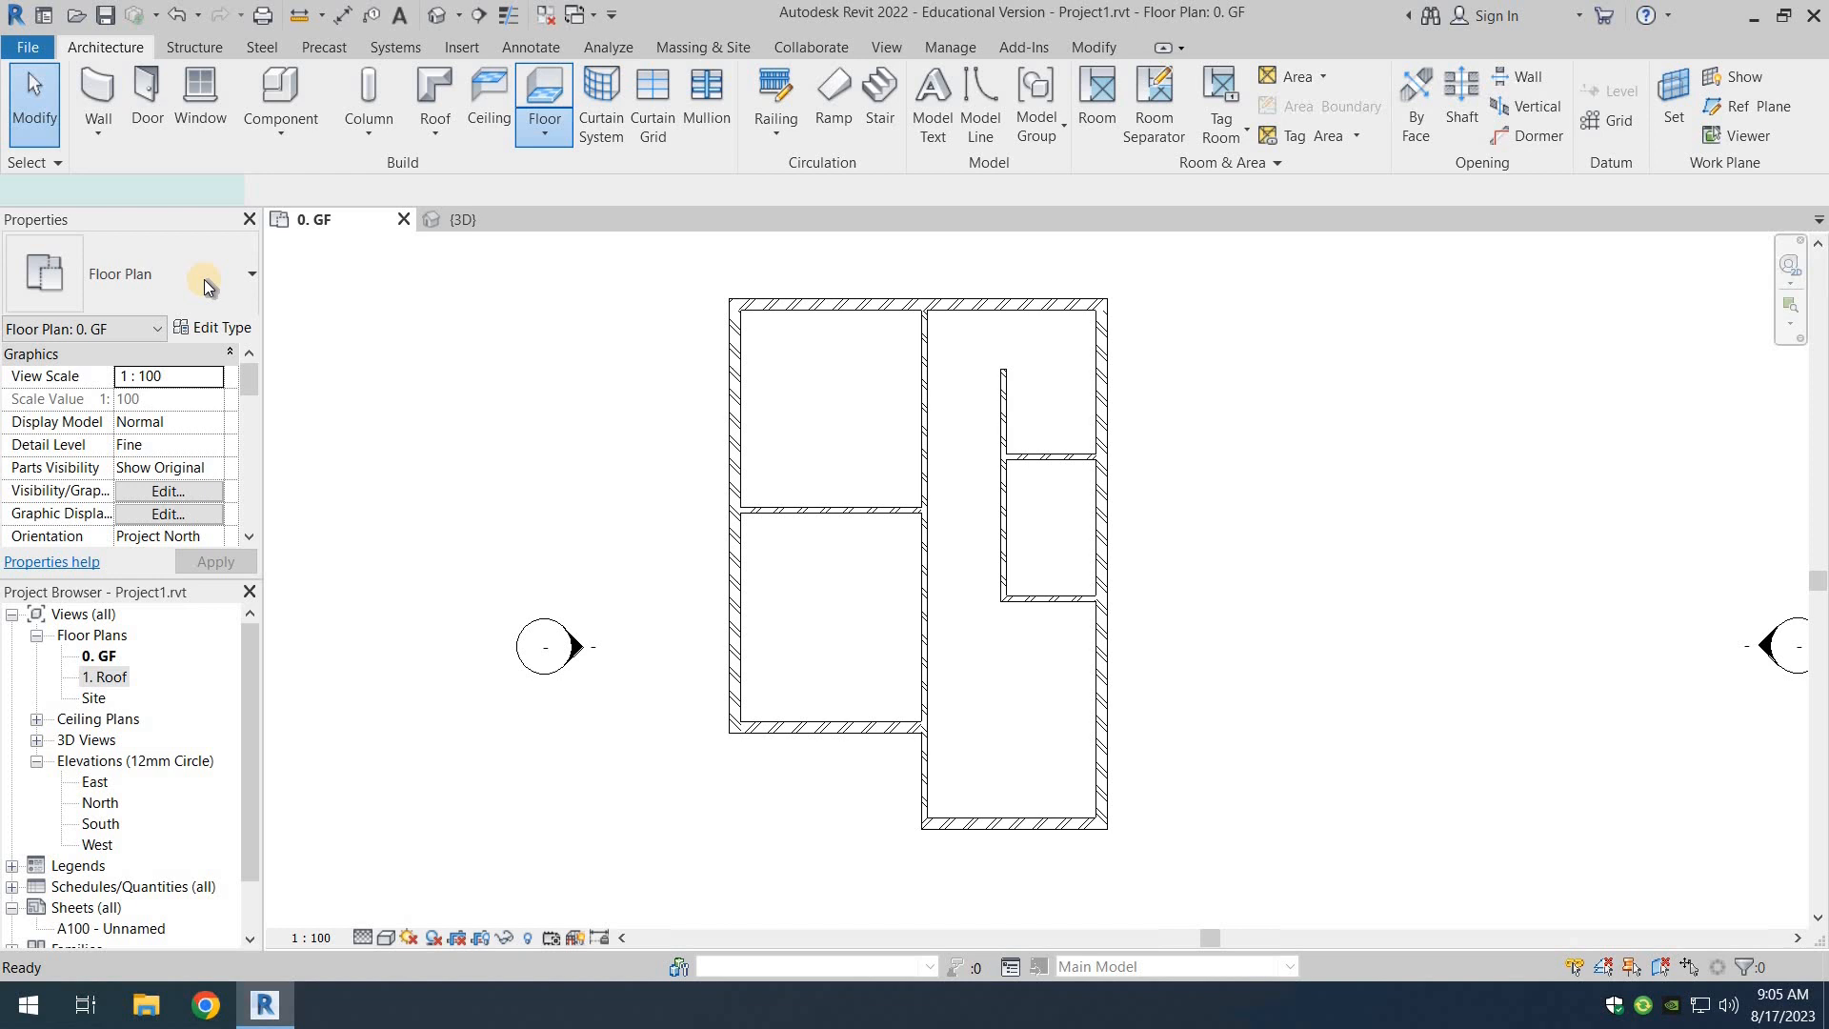
# Start a Floor on the ground plan using type Floor-Grnd-Bearing_65Scr-90Ins-125Conc-50SBld-150Hcore.
pyautogui.click(544, 95)
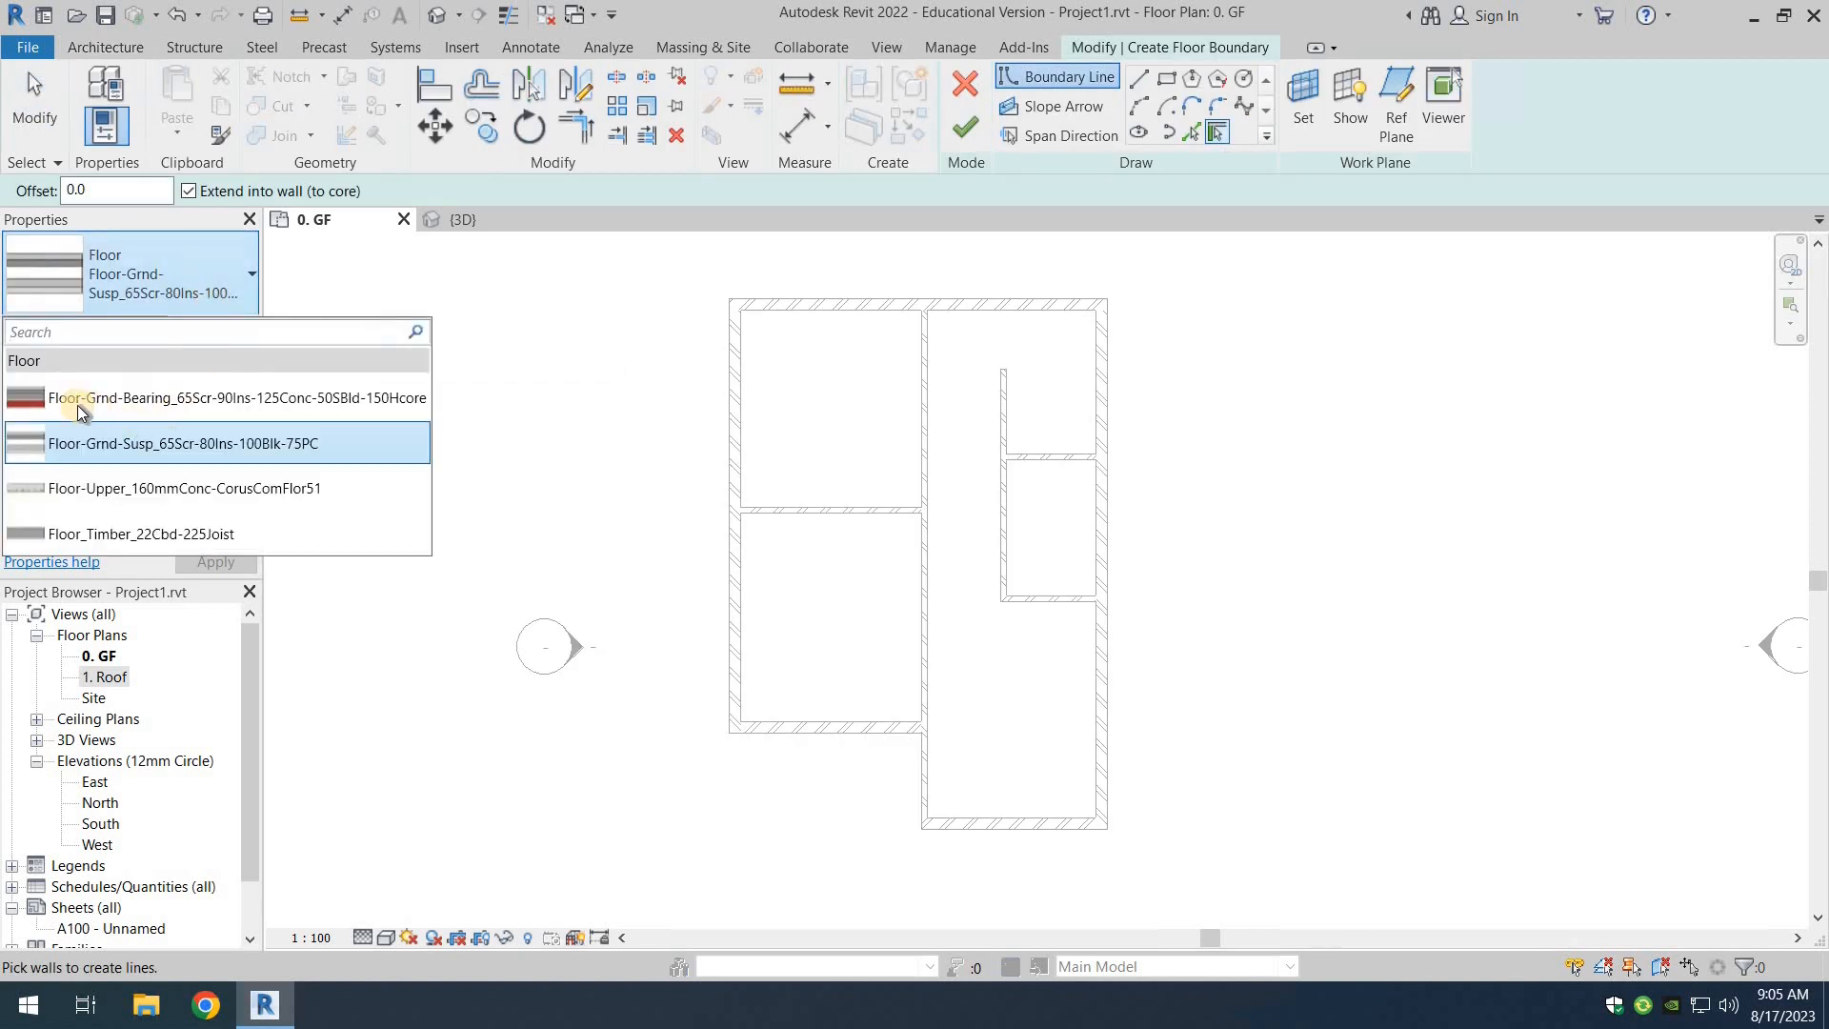
pyautogui.moveTo(192, 400)
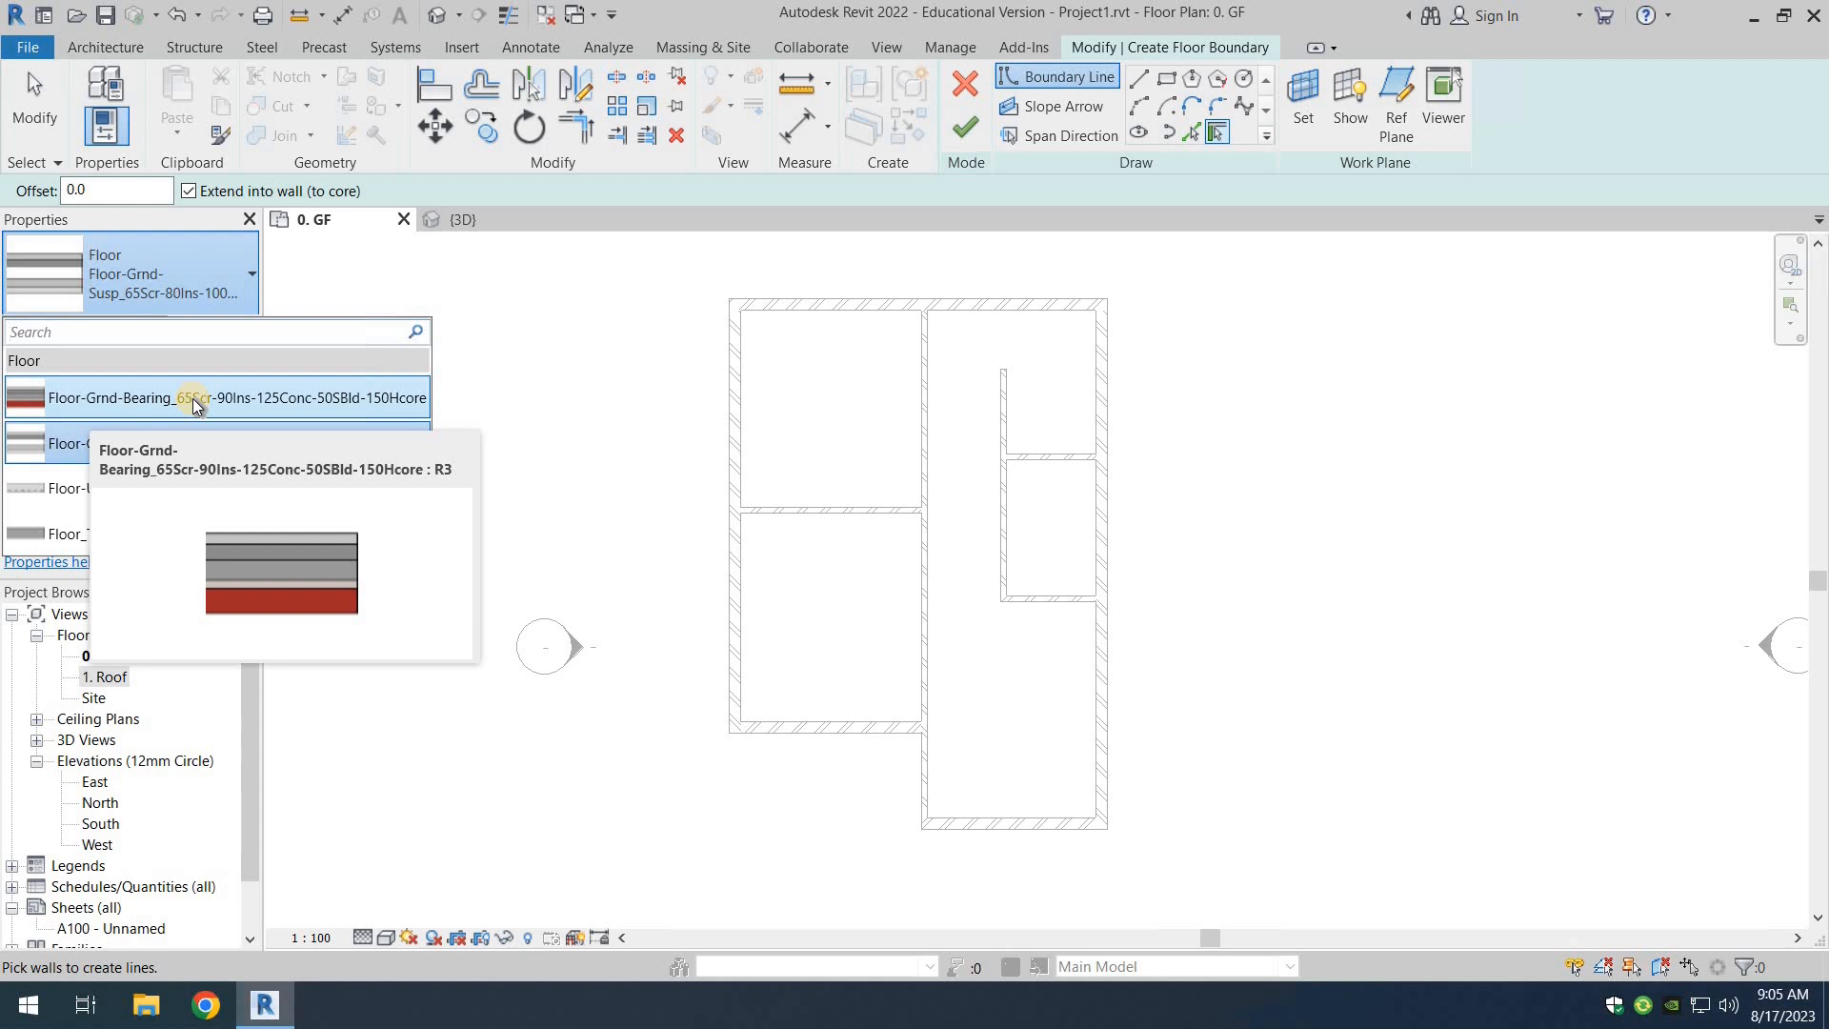
pyautogui.click(190, 397)
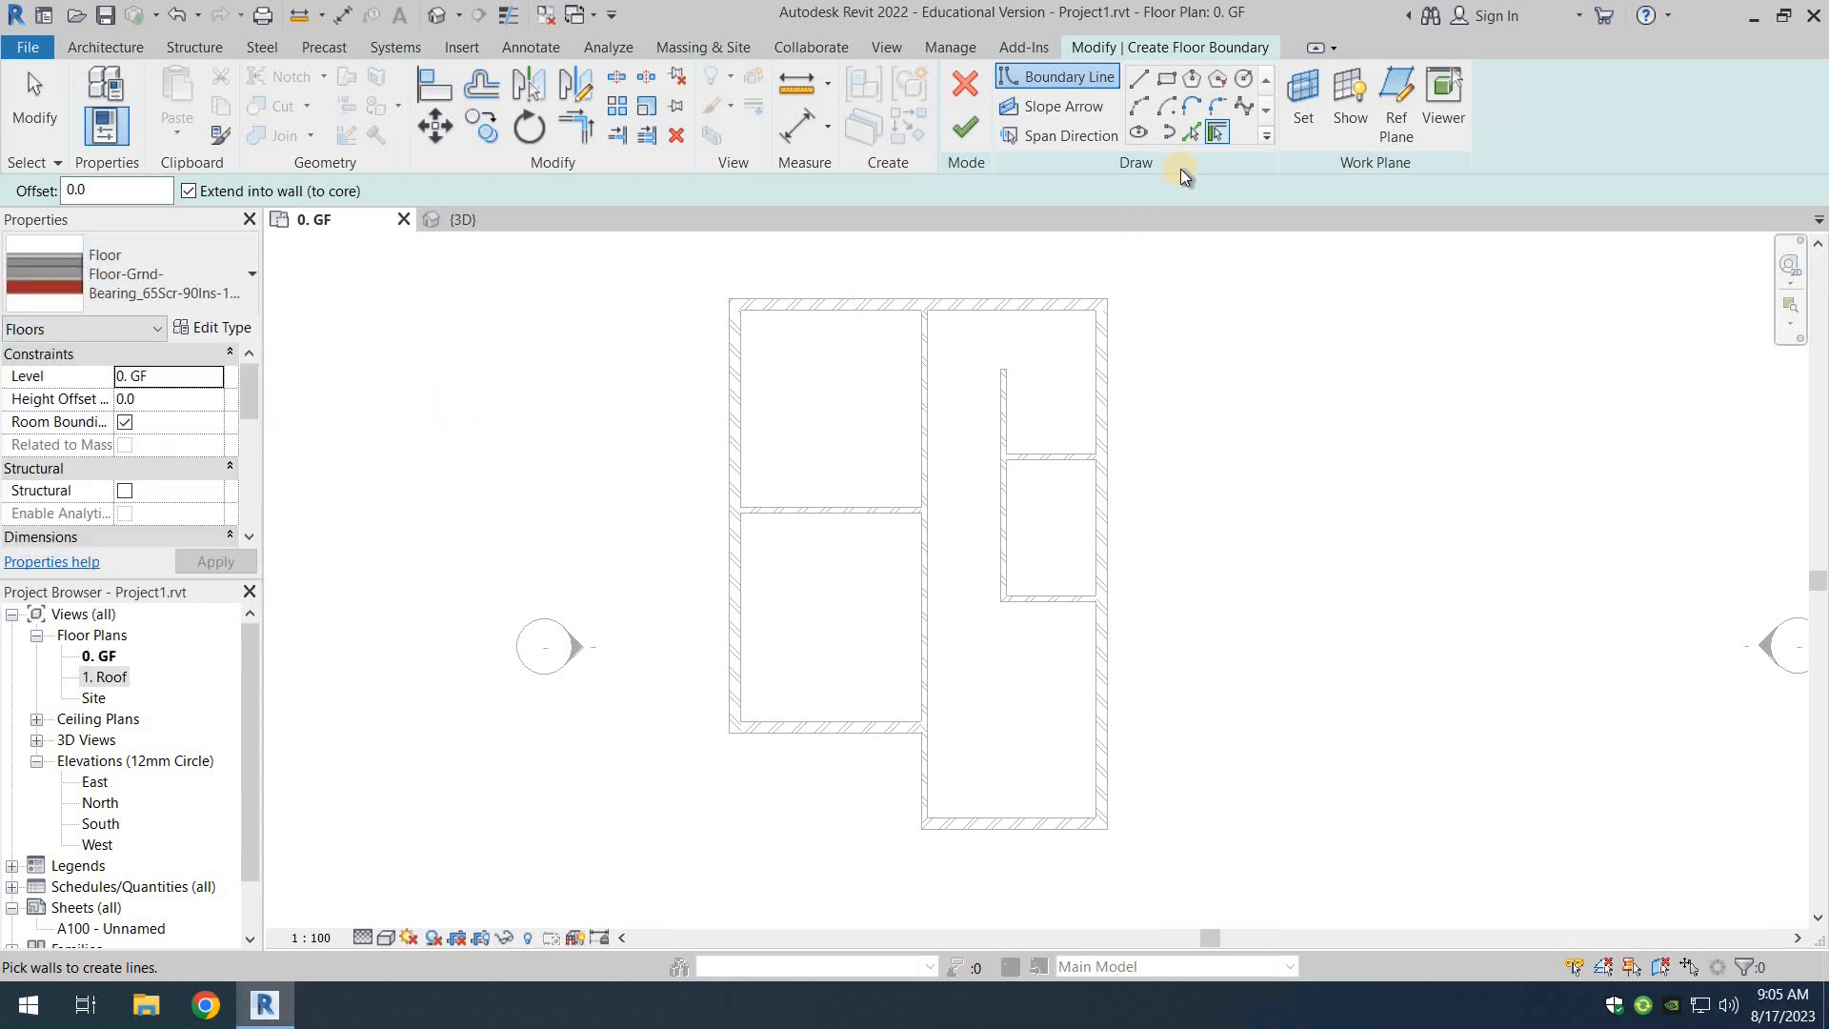
pyautogui.moveTo(1219, 133)
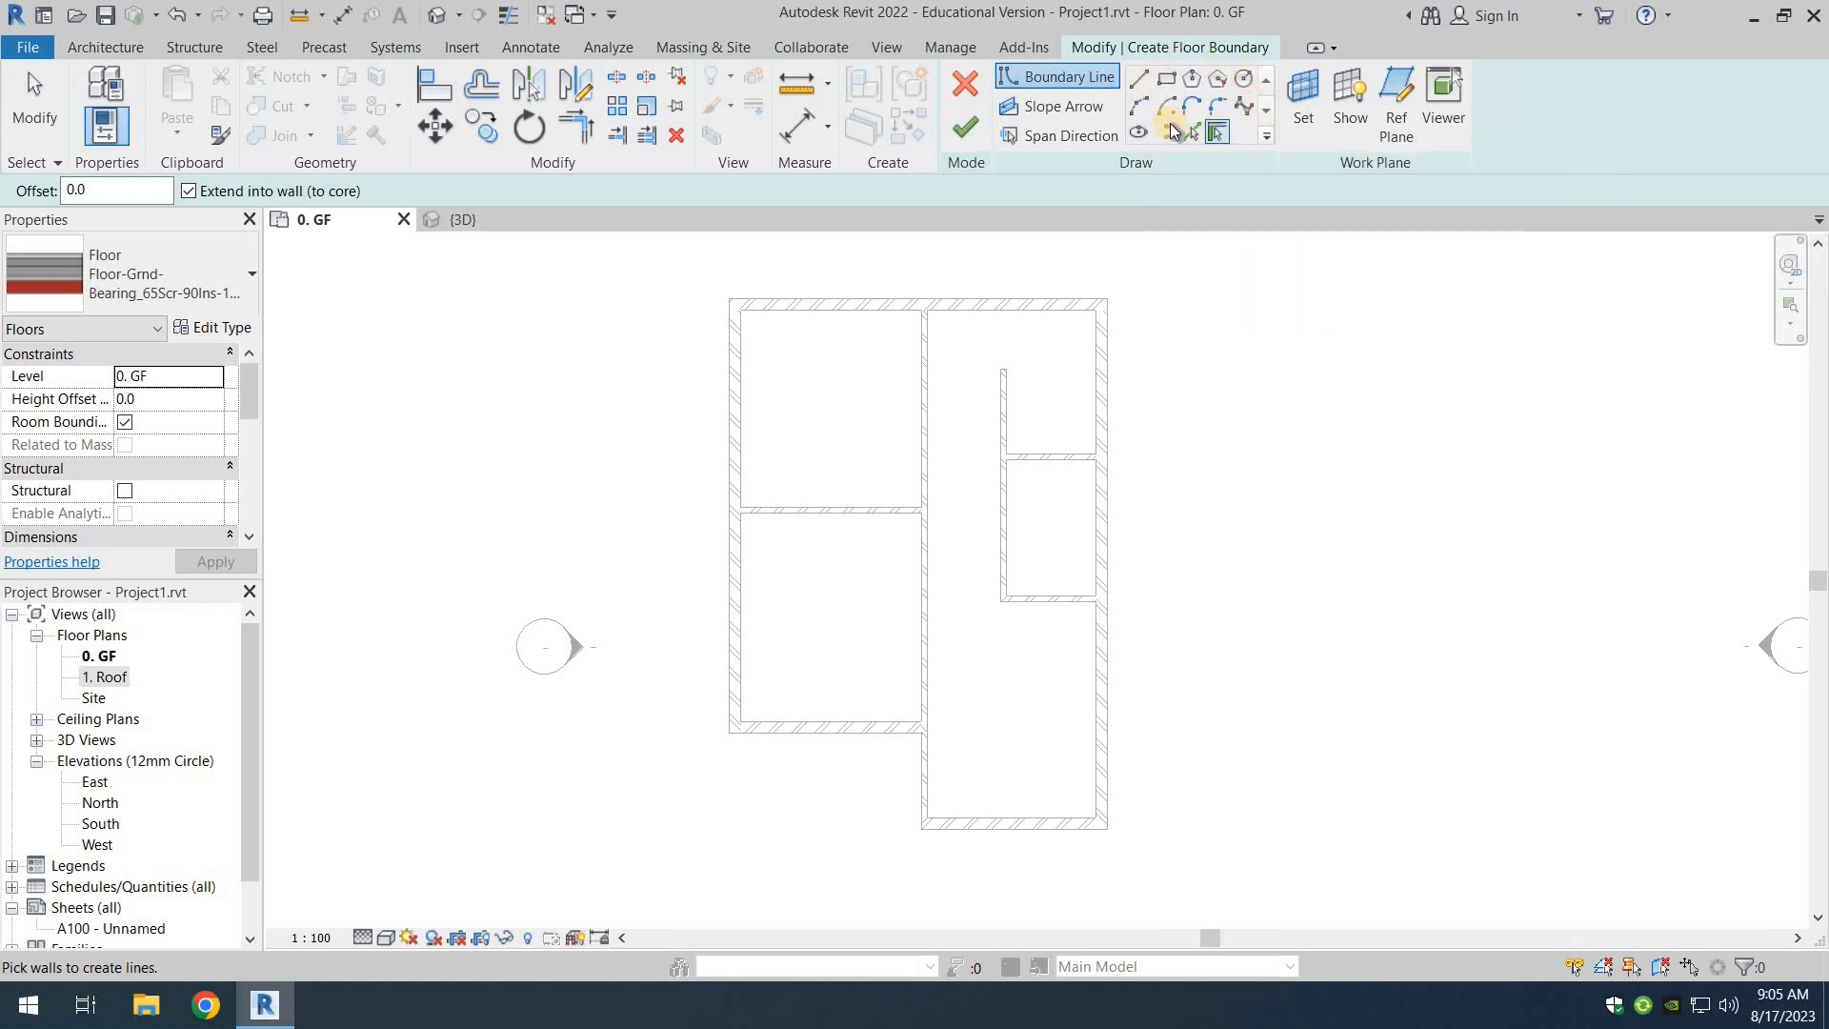
pyautogui.moveTo(1164, 77)
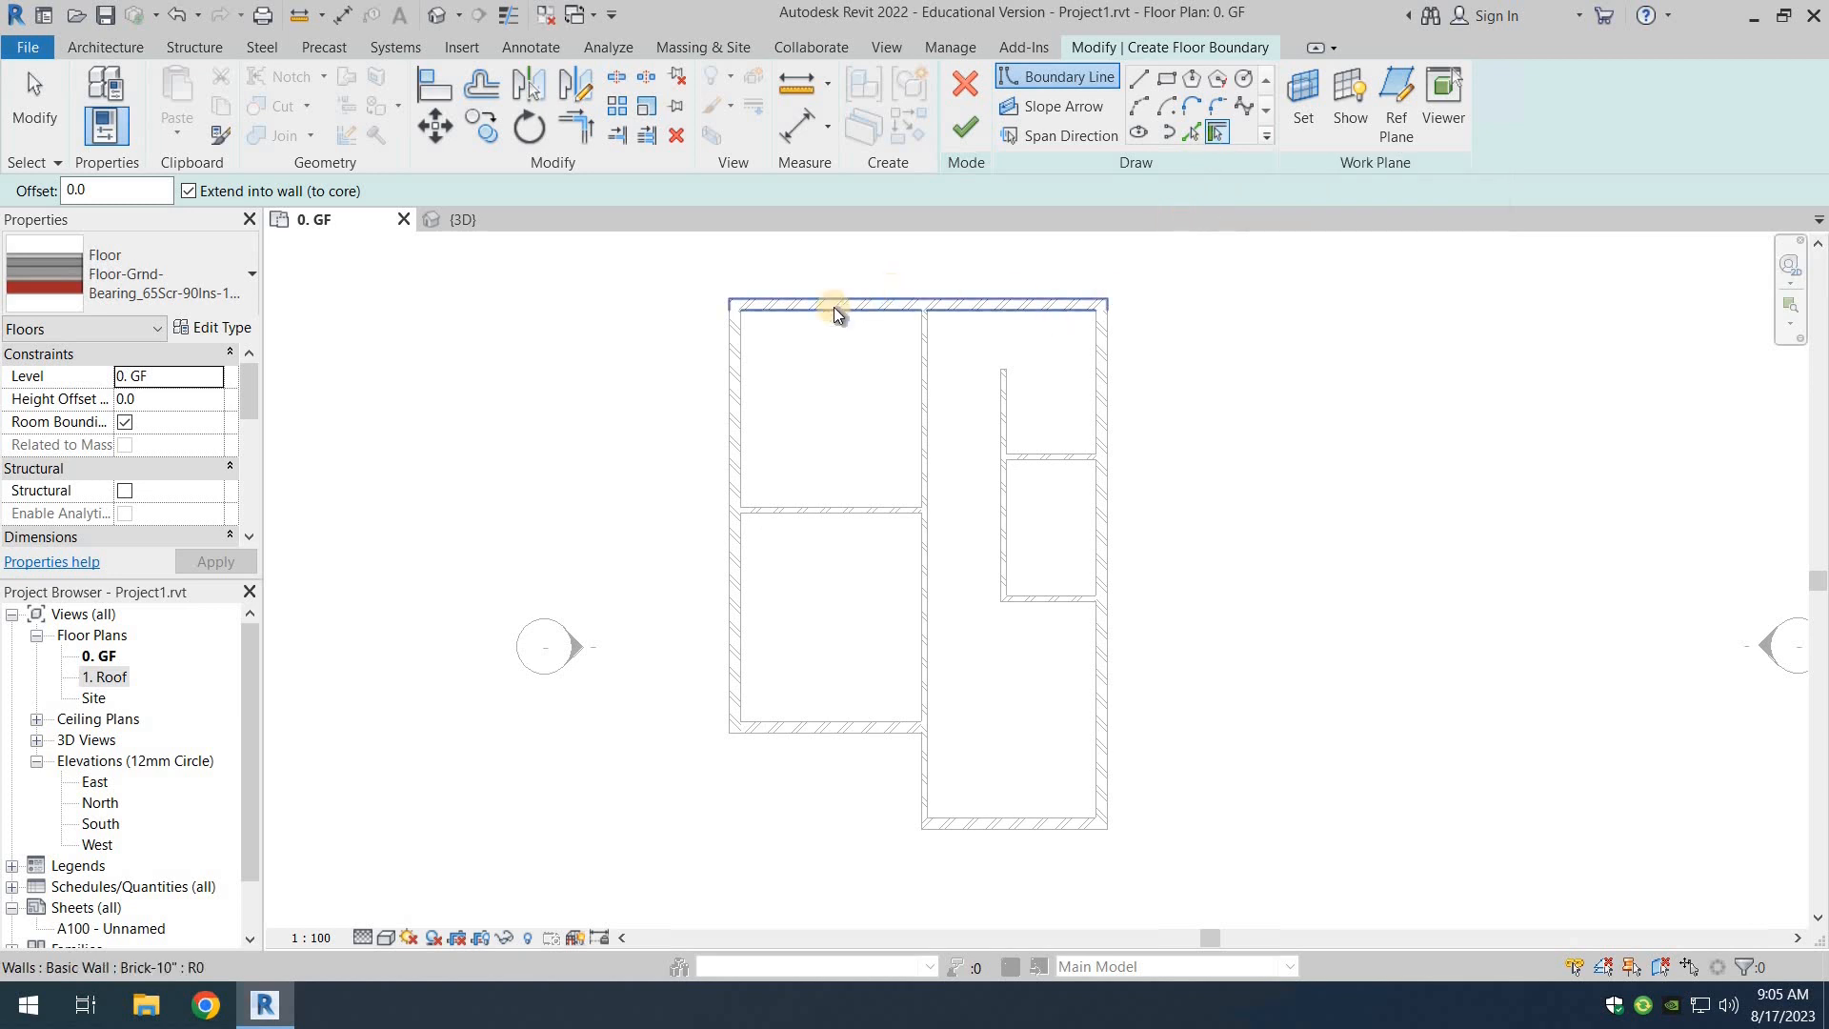
pyautogui.moveTo(976, 307)
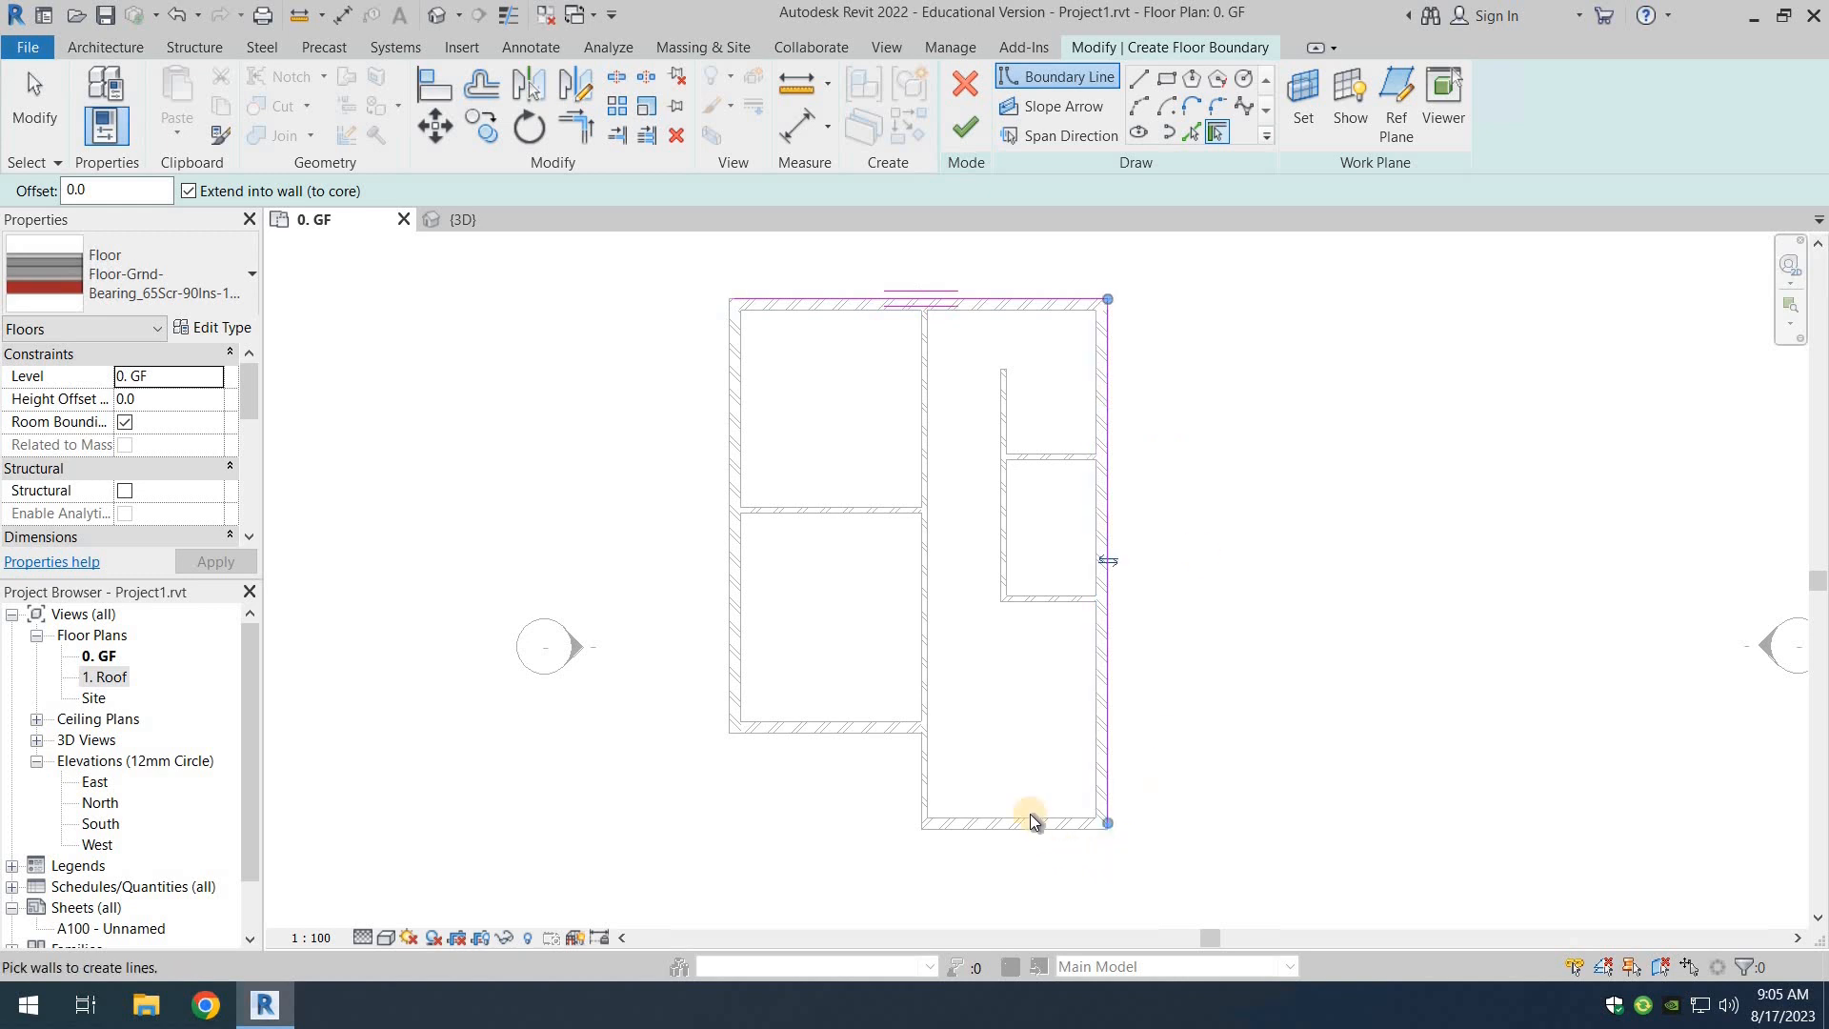
# Pick the lower-right and left exterior walls as floor boundary lines.
pyautogui.click(1029, 823)
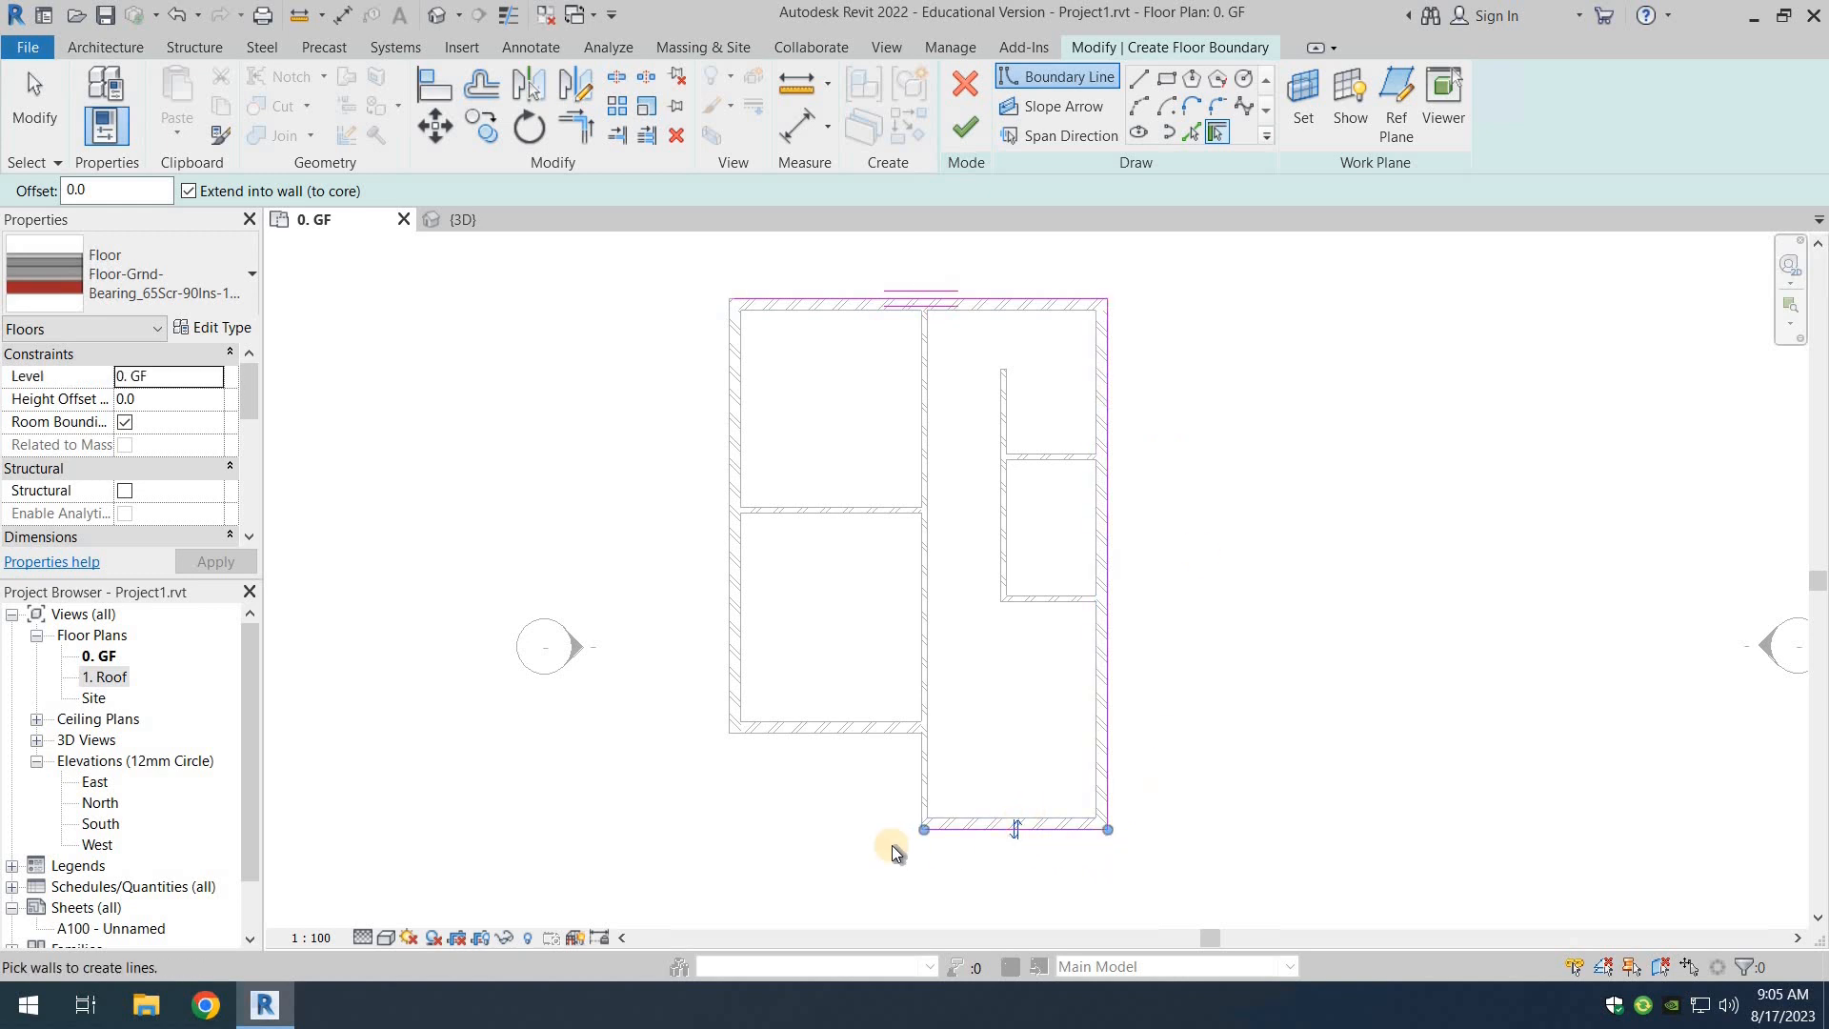
pyautogui.moveTo(930, 772)
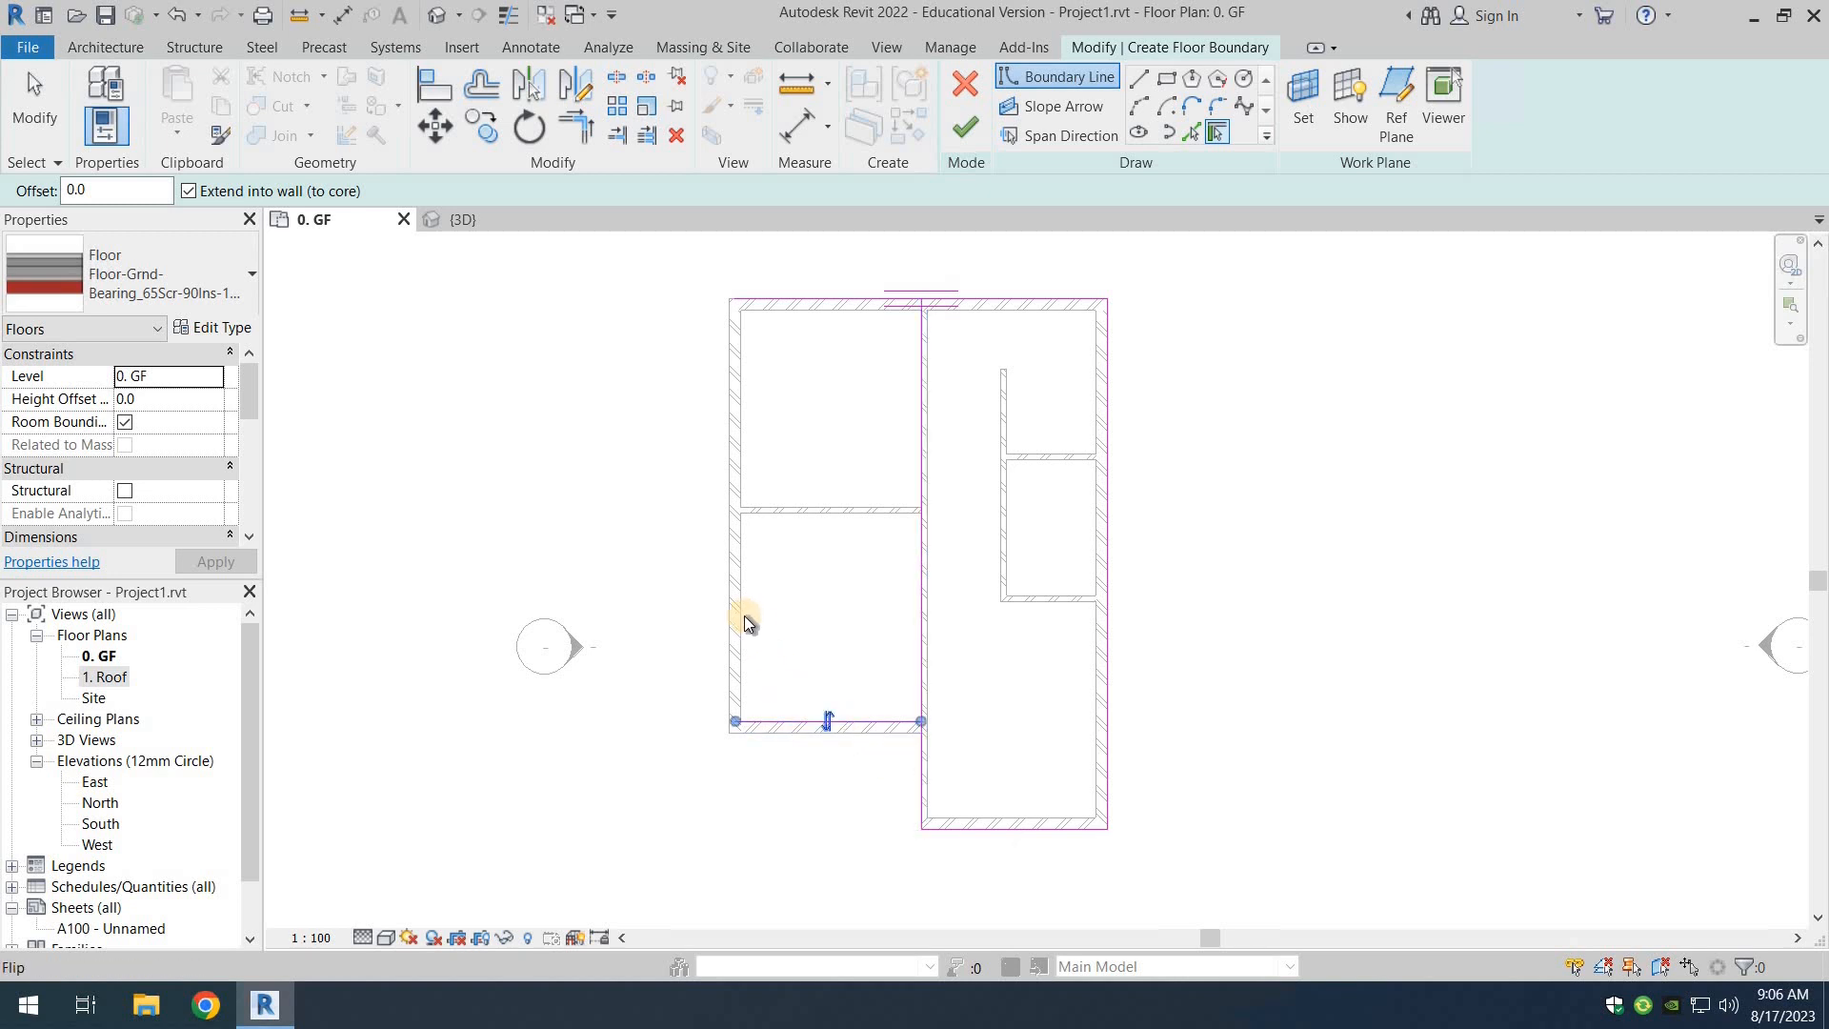
pyautogui.click(736, 534)
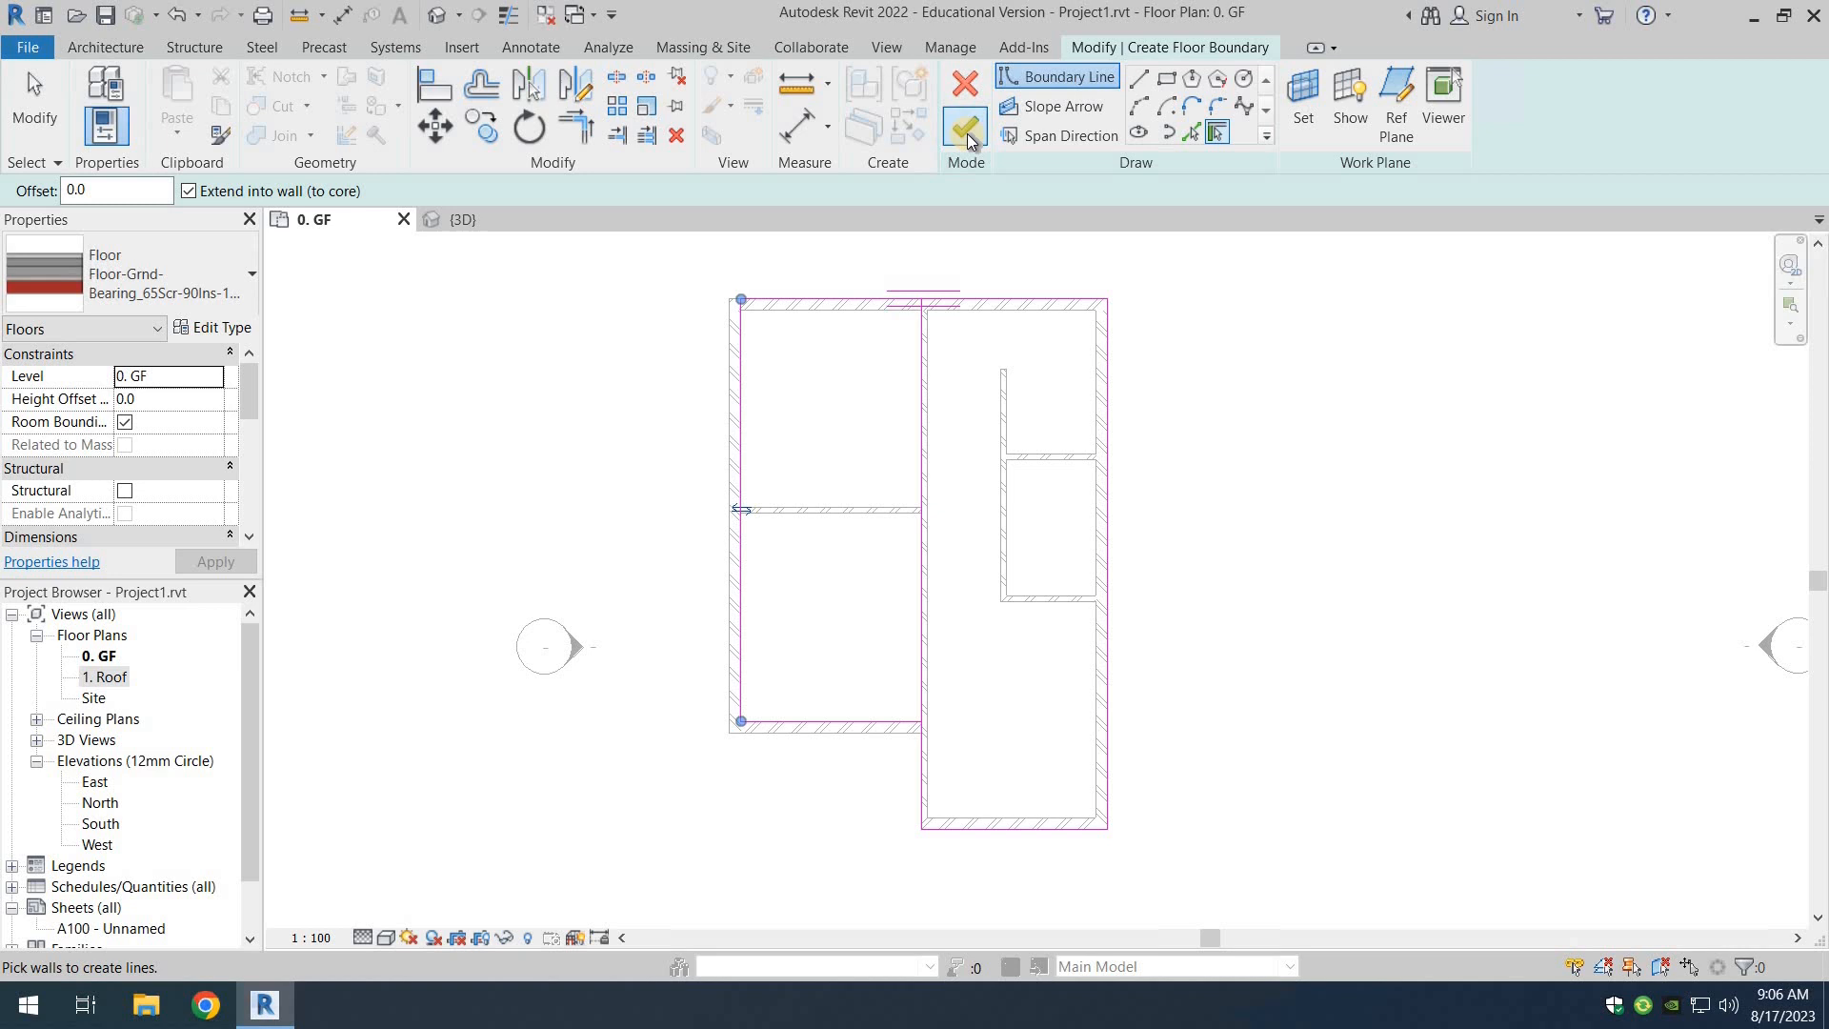
pyautogui.click(964, 125)
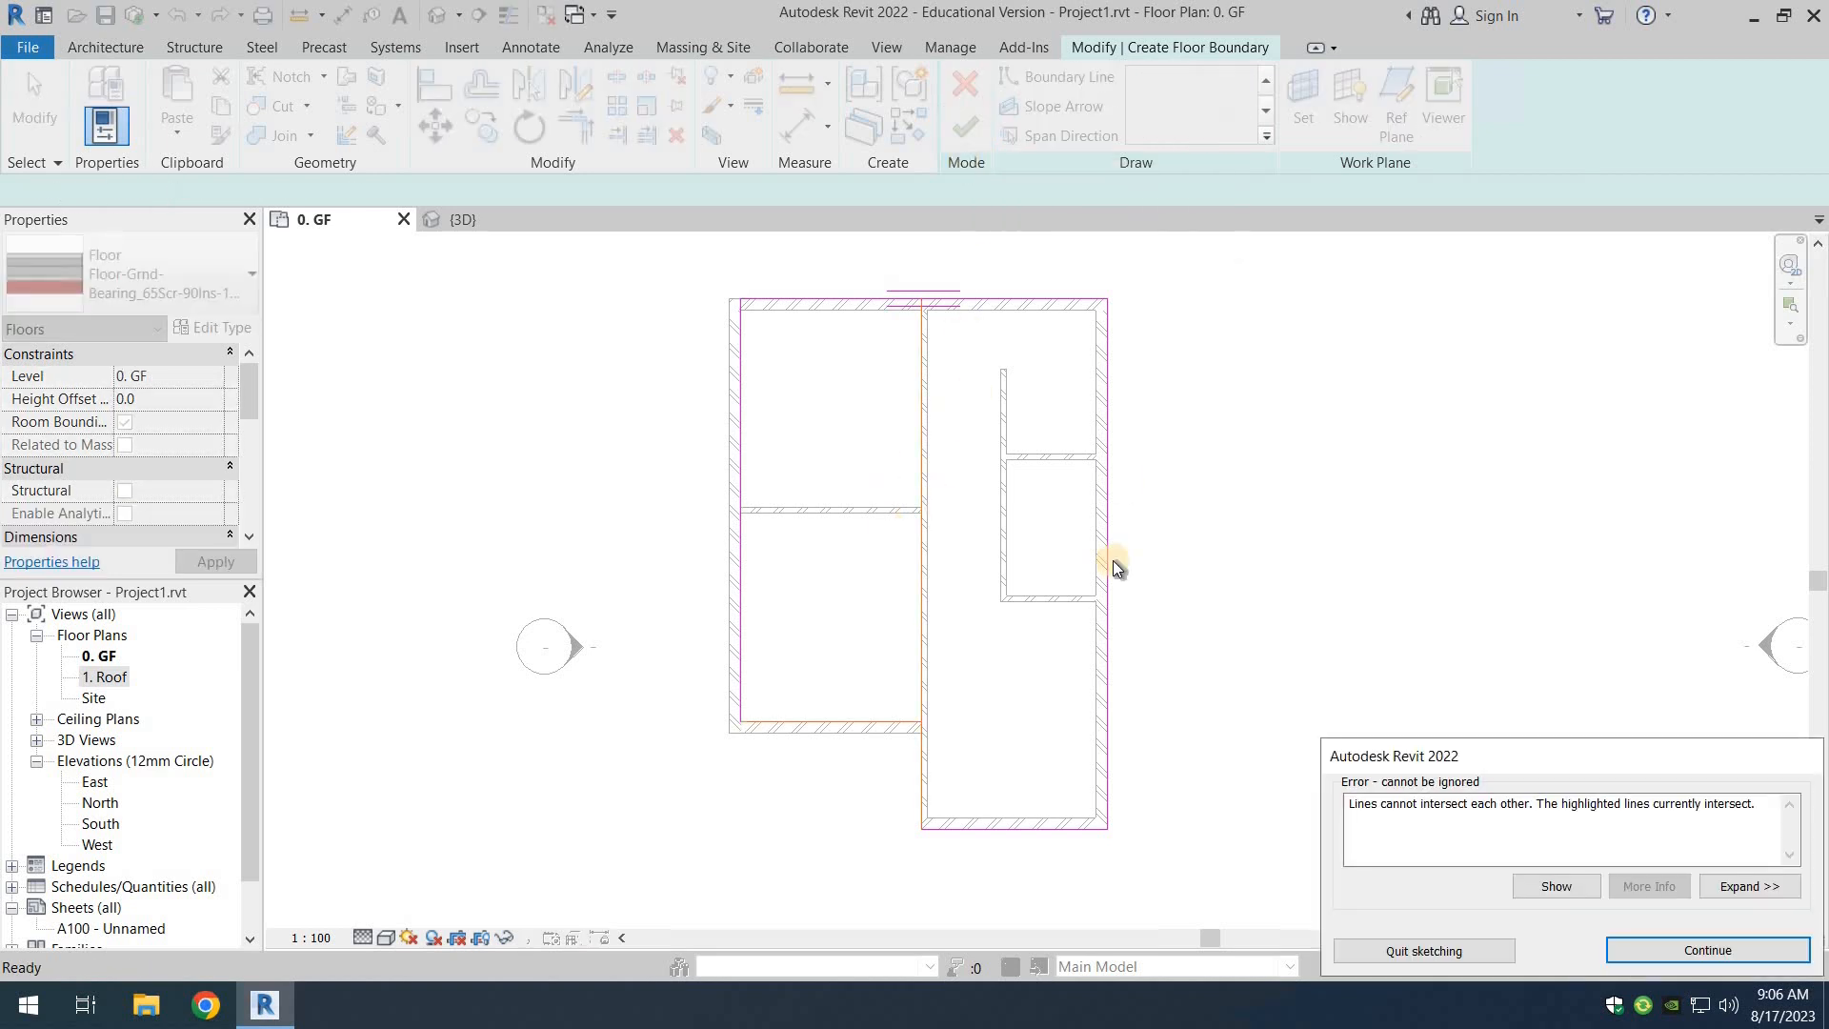
pyautogui.moveTo(919, 332)
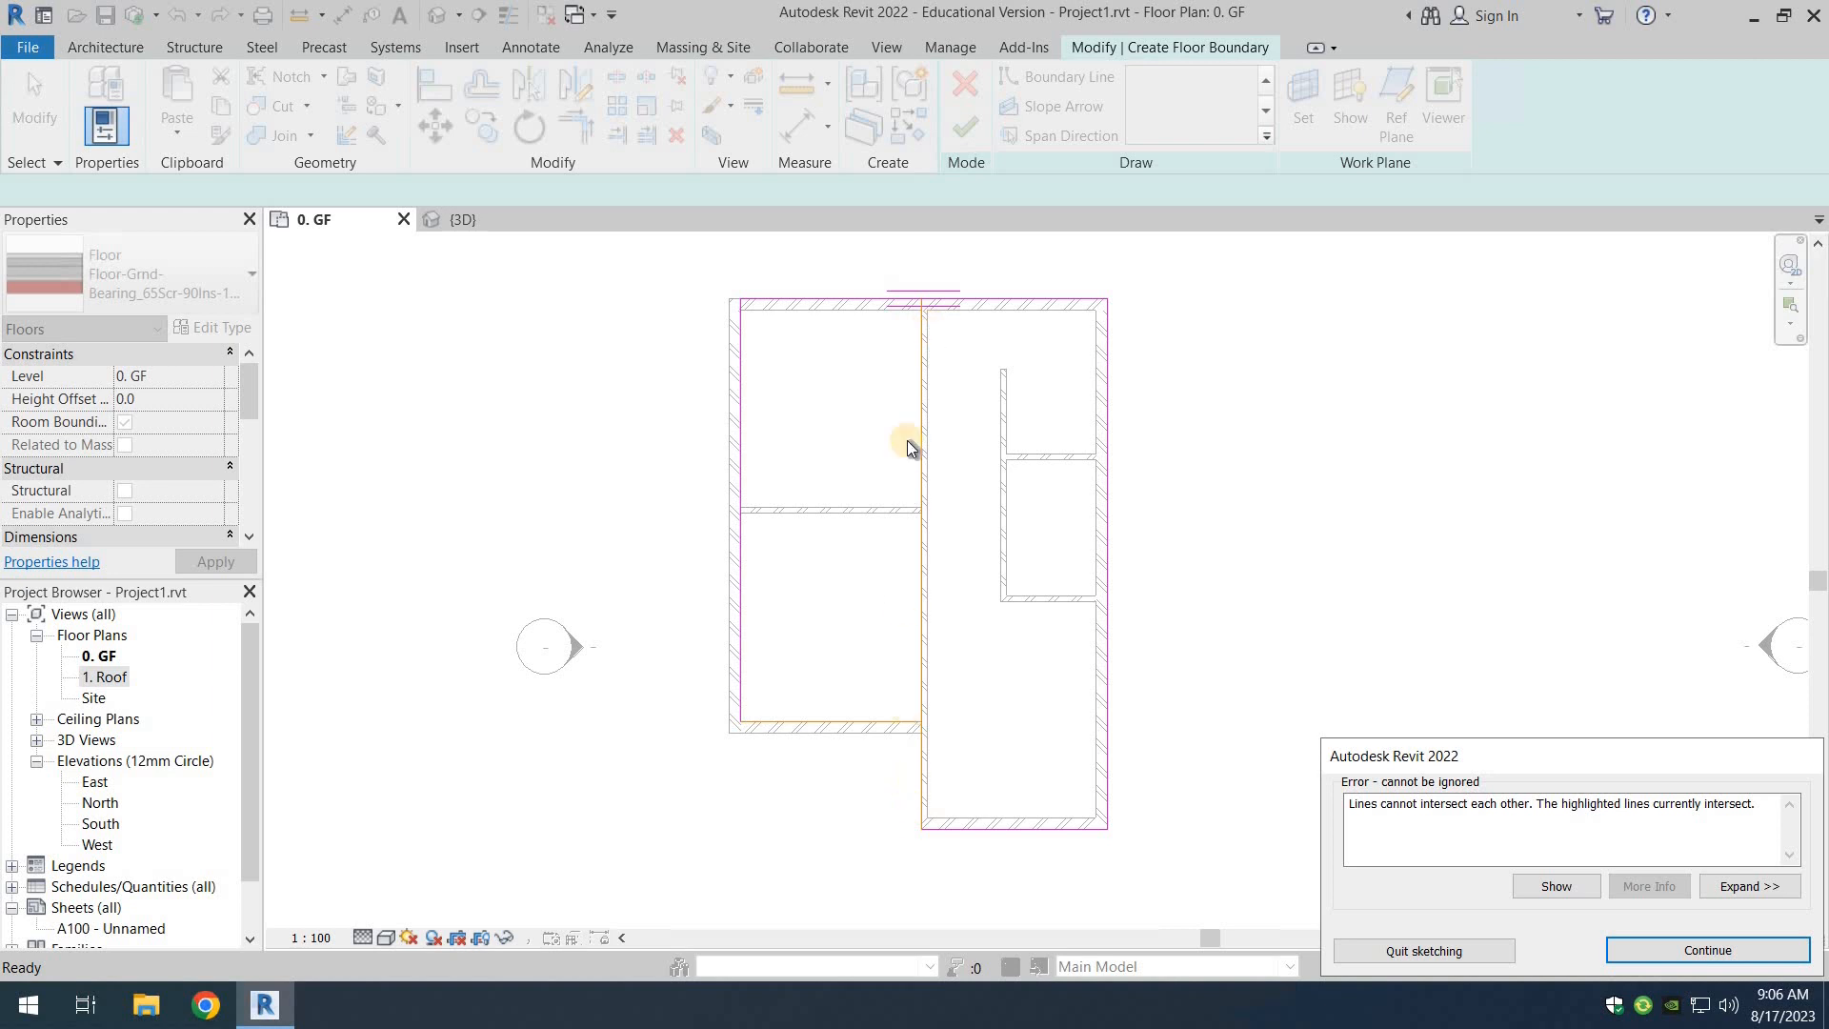
pyautogui.moveTo(918, 400)
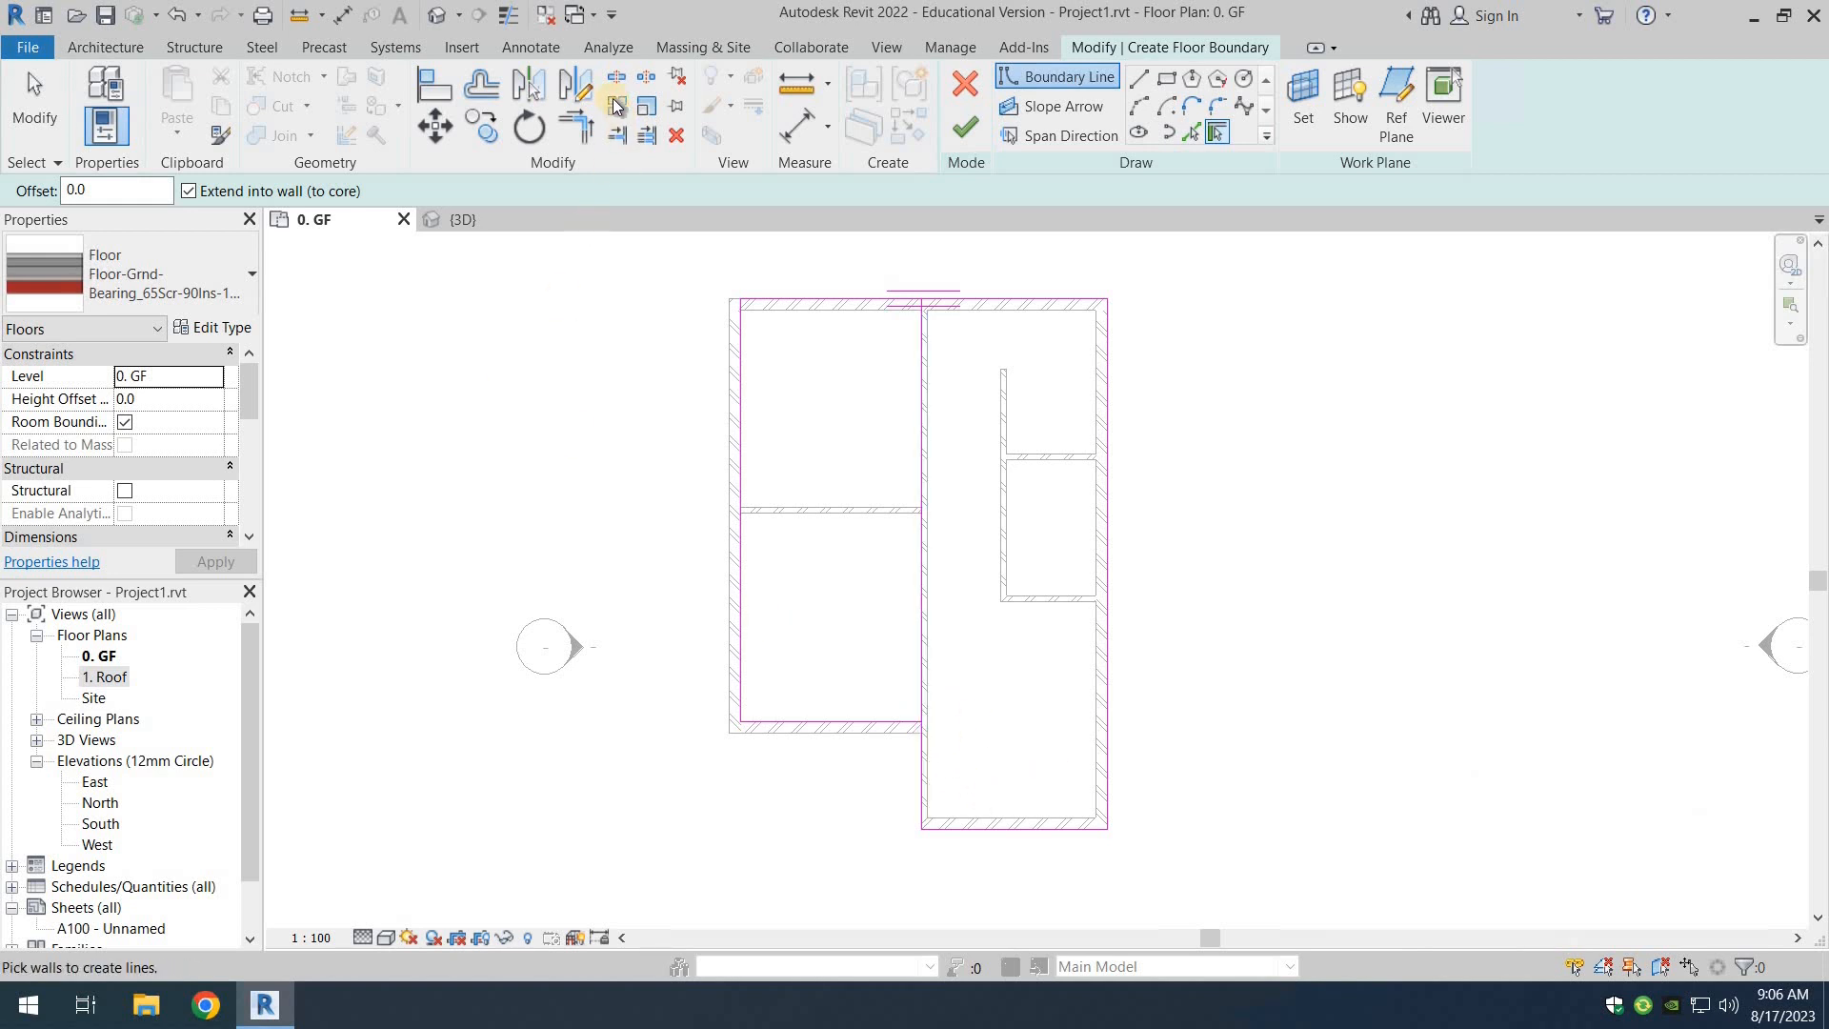
pyautogui.moveTo(614, 80)
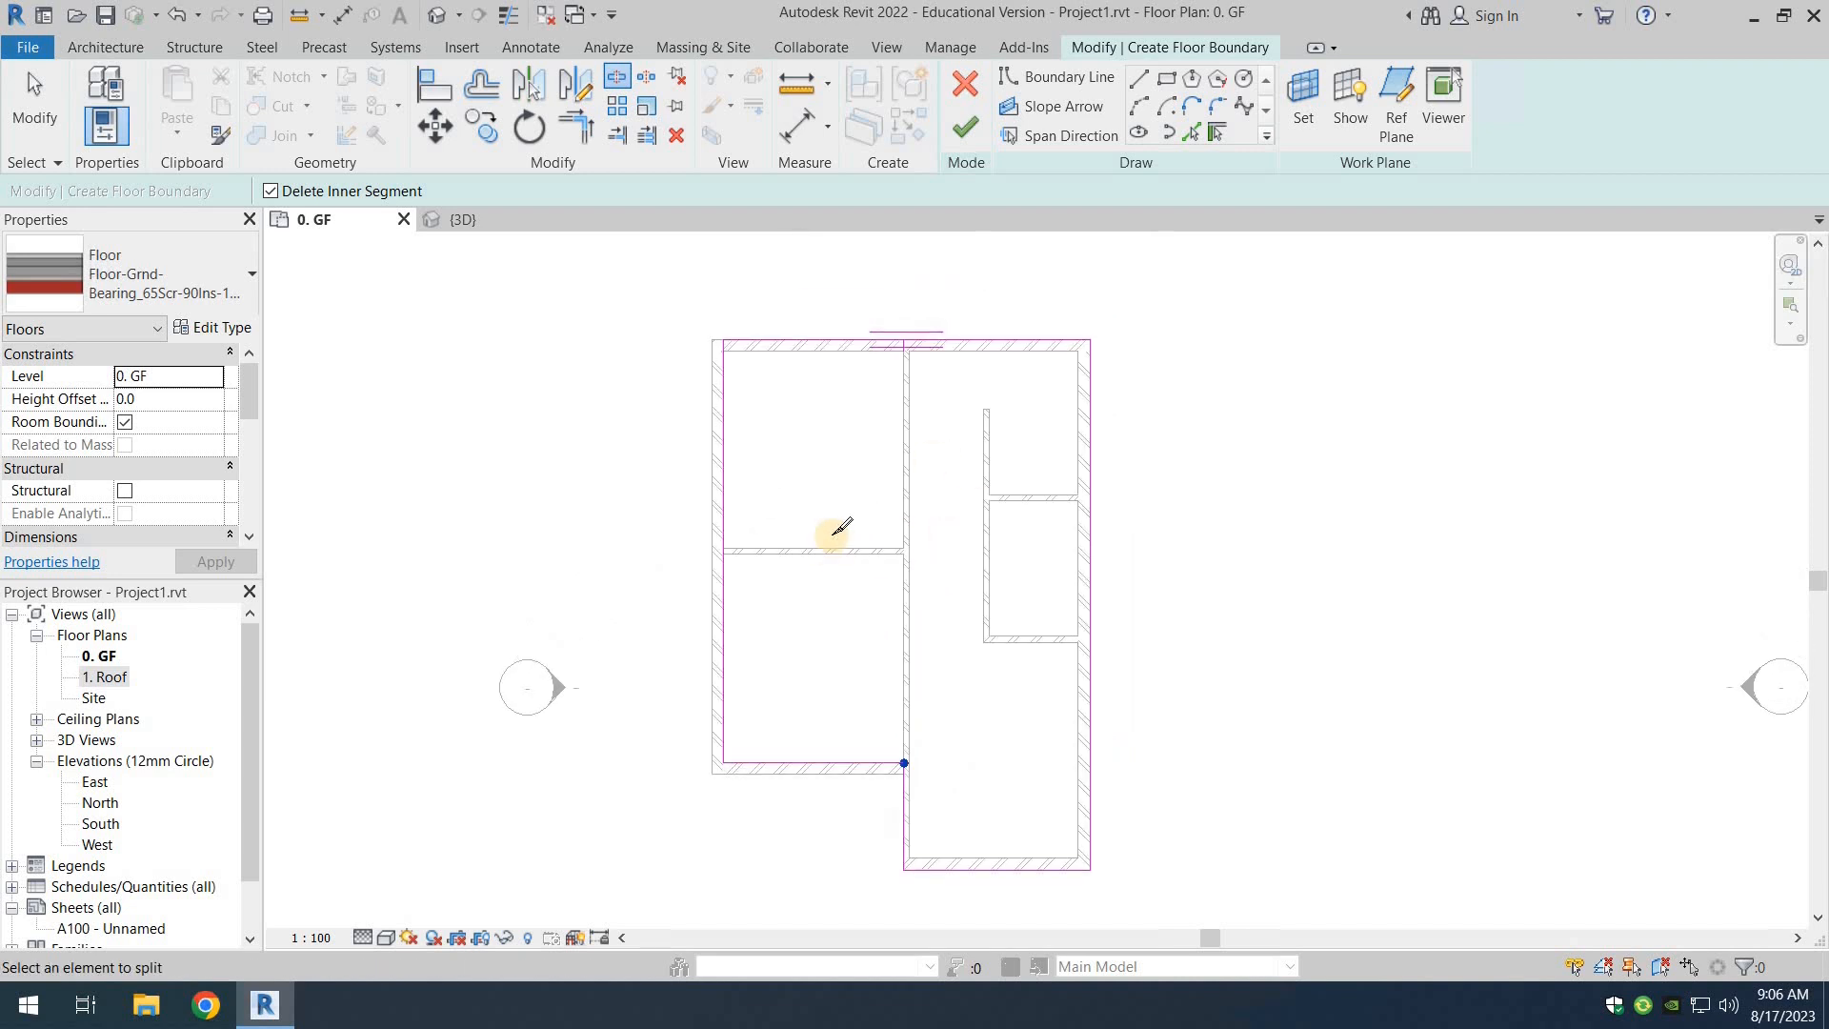
pyautogui.moveTo(735, 457)
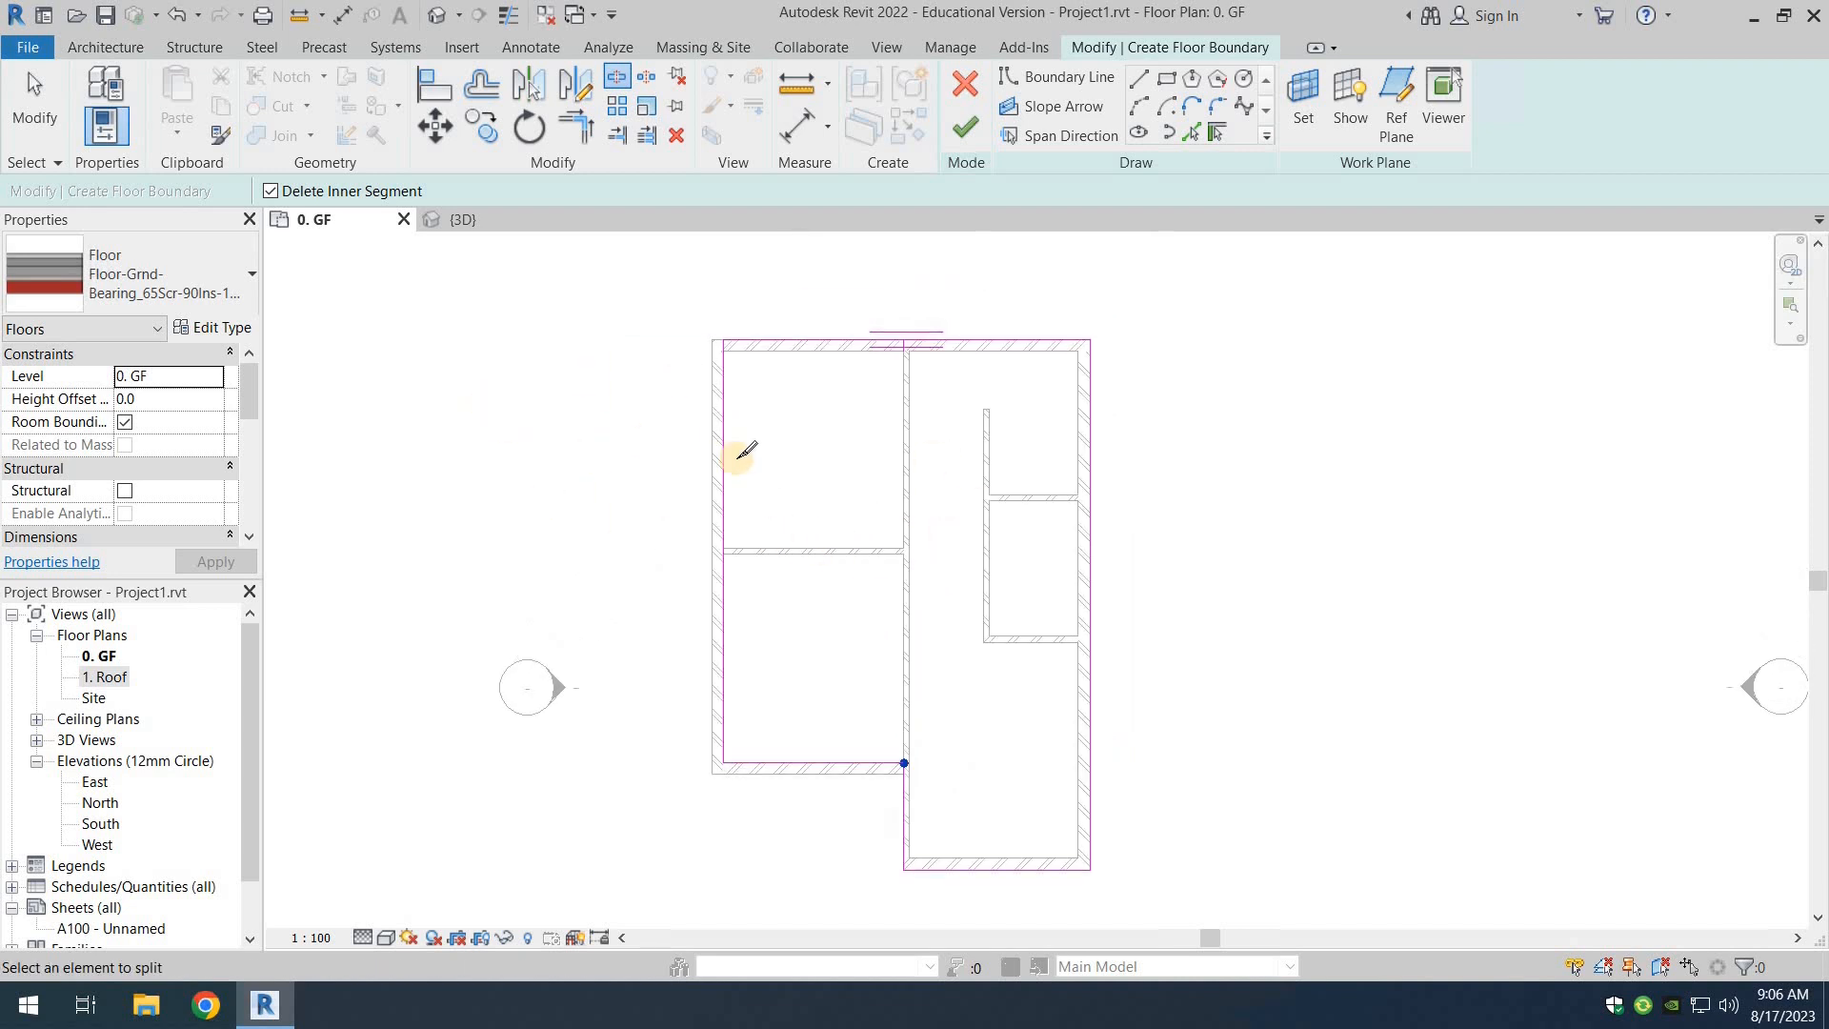
pyautogui.moveTo(778, 448)
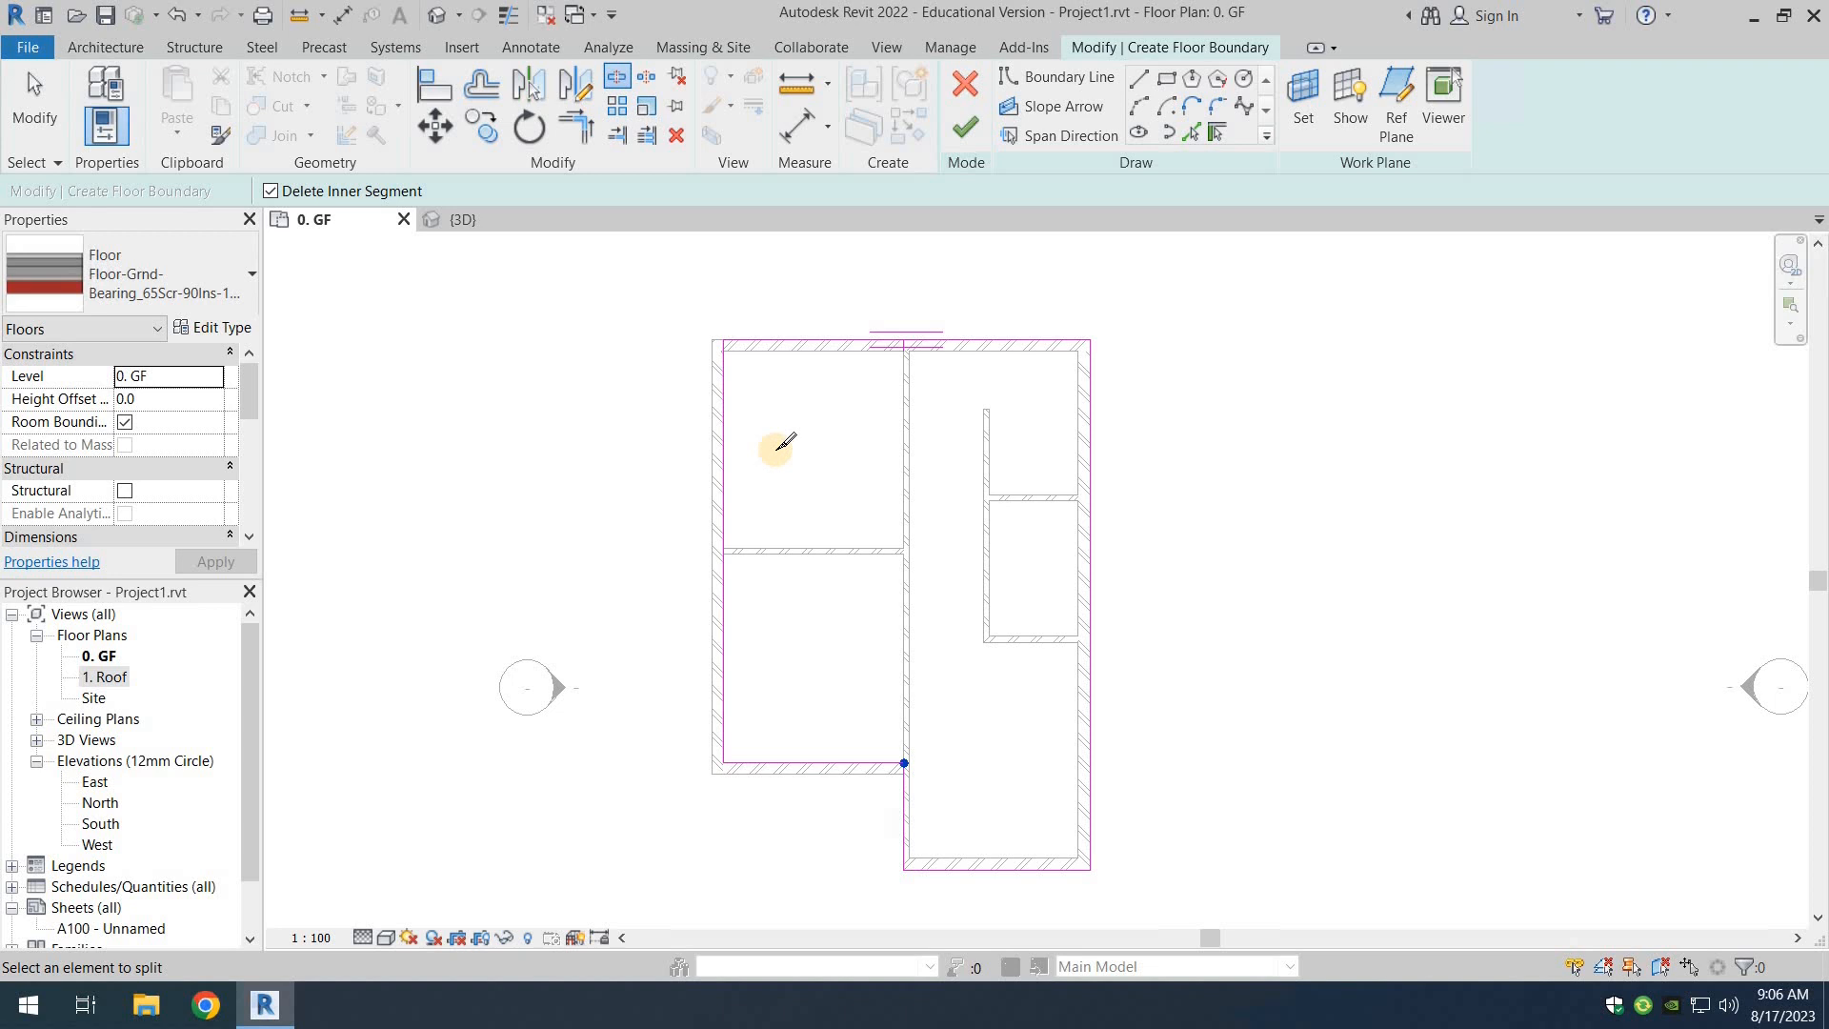
pyautogui.moveTo(799, 419)
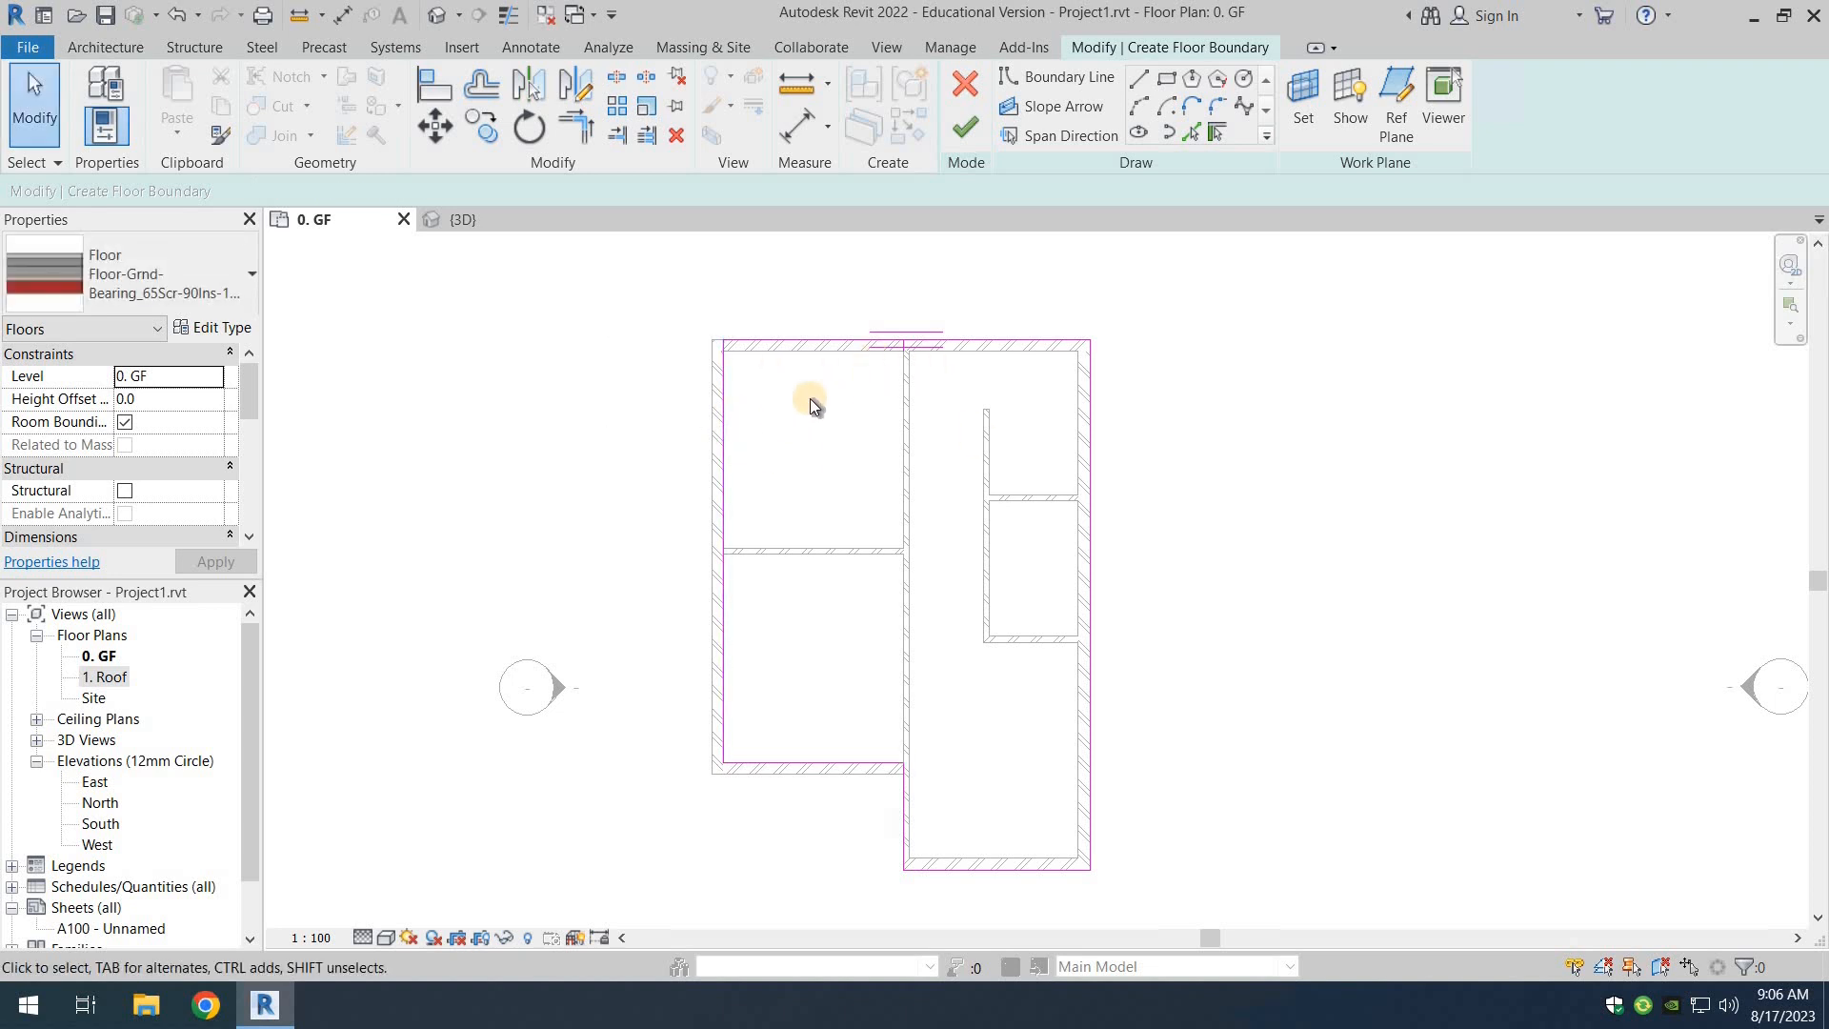
pyautogui.moveTo(795, 332)
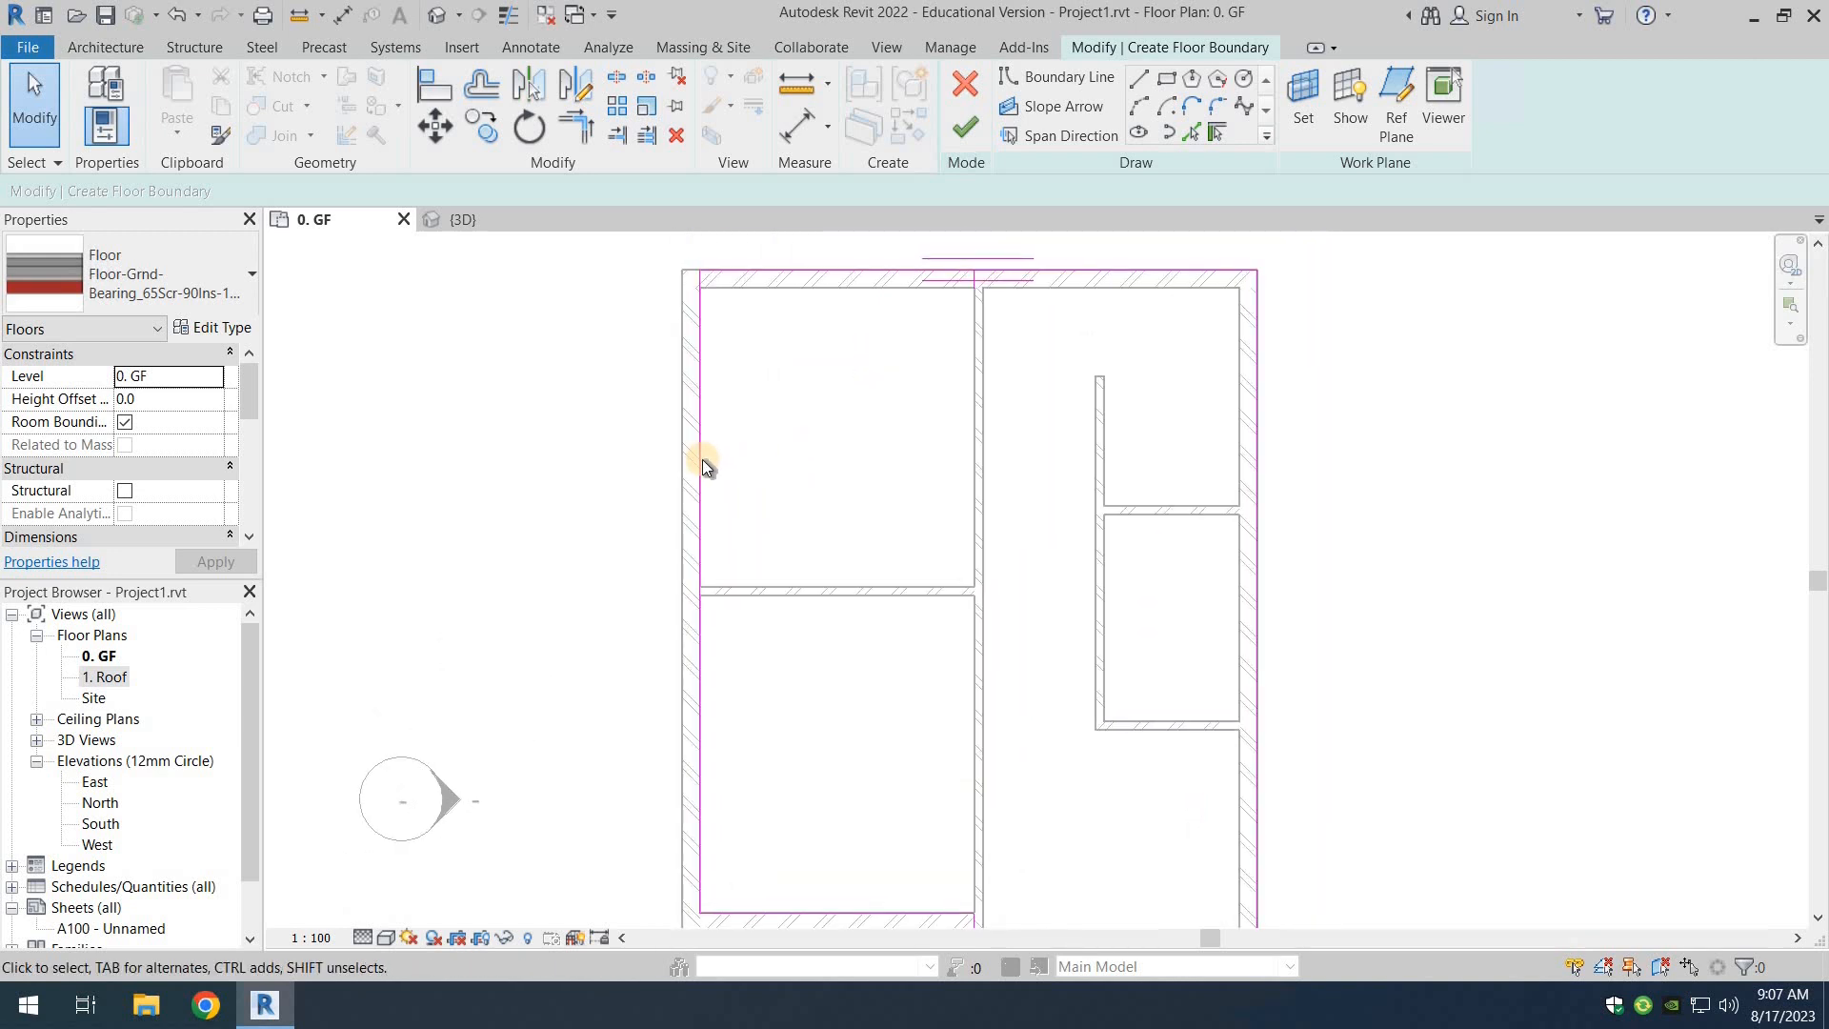
pyautogui.click(702, 463)
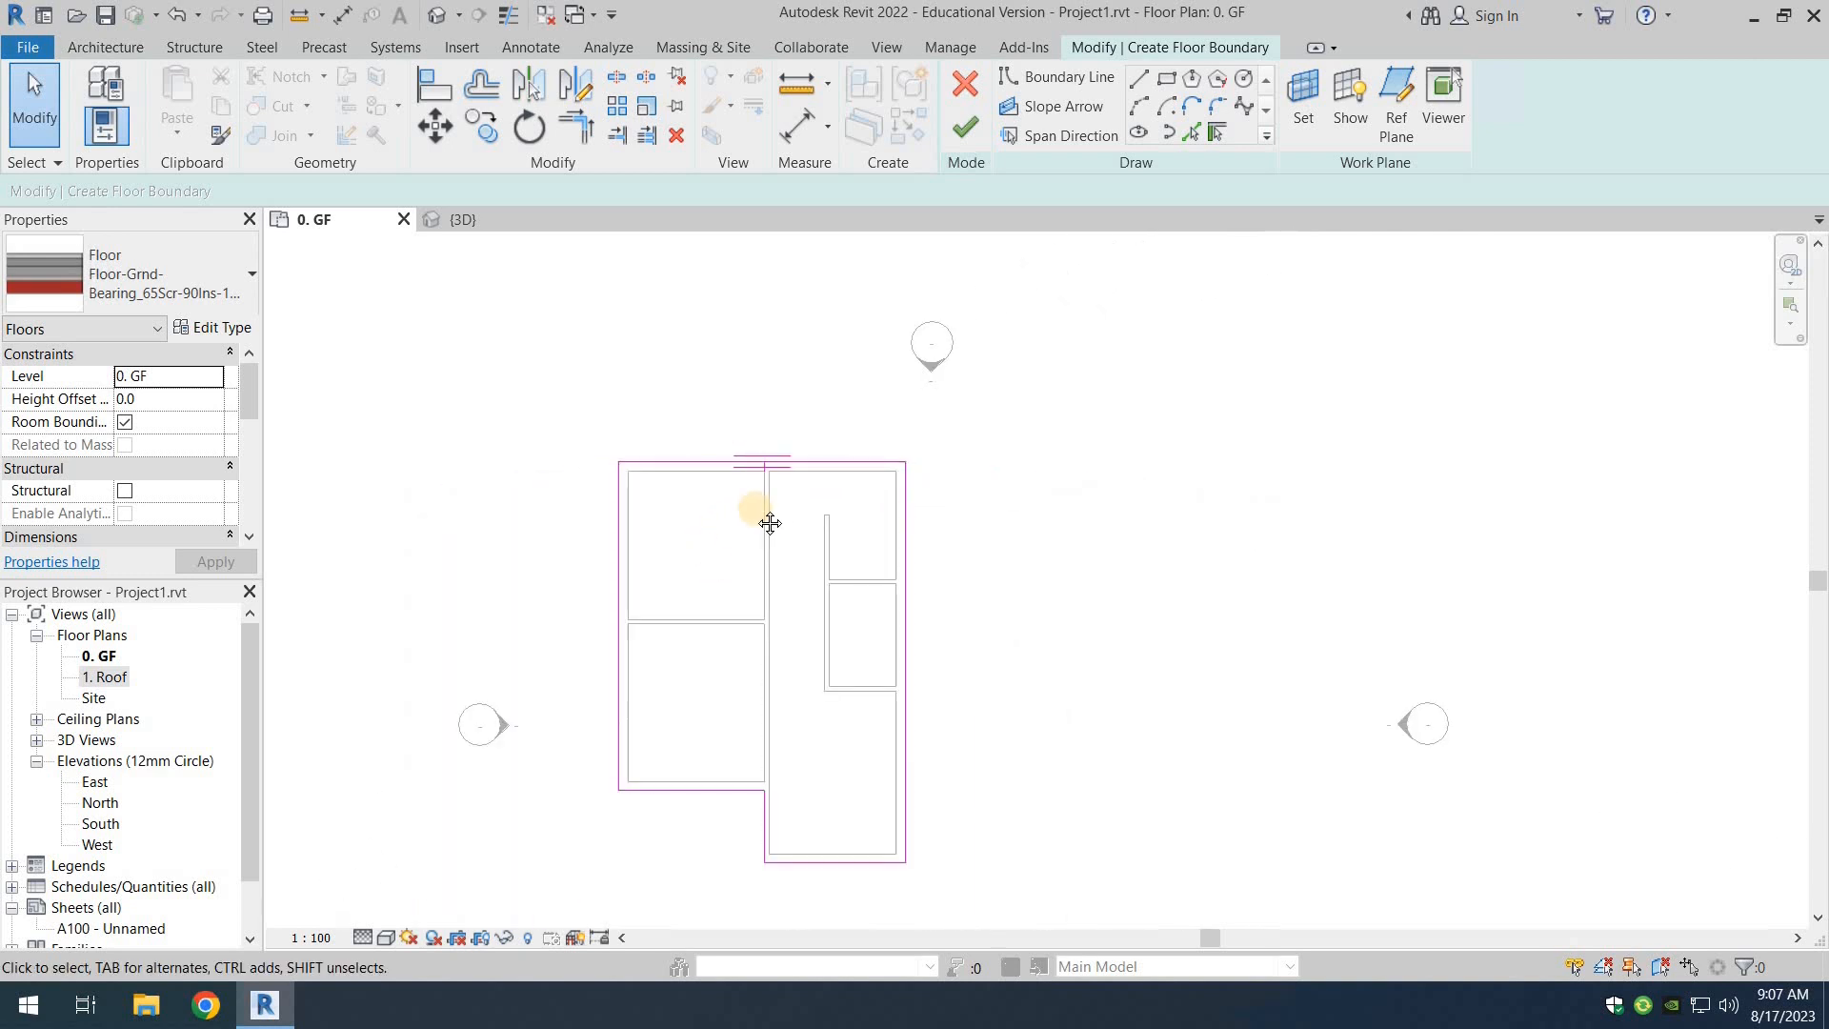
pyautogui.moveTo(966, 129)
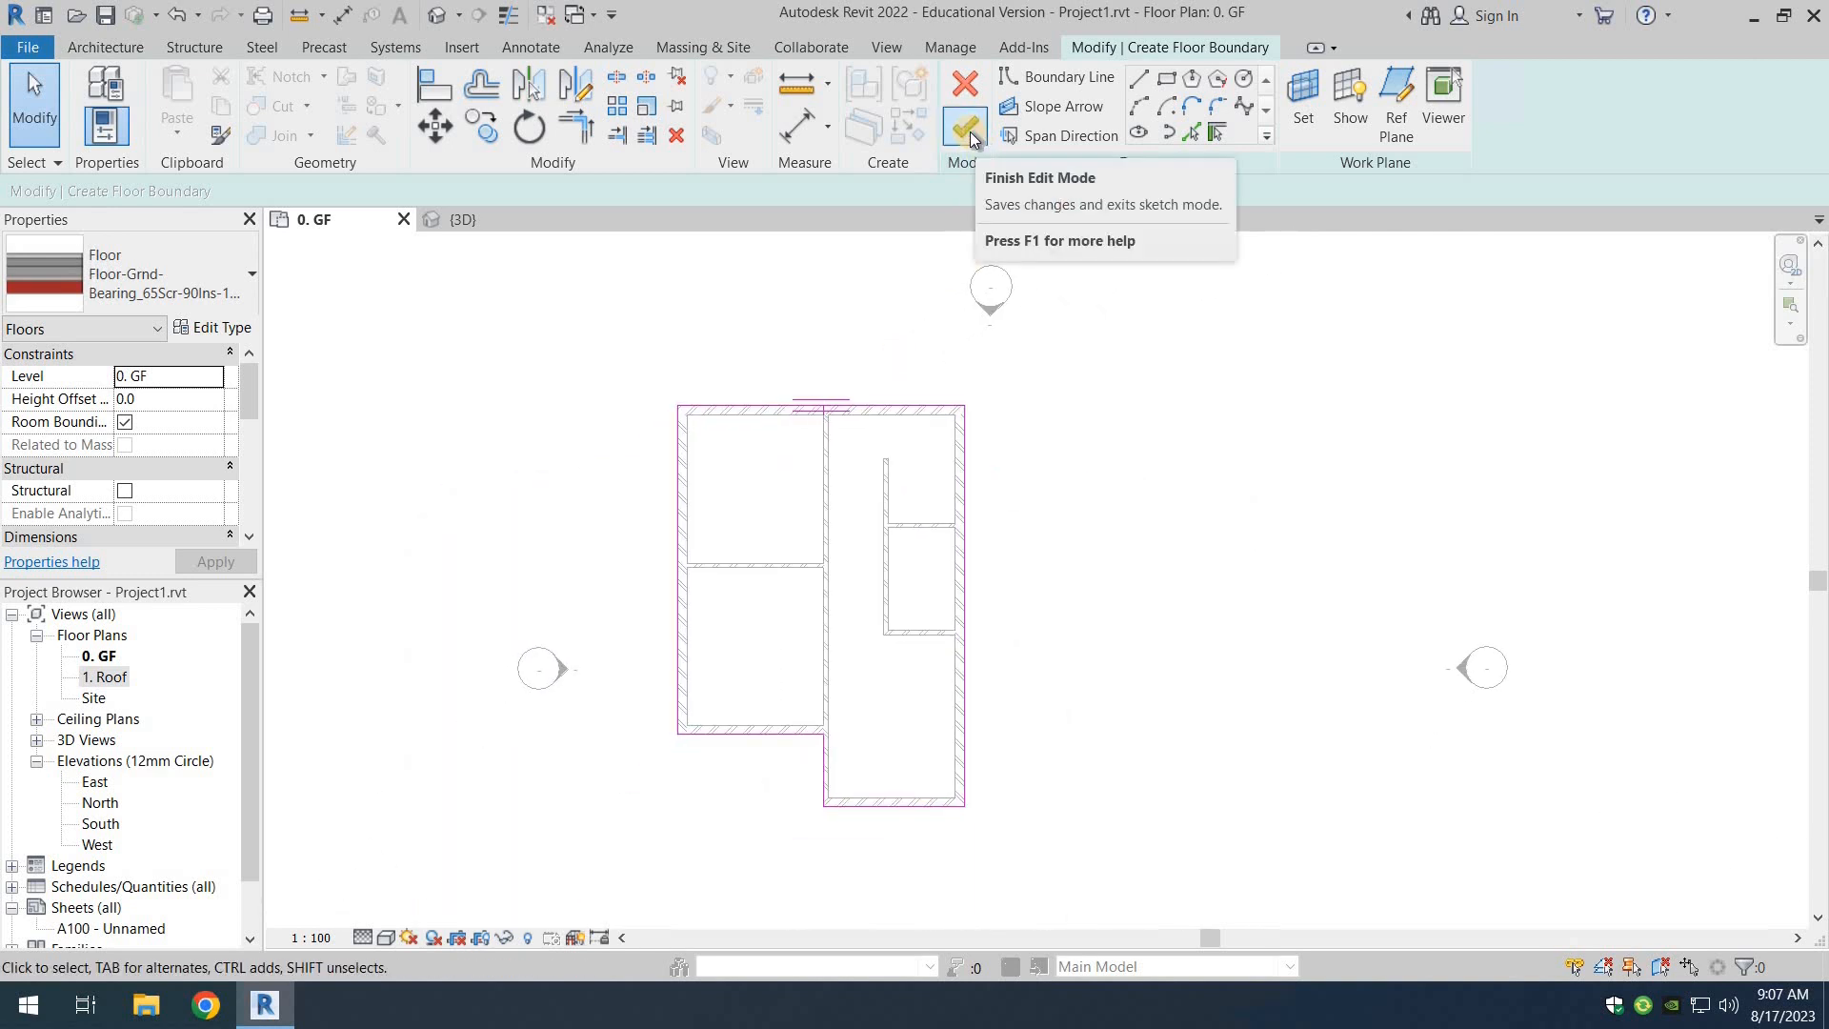
# Continue past the intersecting-lines error and correct the crossing boundary at the top wall.
pyautogui.click(964, 126)
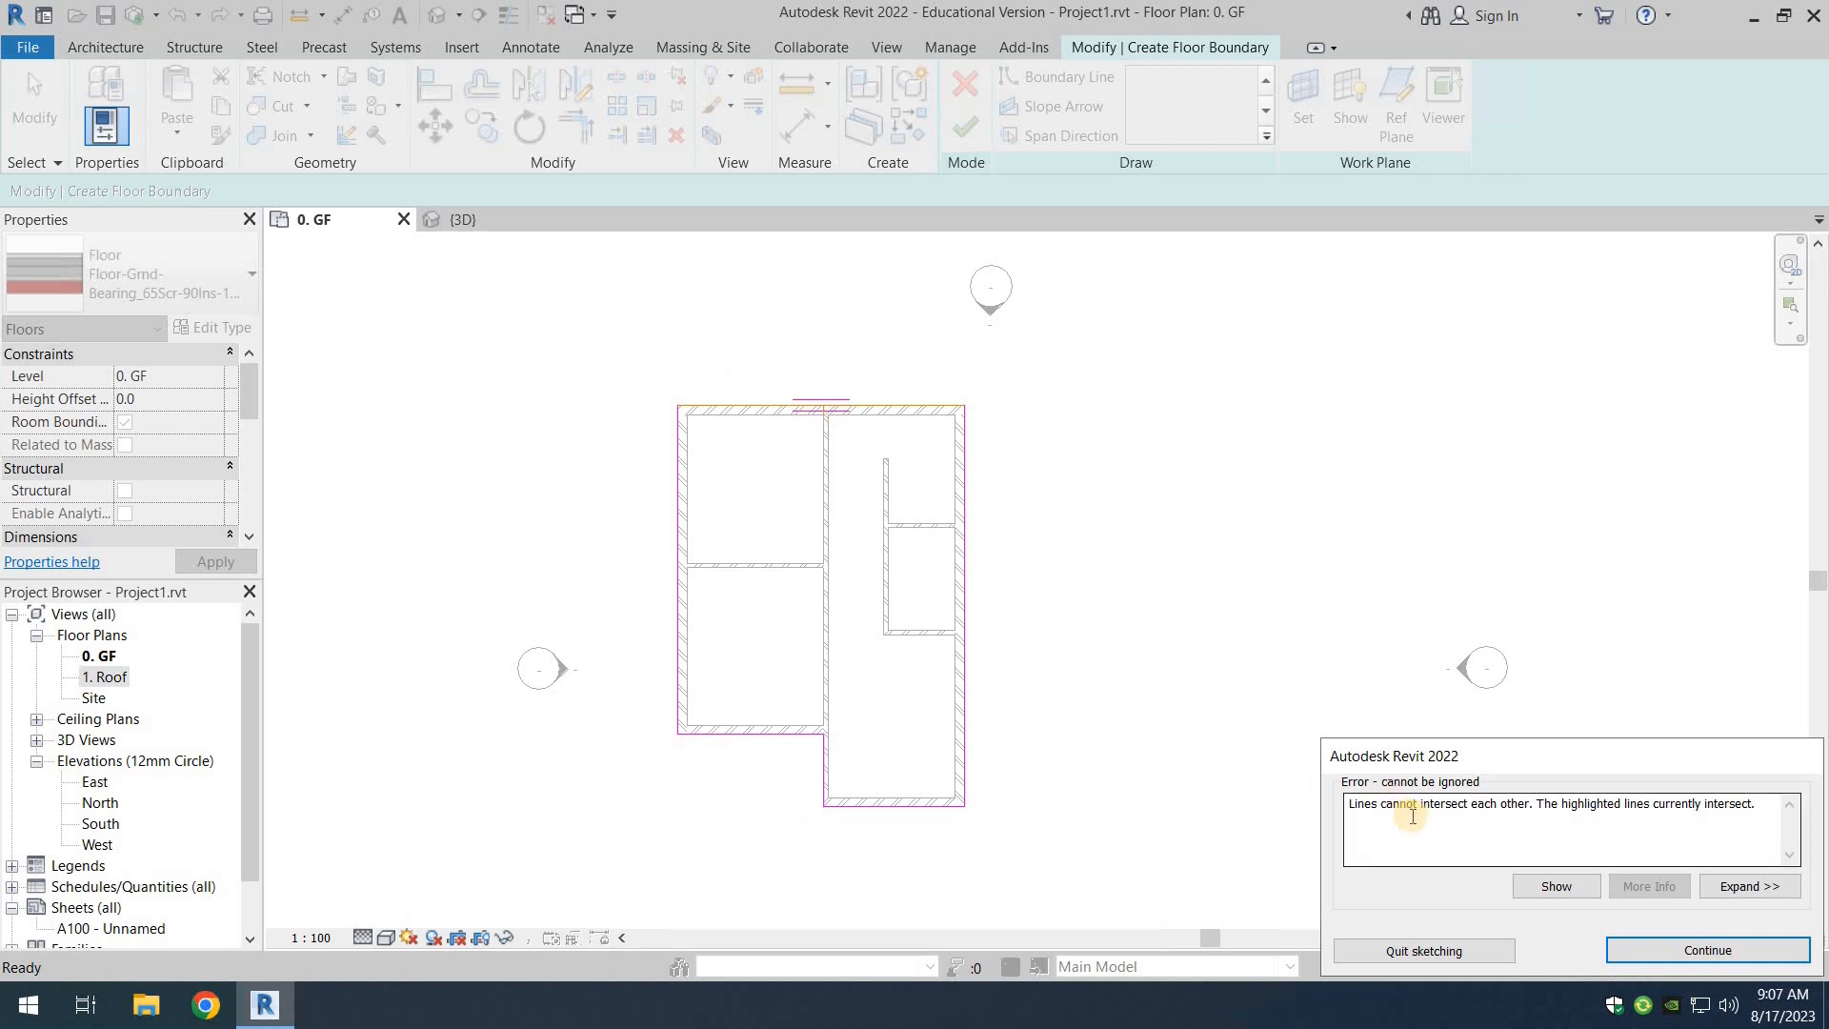
pyautogui.click(1709, 949)
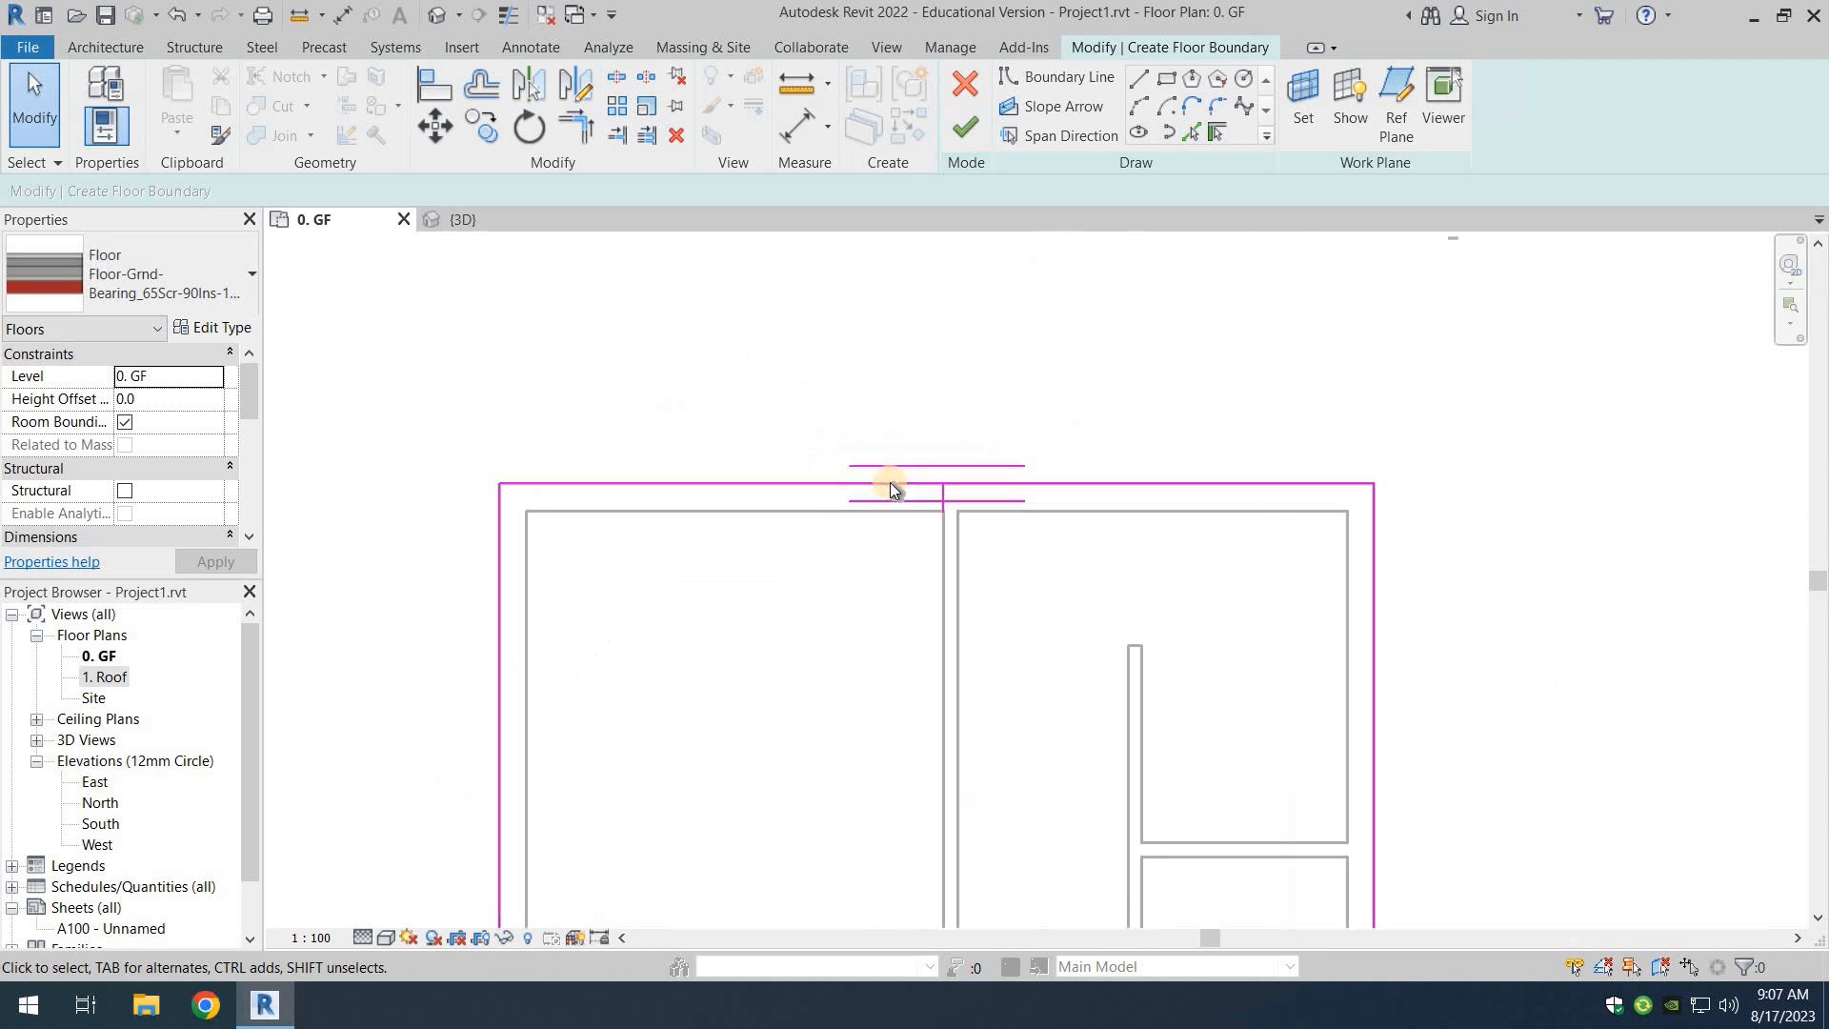
pyautogui.click(888, 487)
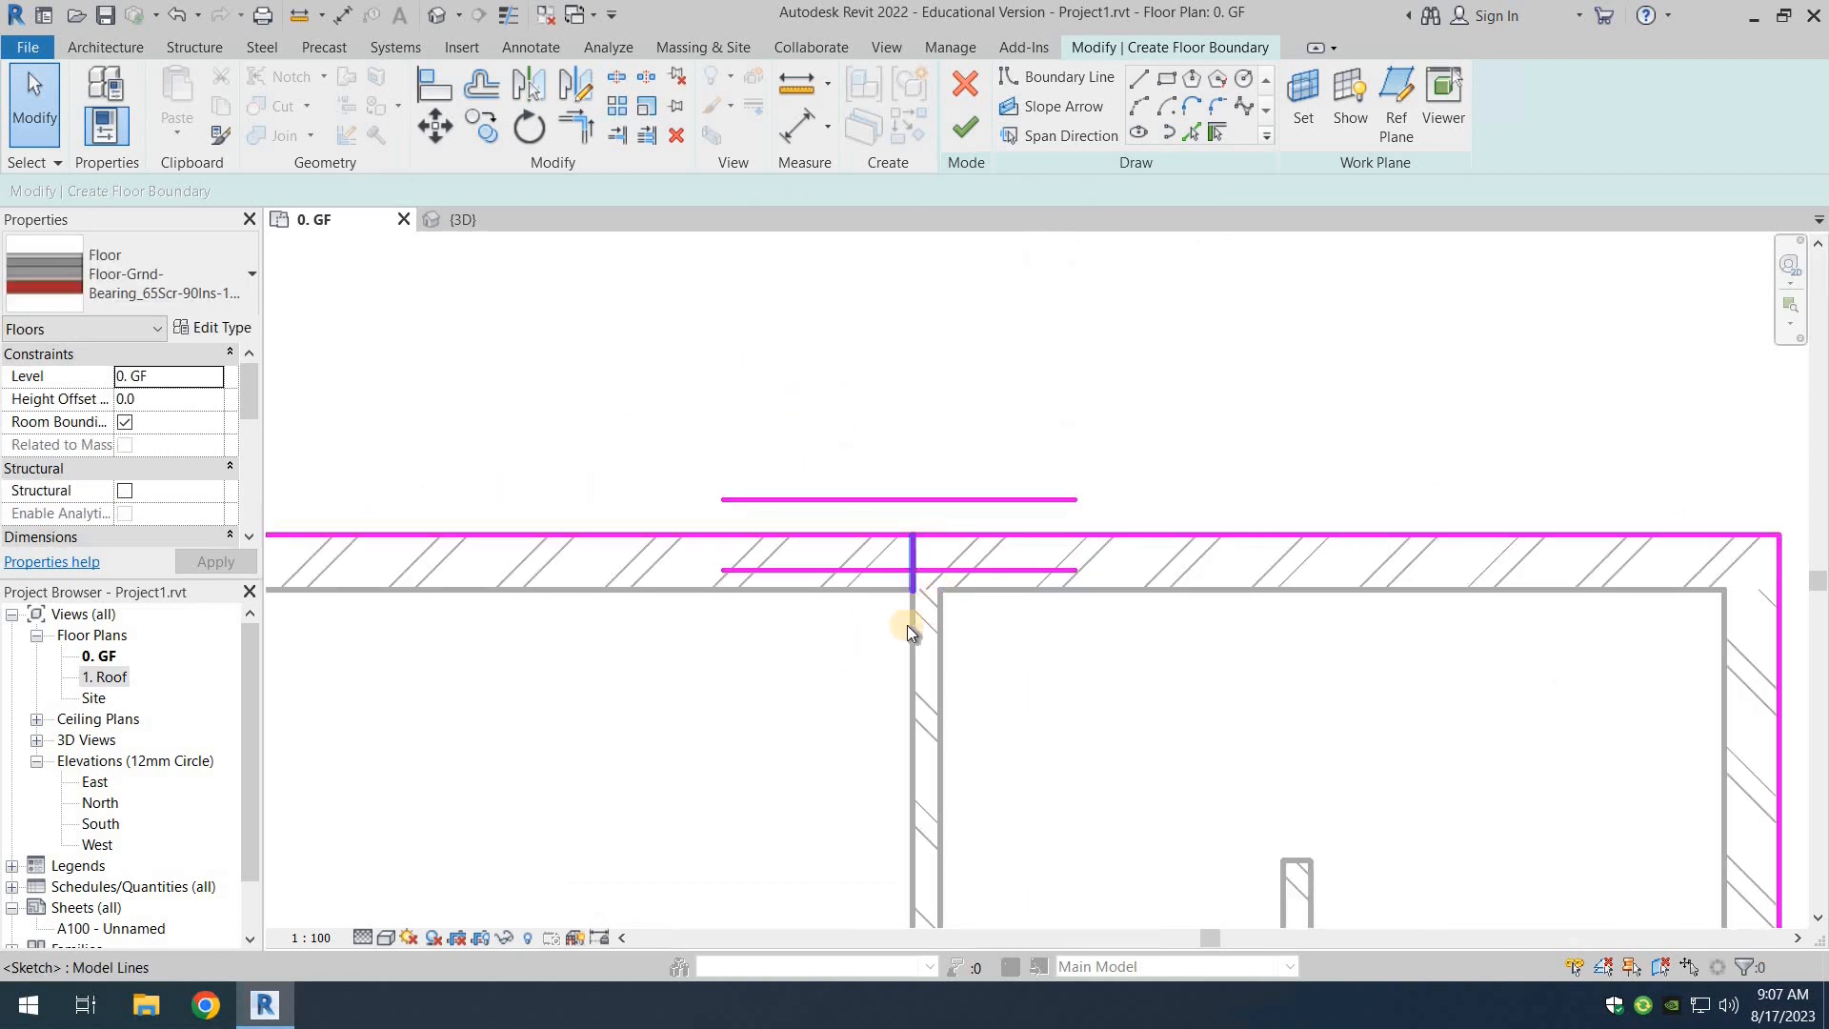
pyautogui.click(911, 569)
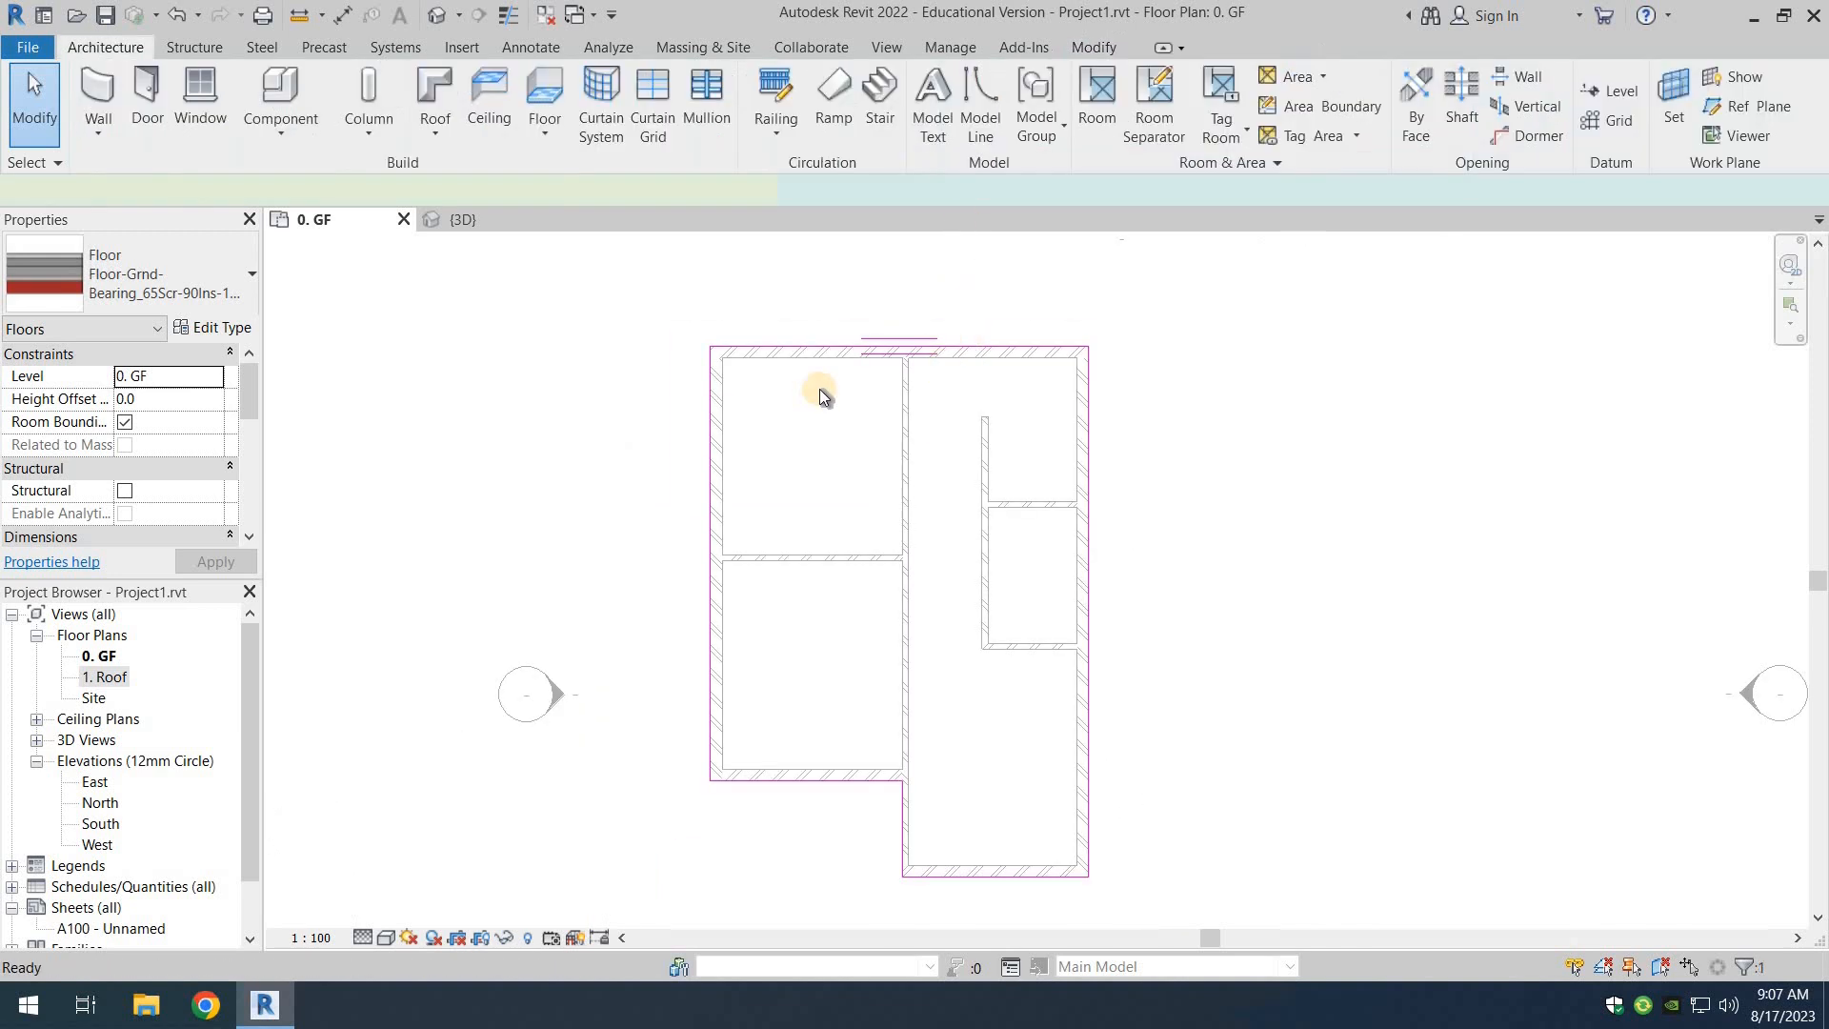
pyautogui.click(819, 394)
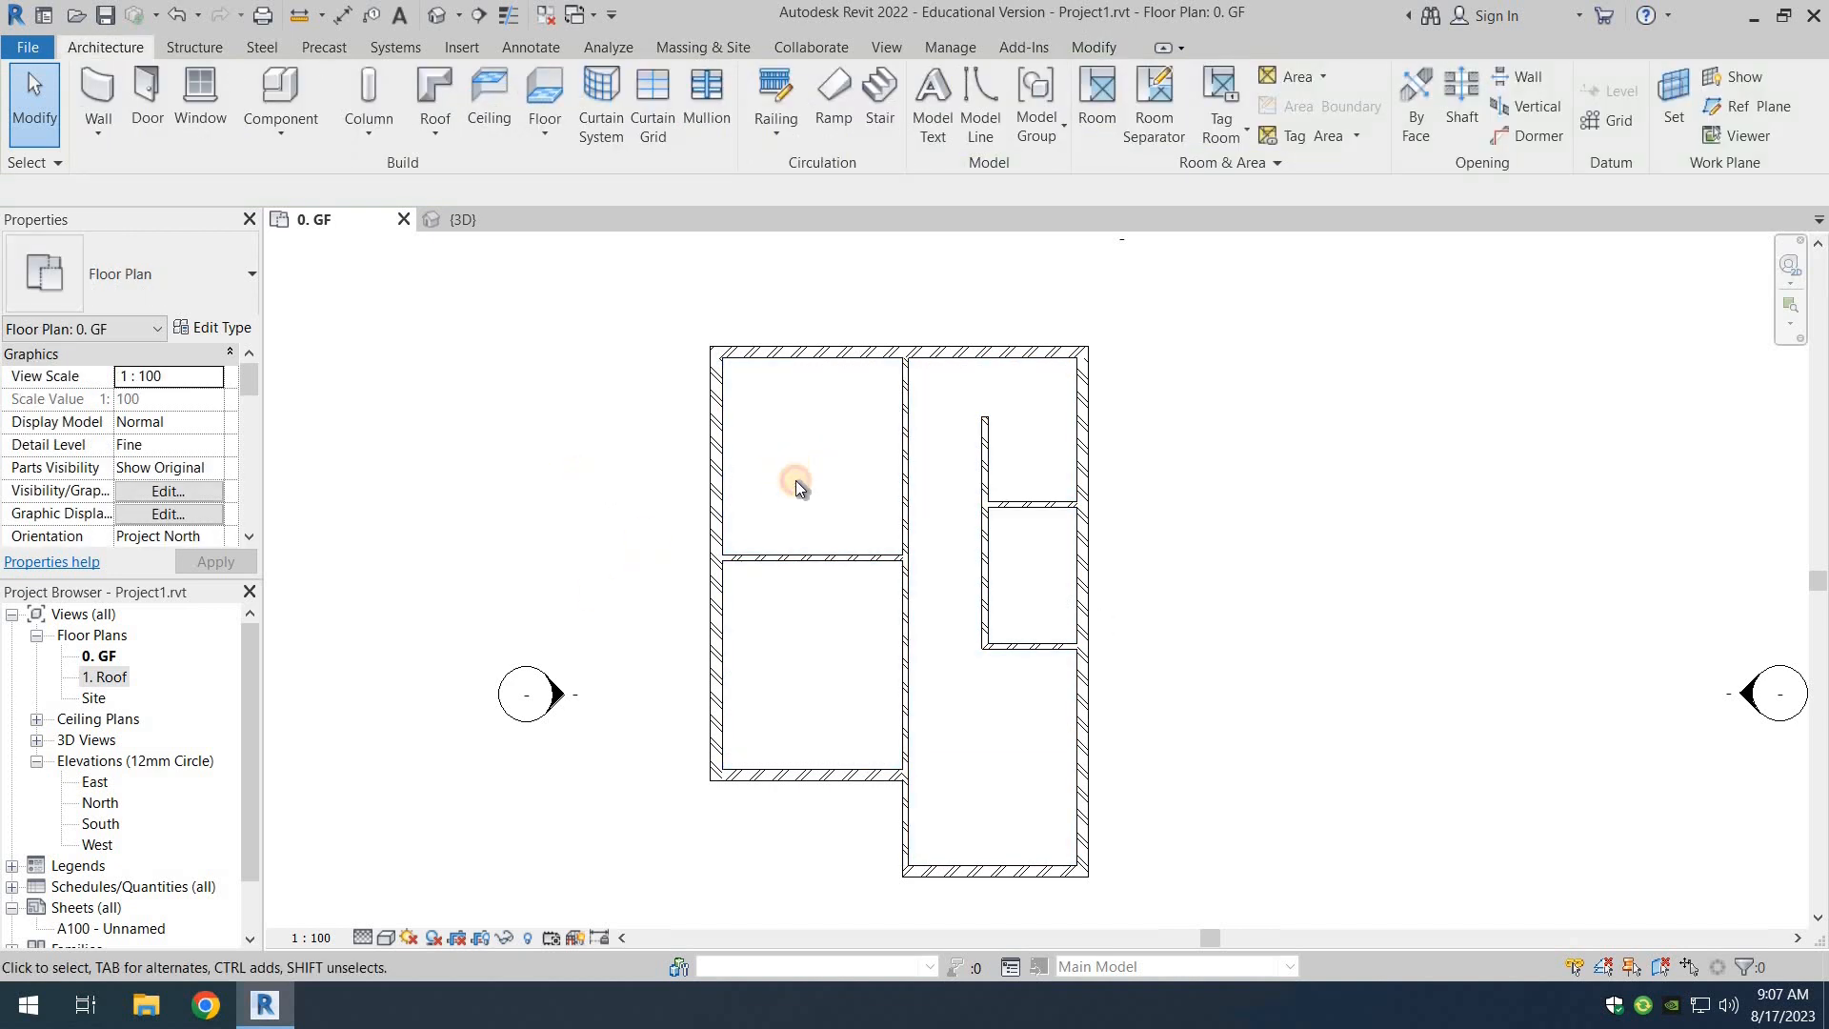
pyautogui.moveTo(806, 450)
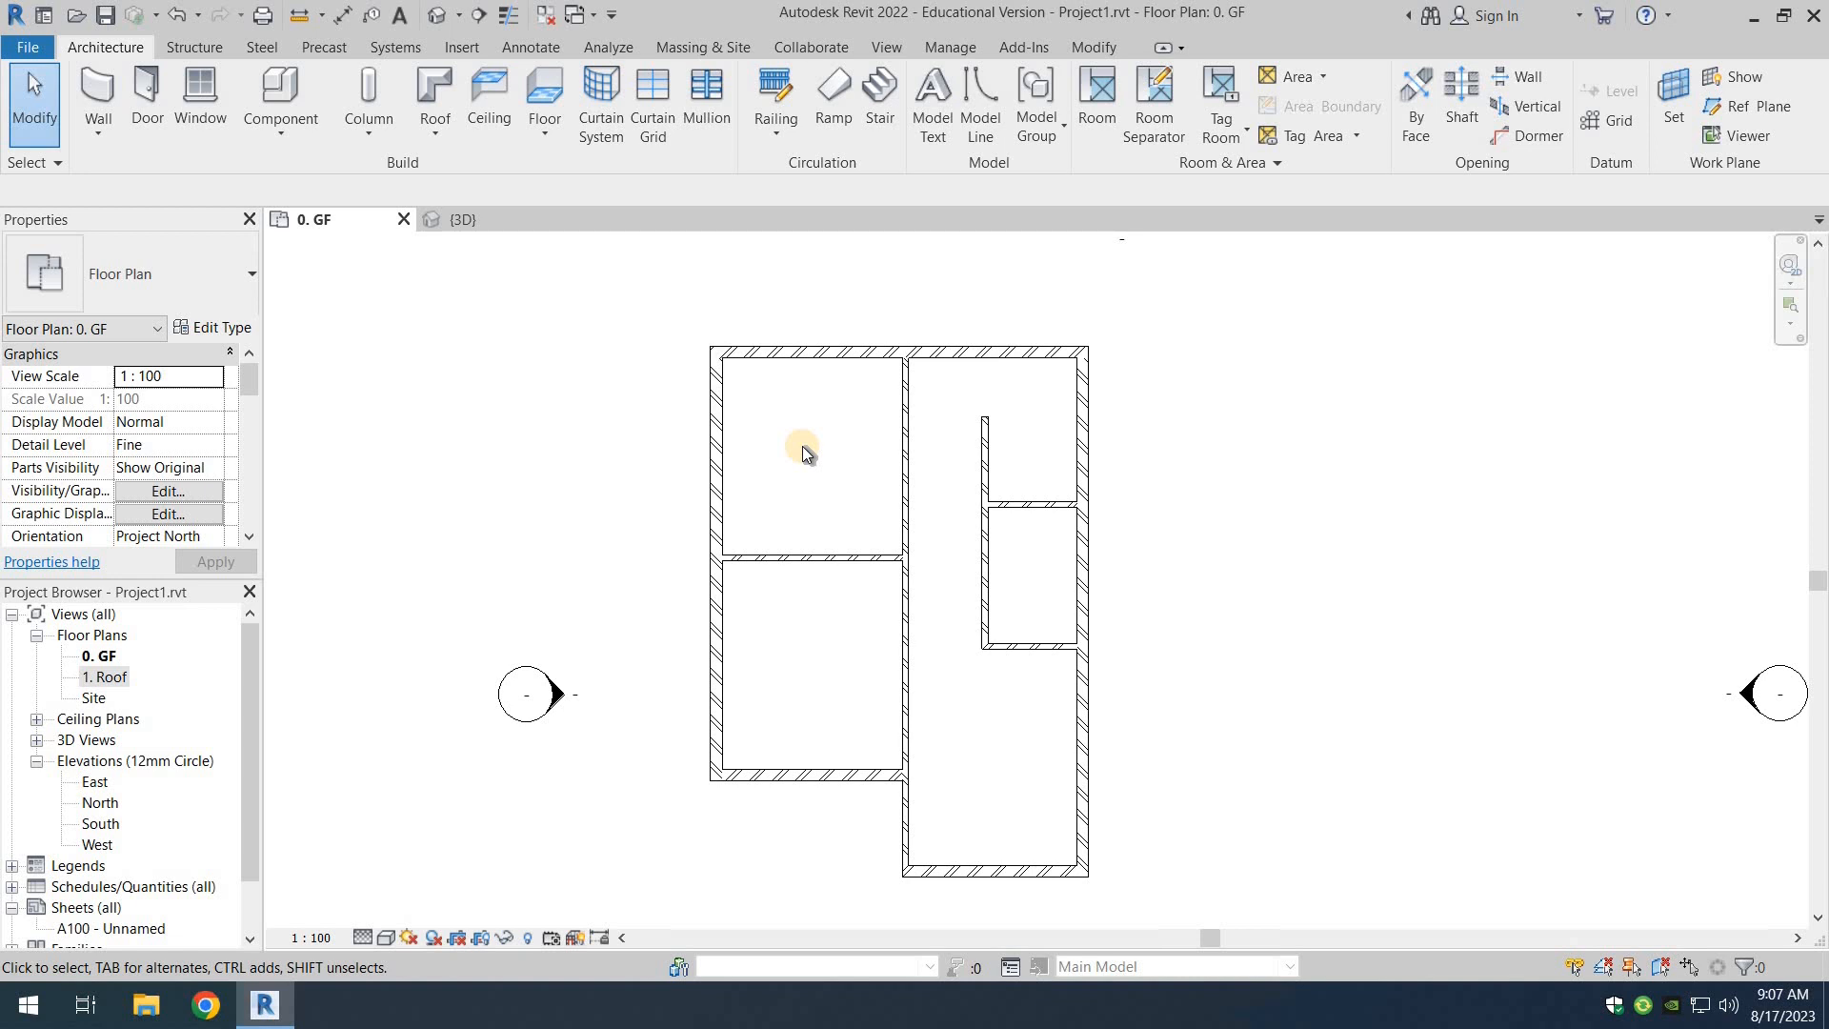
pyautogui.moveTo(795, 469)
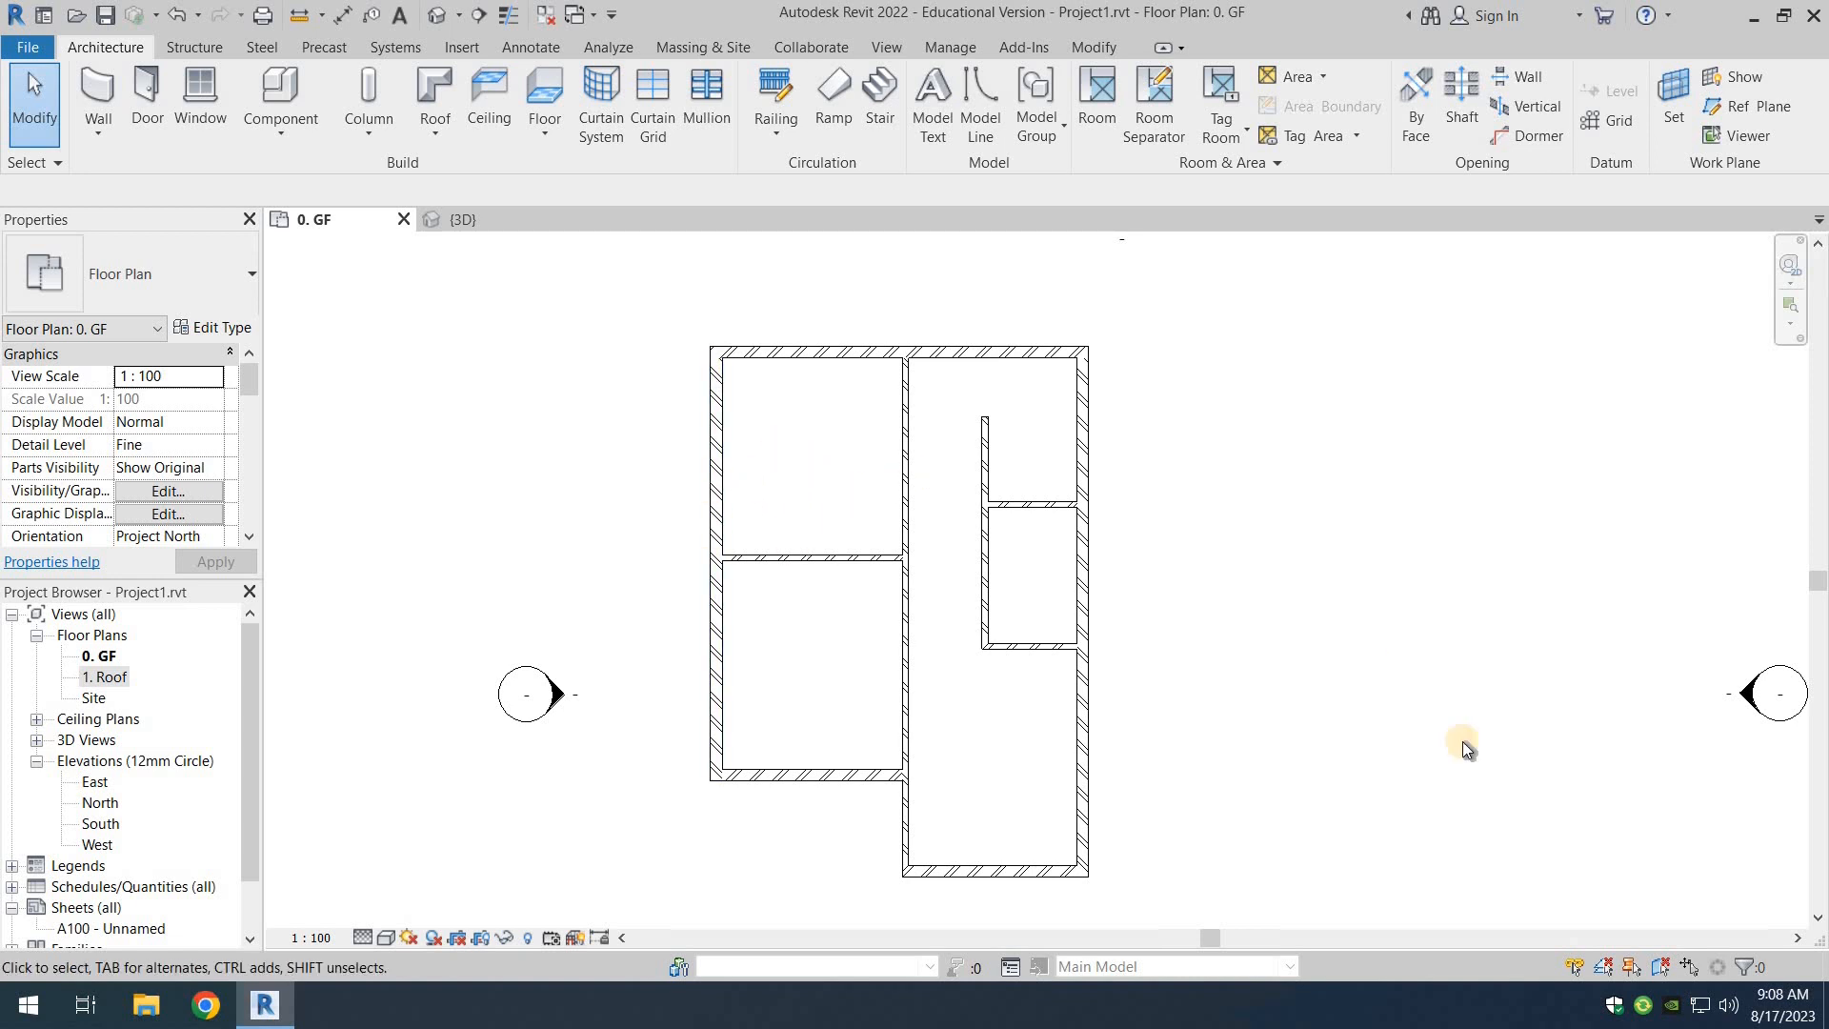
pyautogui.moveTo(1656, 968)
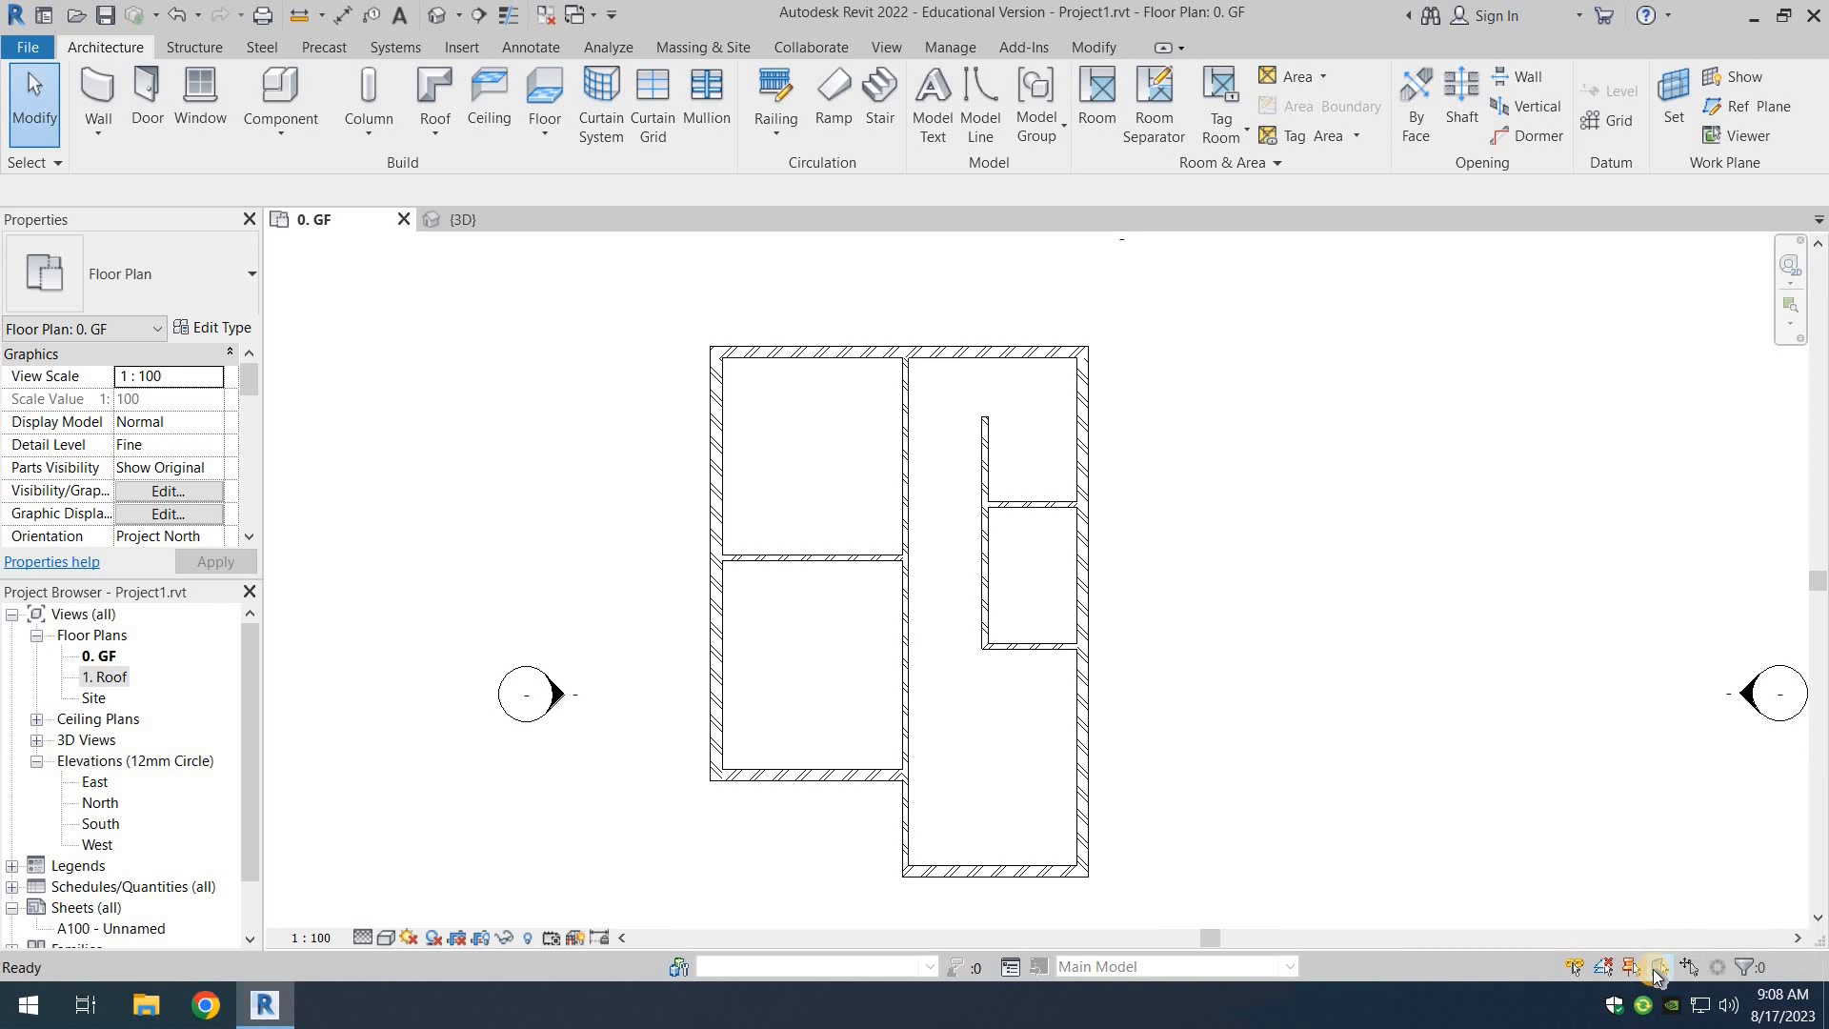
pyautogui.click(793, 558)
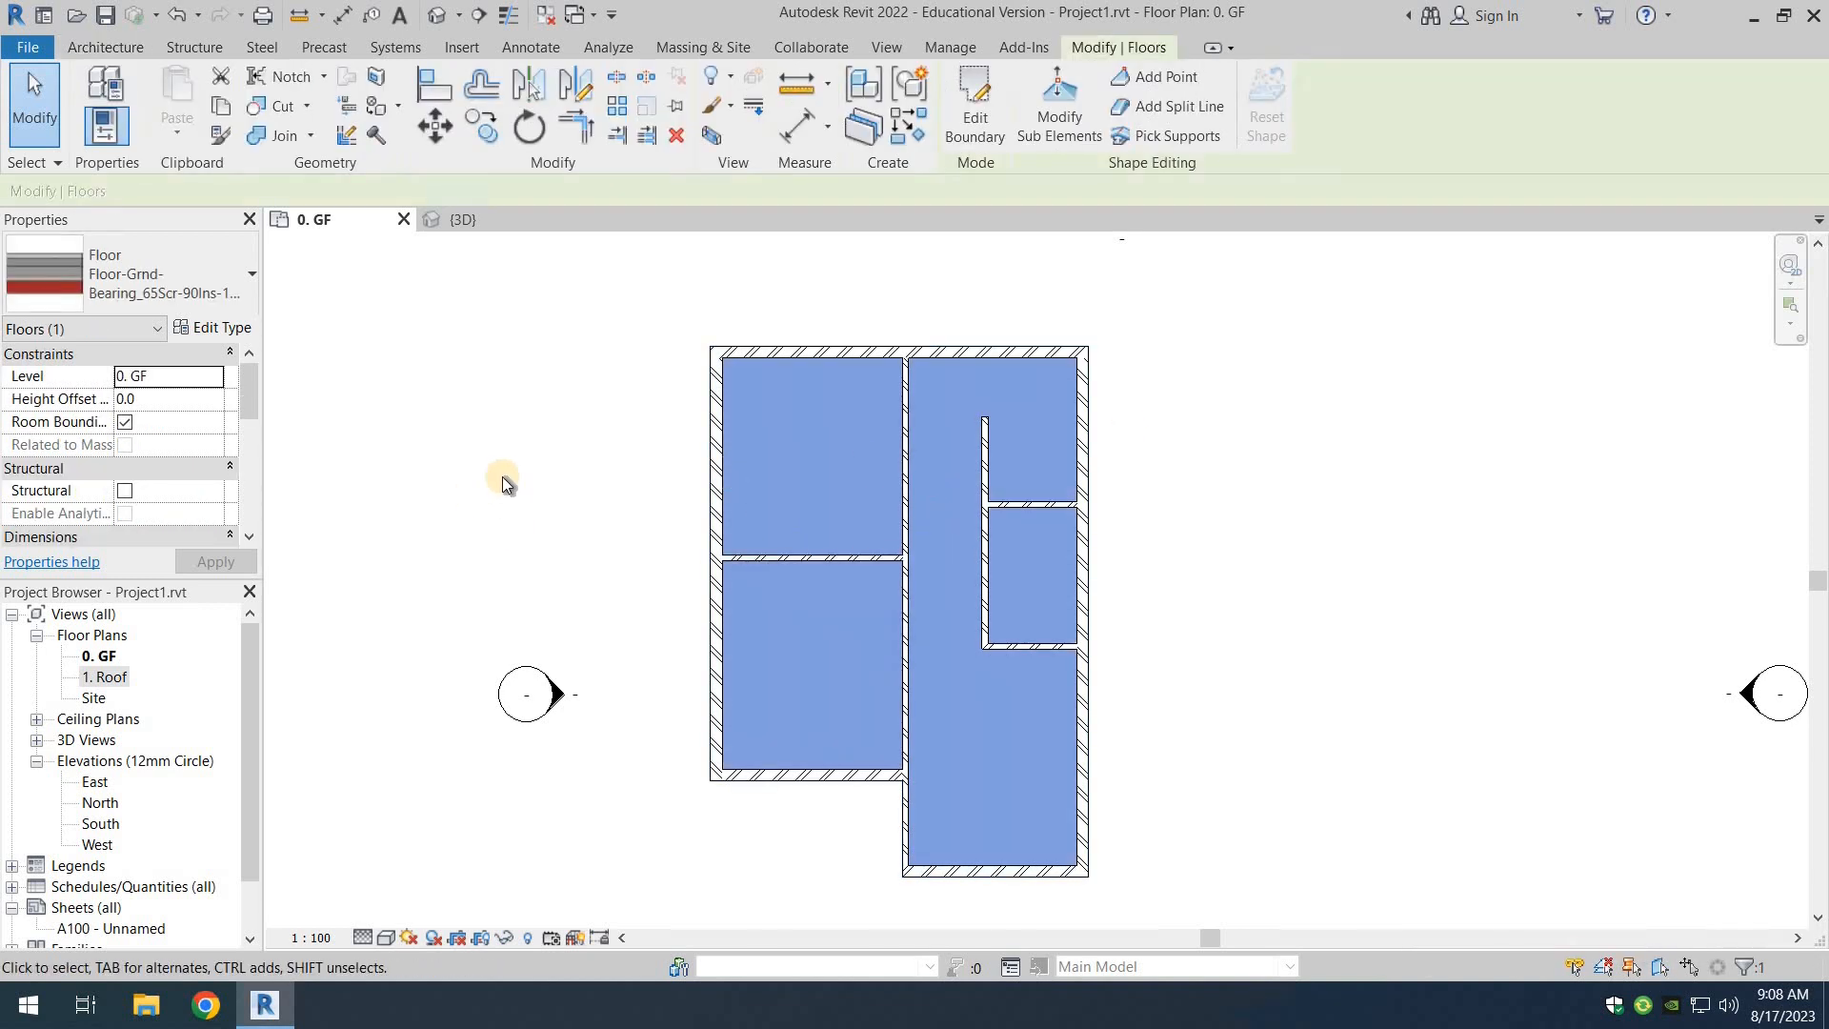
pyautogui.moveTo(973, 99)
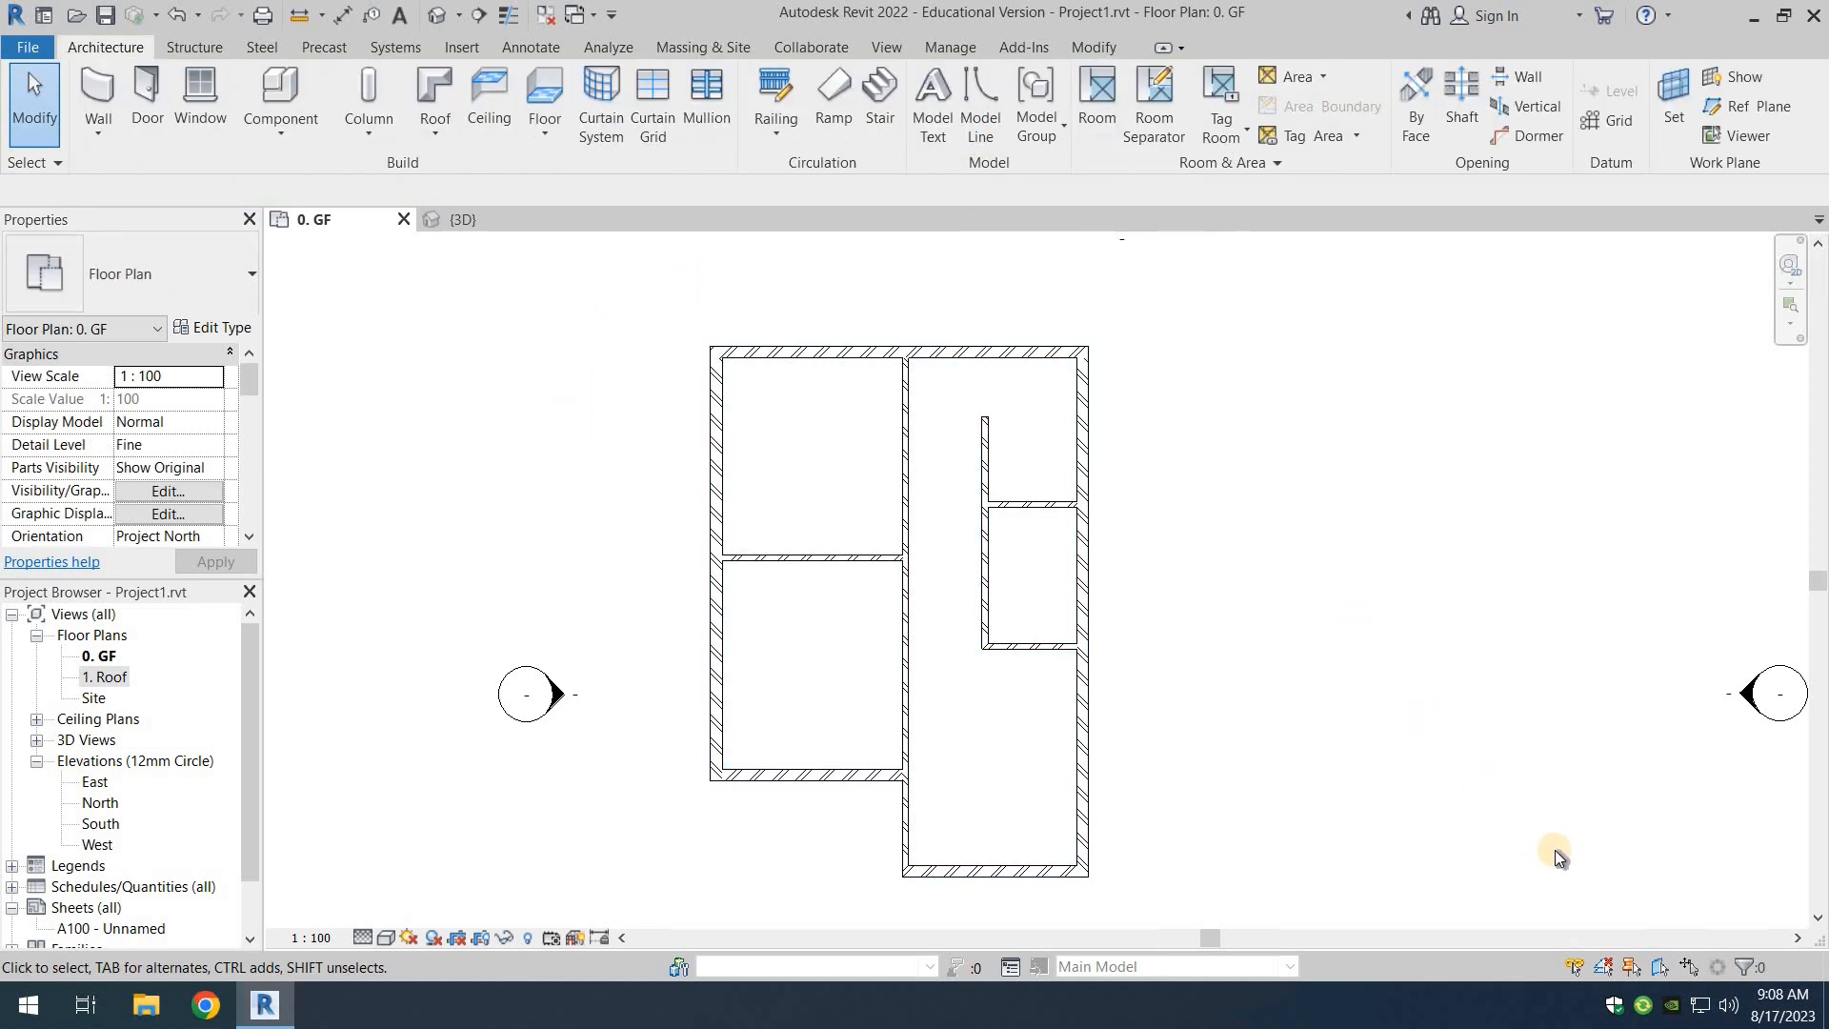
pyautogui.moveTo(1658, 968)
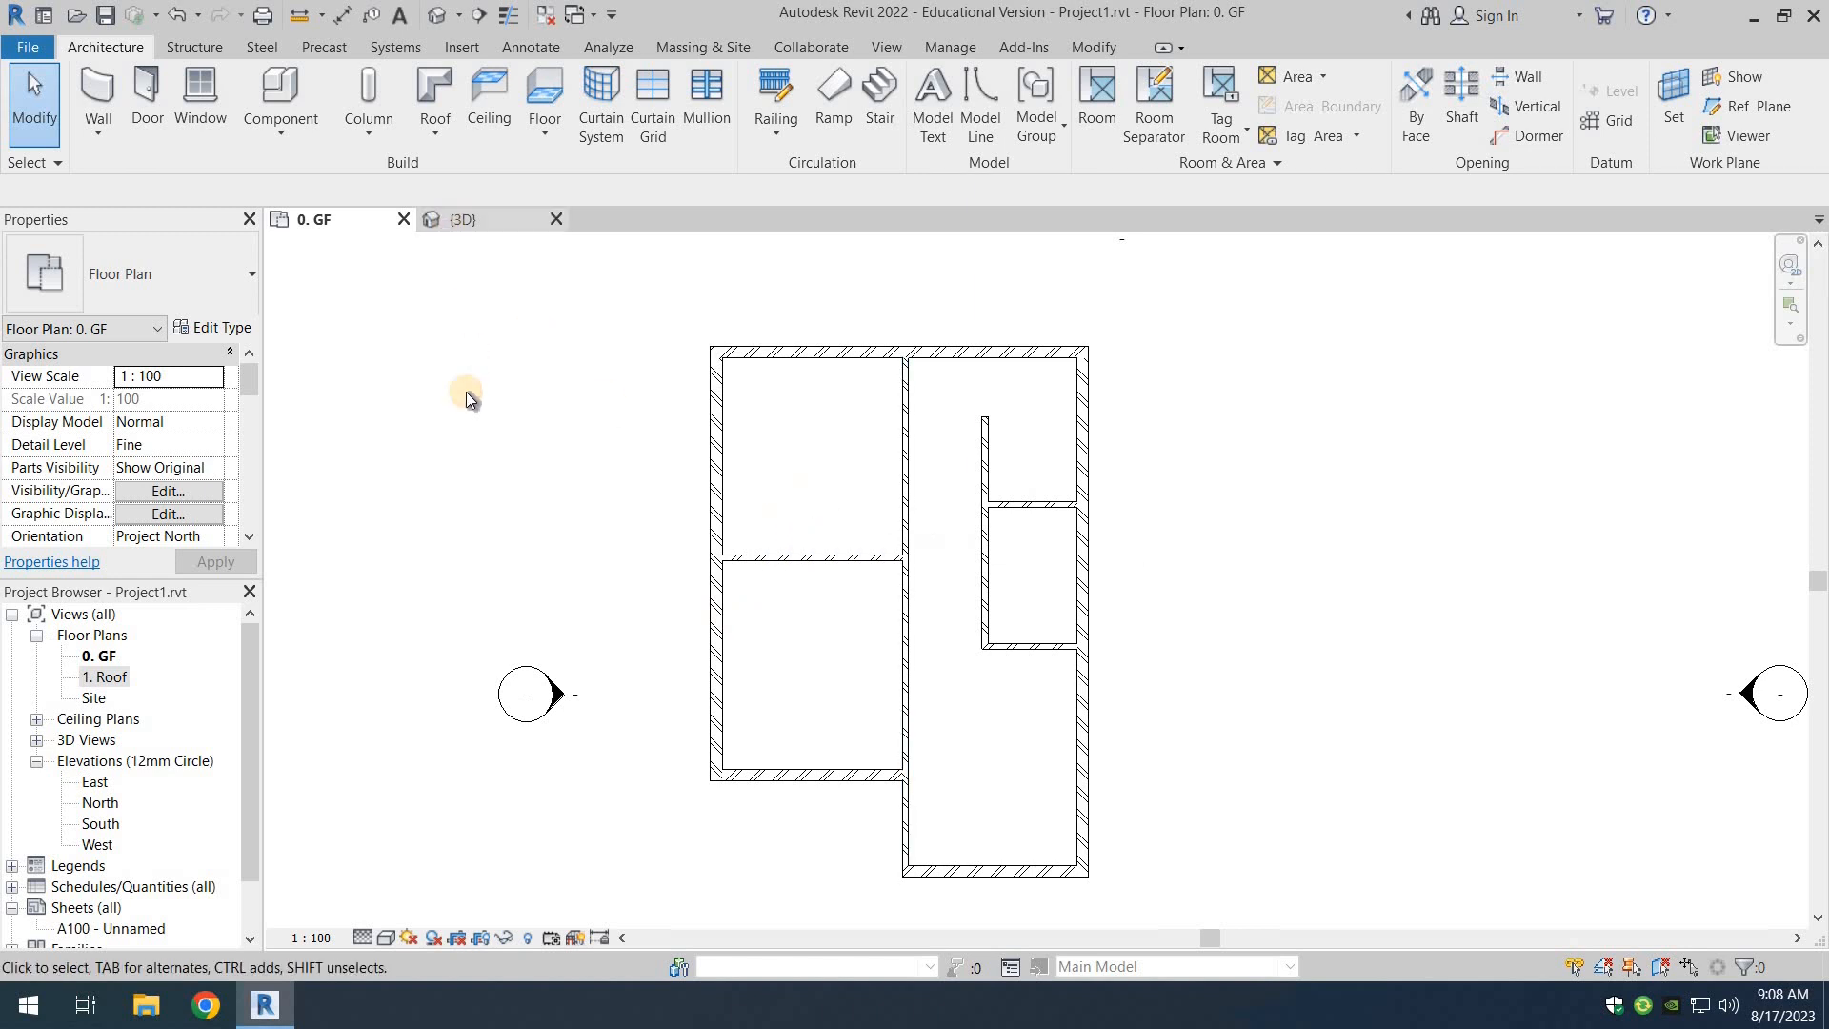
pyautogui.click(459, 221)
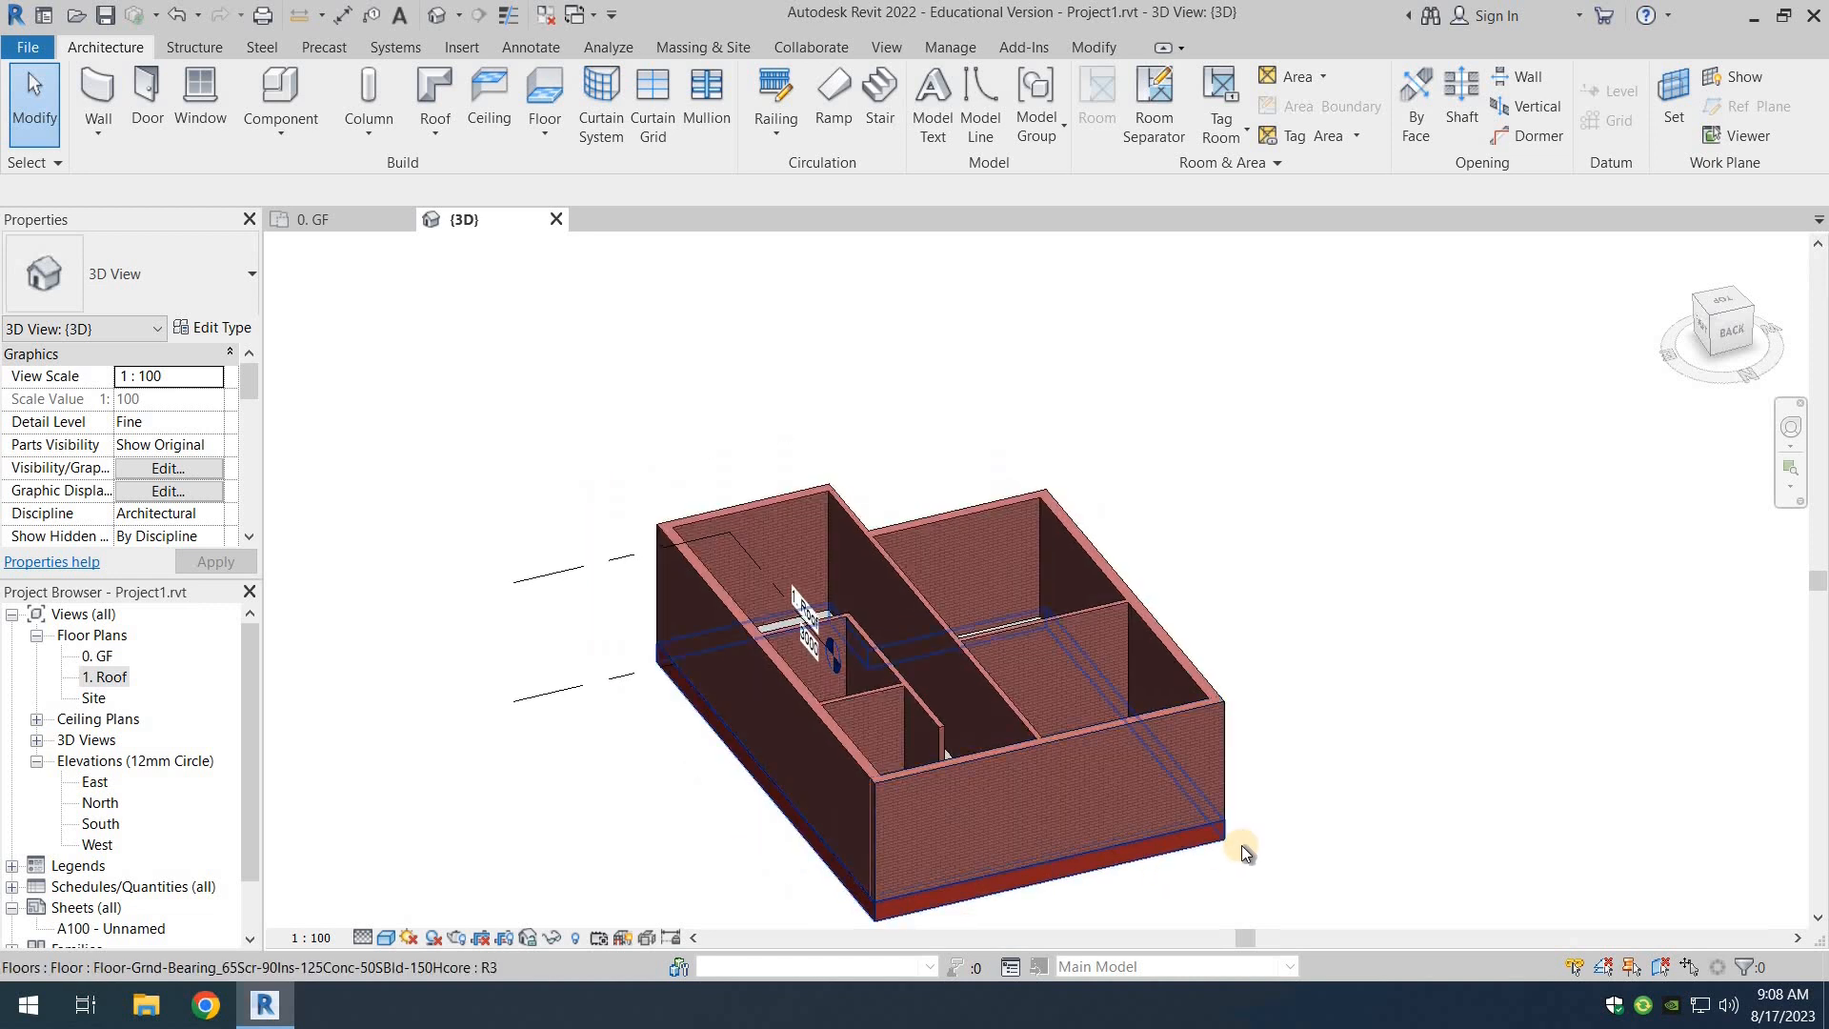
pyautogui.moveTo(1242, 851); pyautogui.dragTo(991, 730)
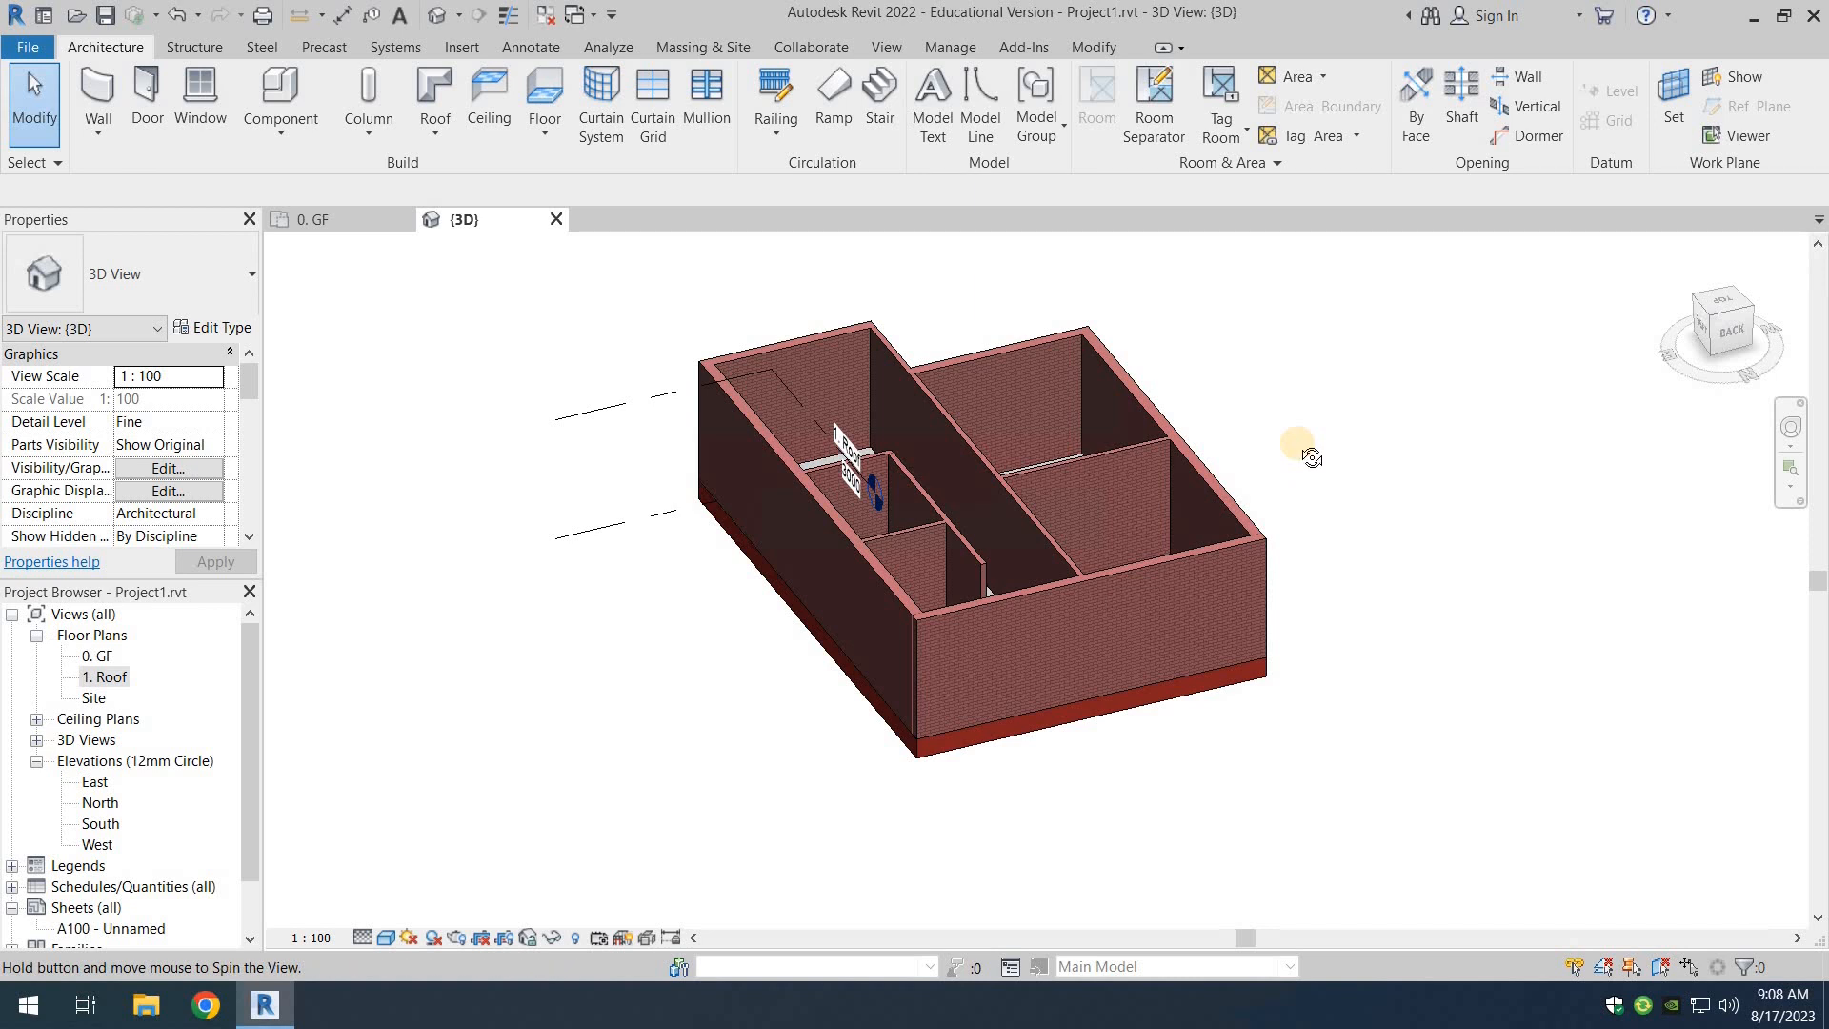
pyautogui.moveTo(1298, 453); pyautogui.dragTo(1297, 699)
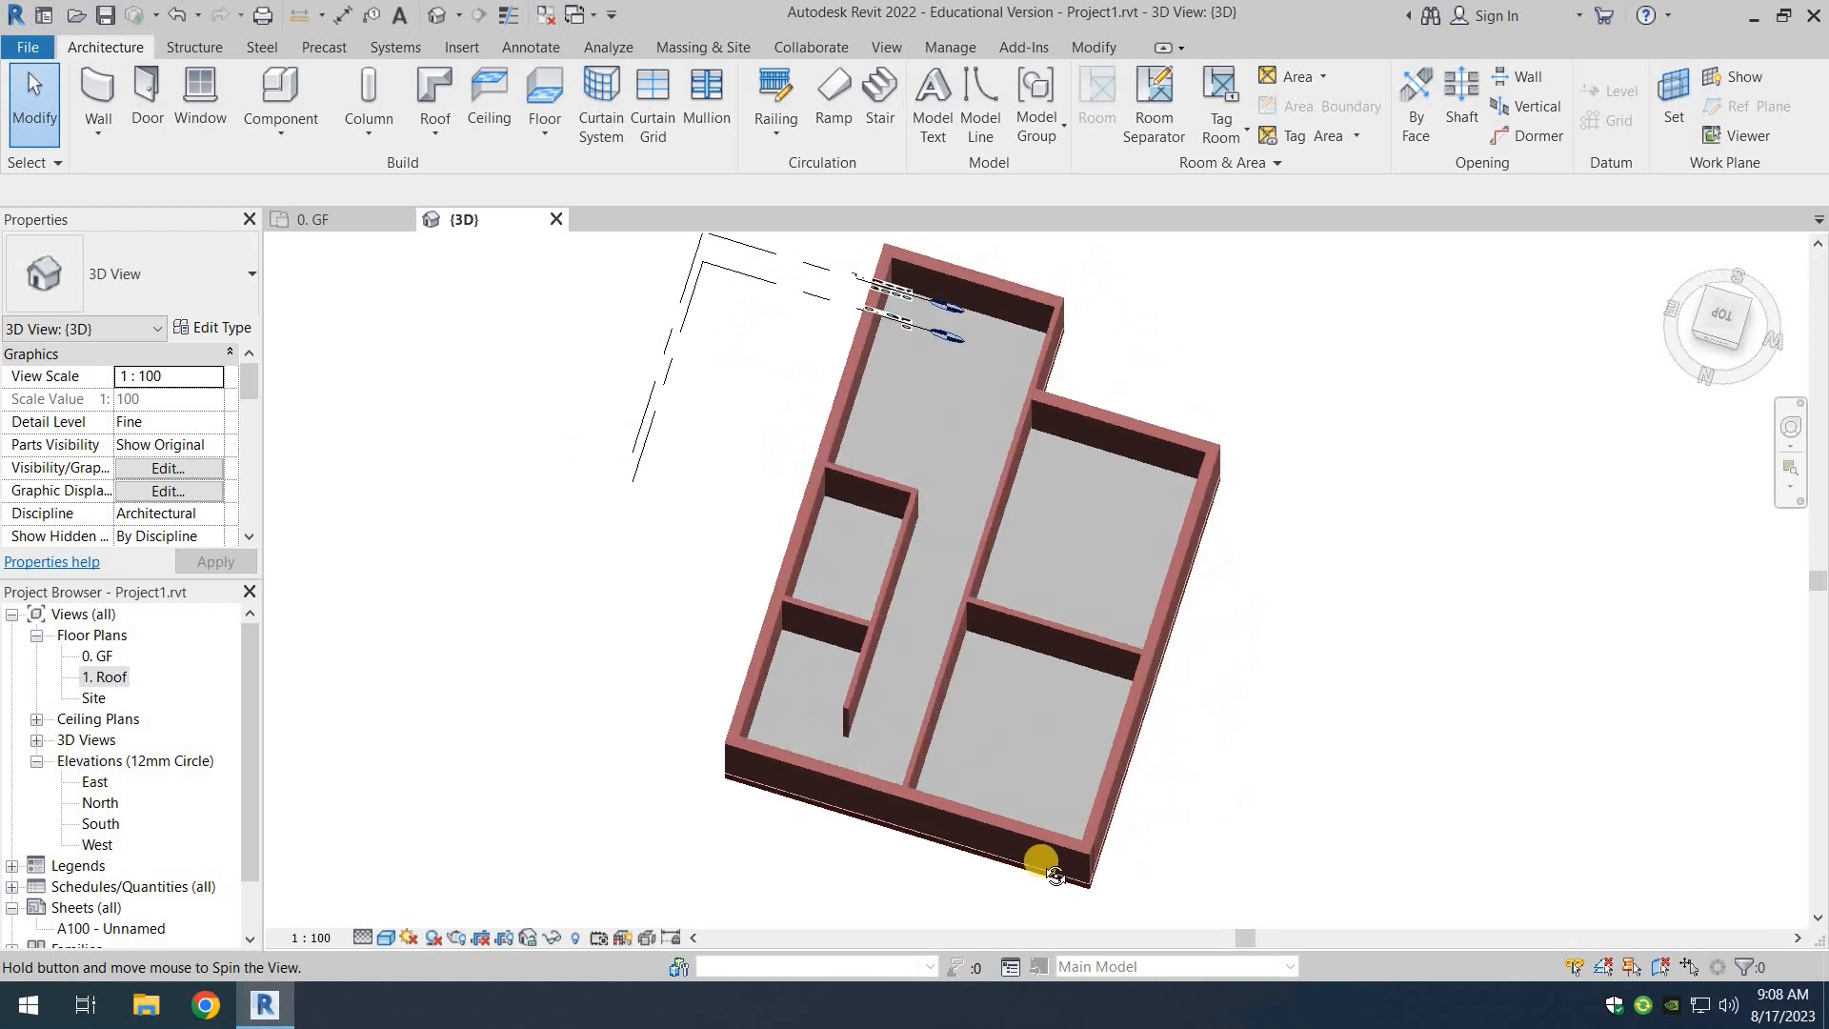
pyautogui.moveTo(1050, 874); pyautogui.dragTo(922, 864)
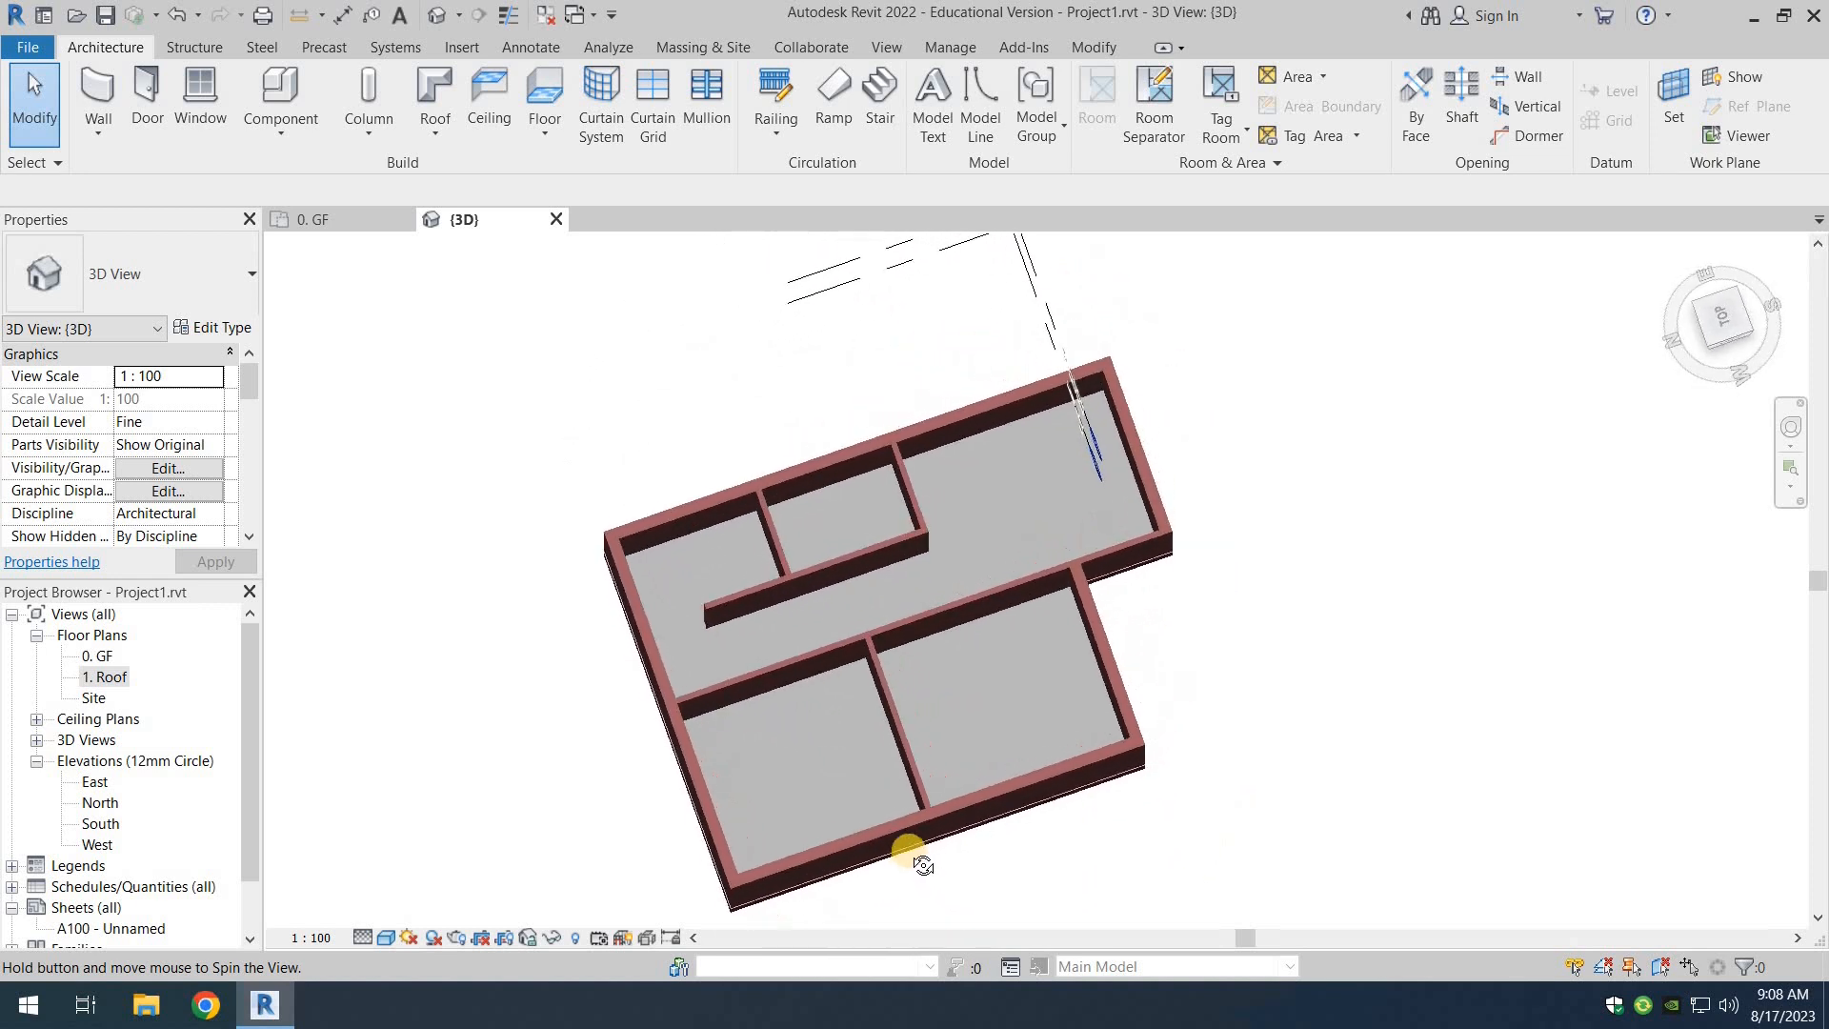
pyautogui.moveTo(911, 850); pyautogui.dragTo(857, 490)
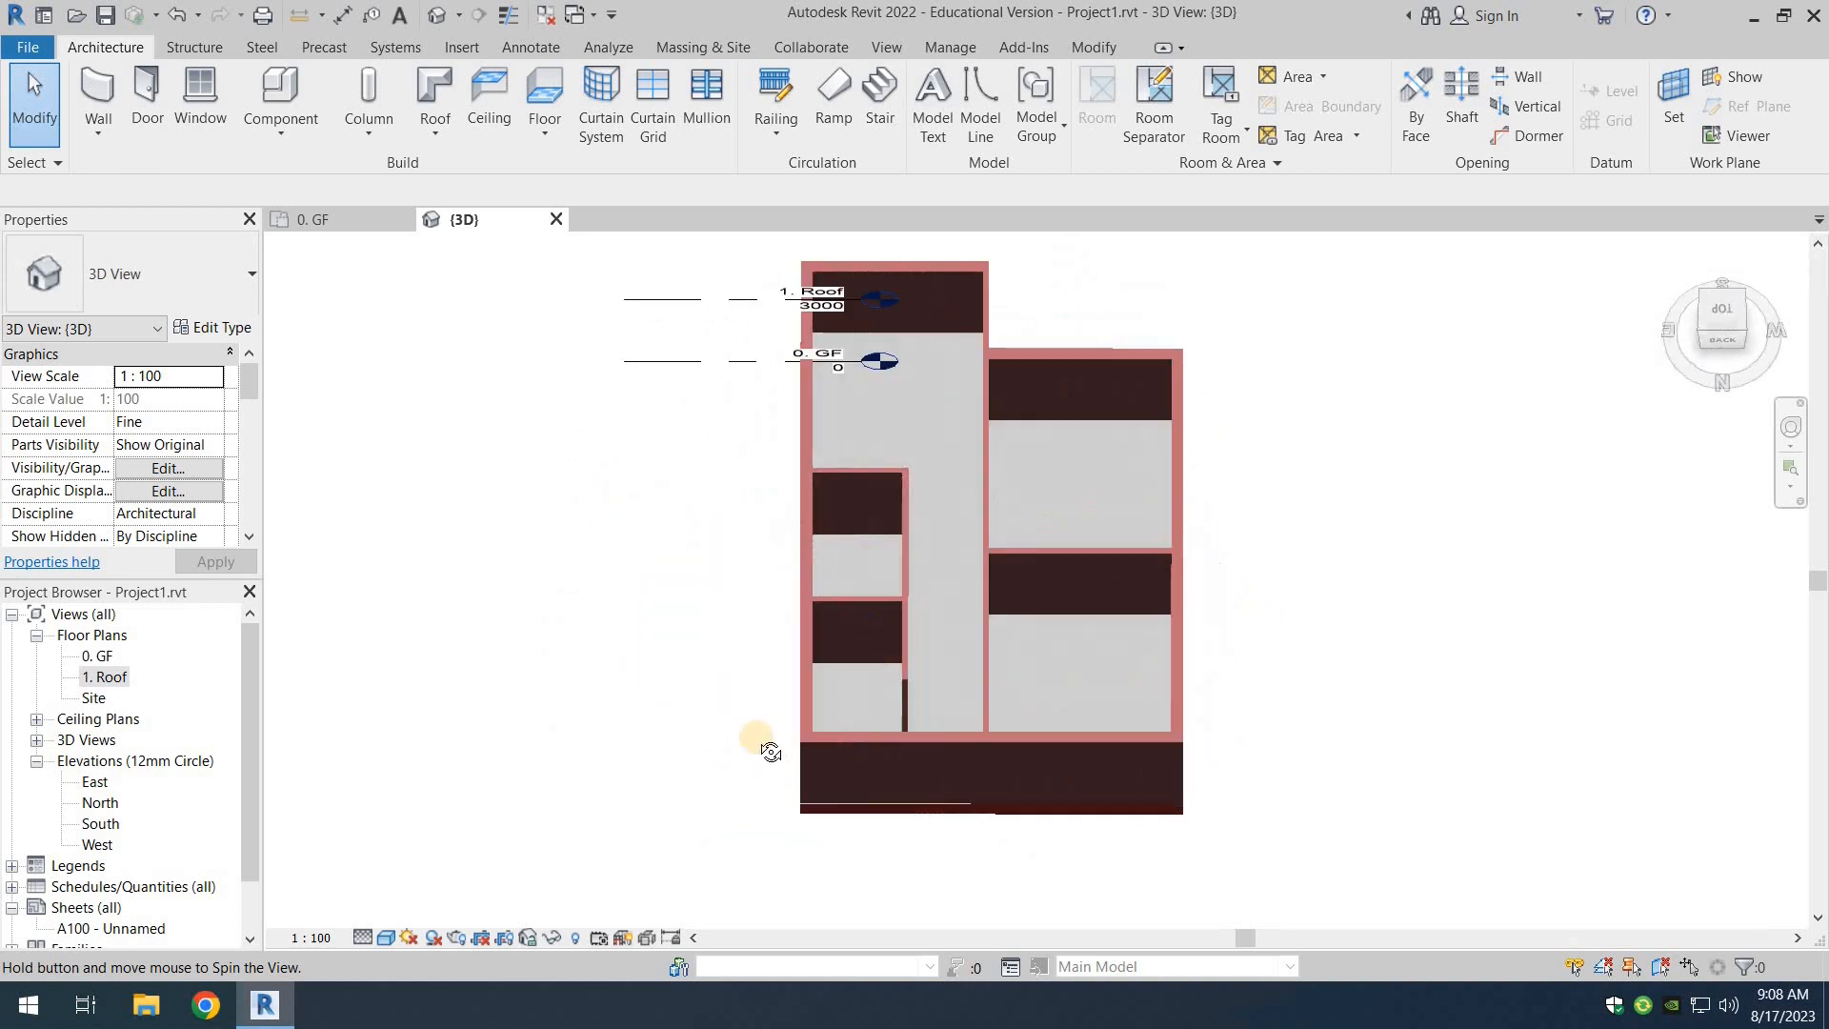
pyautogui.moveTo(769, 747); pyautogui.dragTo(1237, 555)
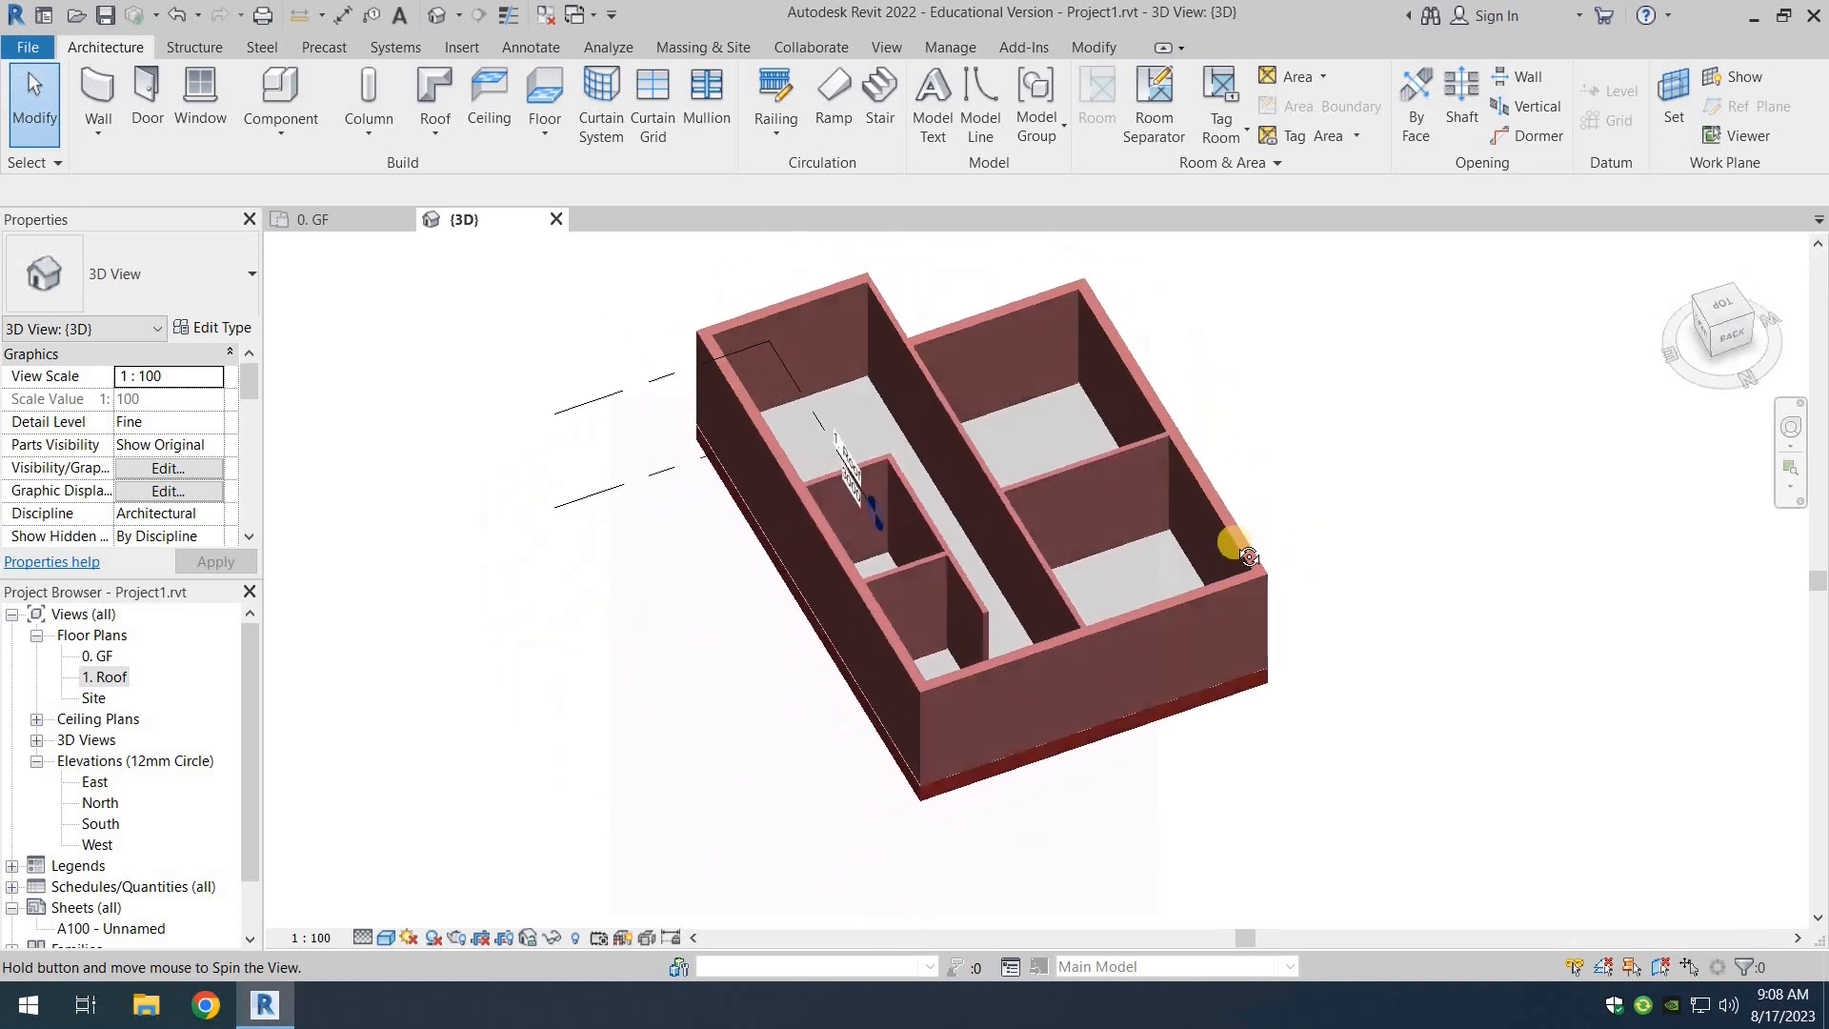
pyautogui.moveTo(1231, 548); pyautogui.dragTo(549, 606)
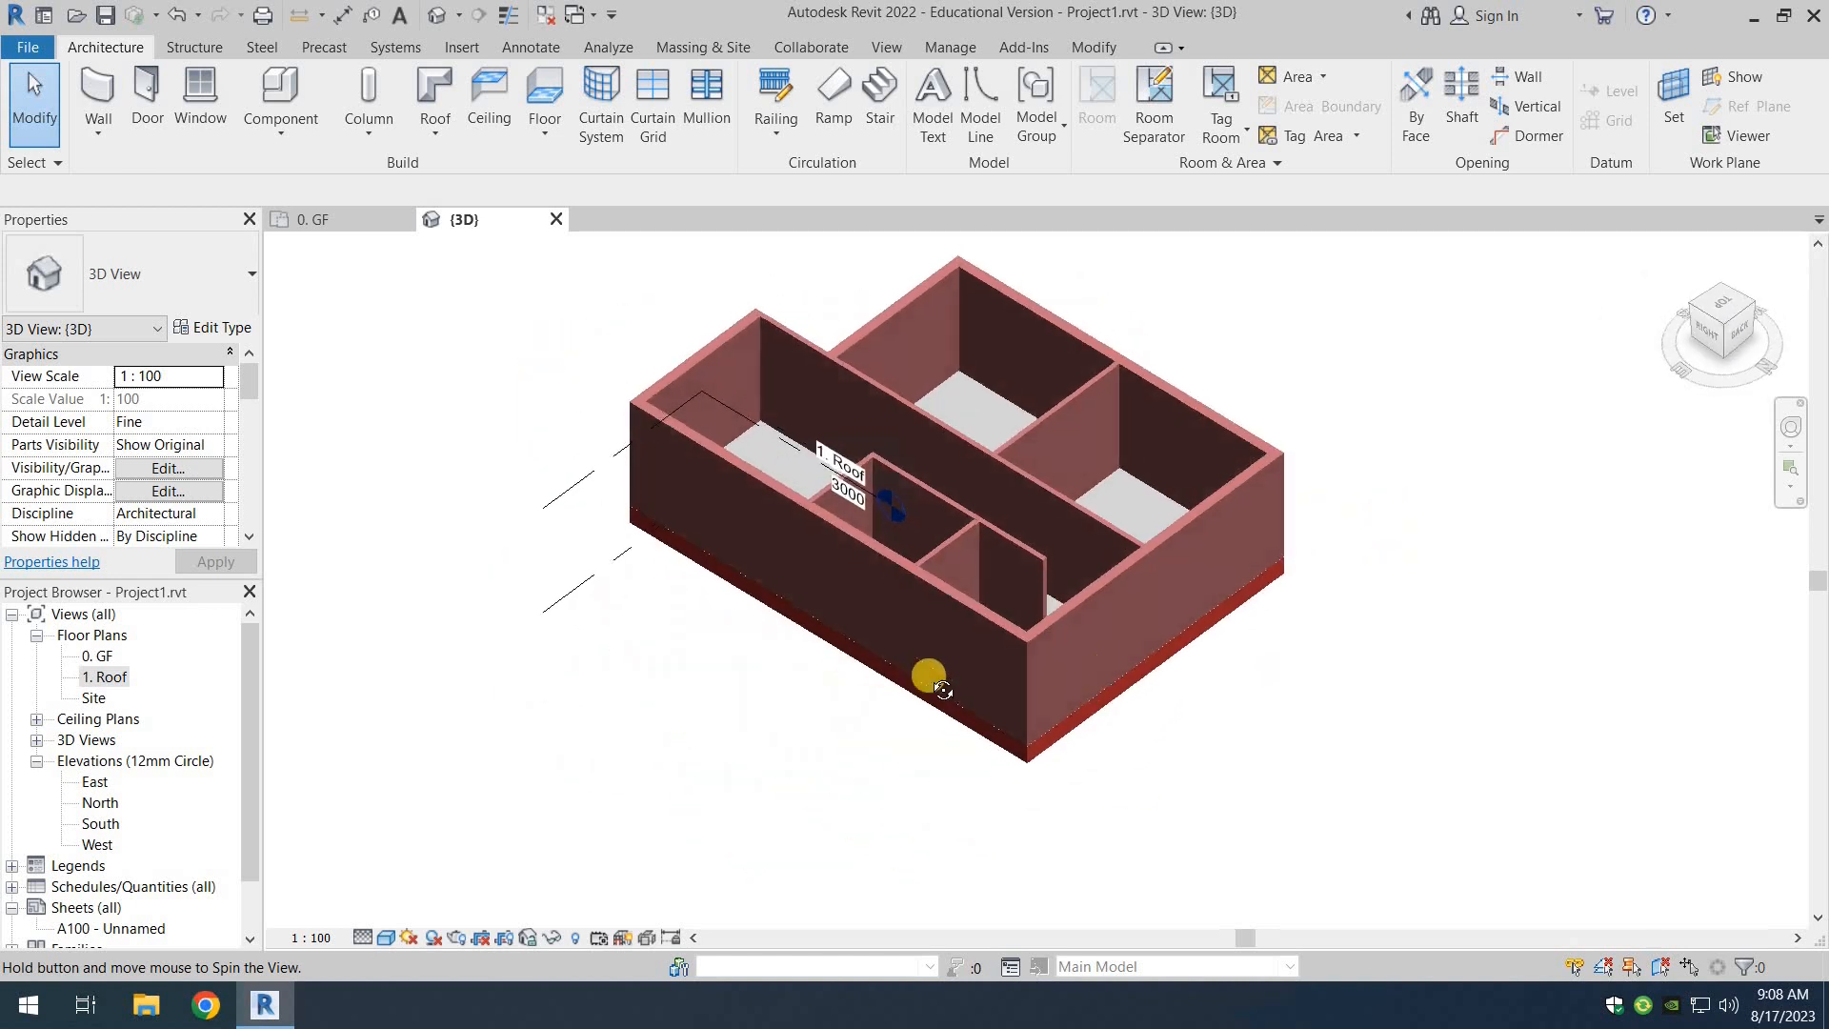
pyautogui.moveTo(941, 690); pyautogui.dragTo(1027, 538)
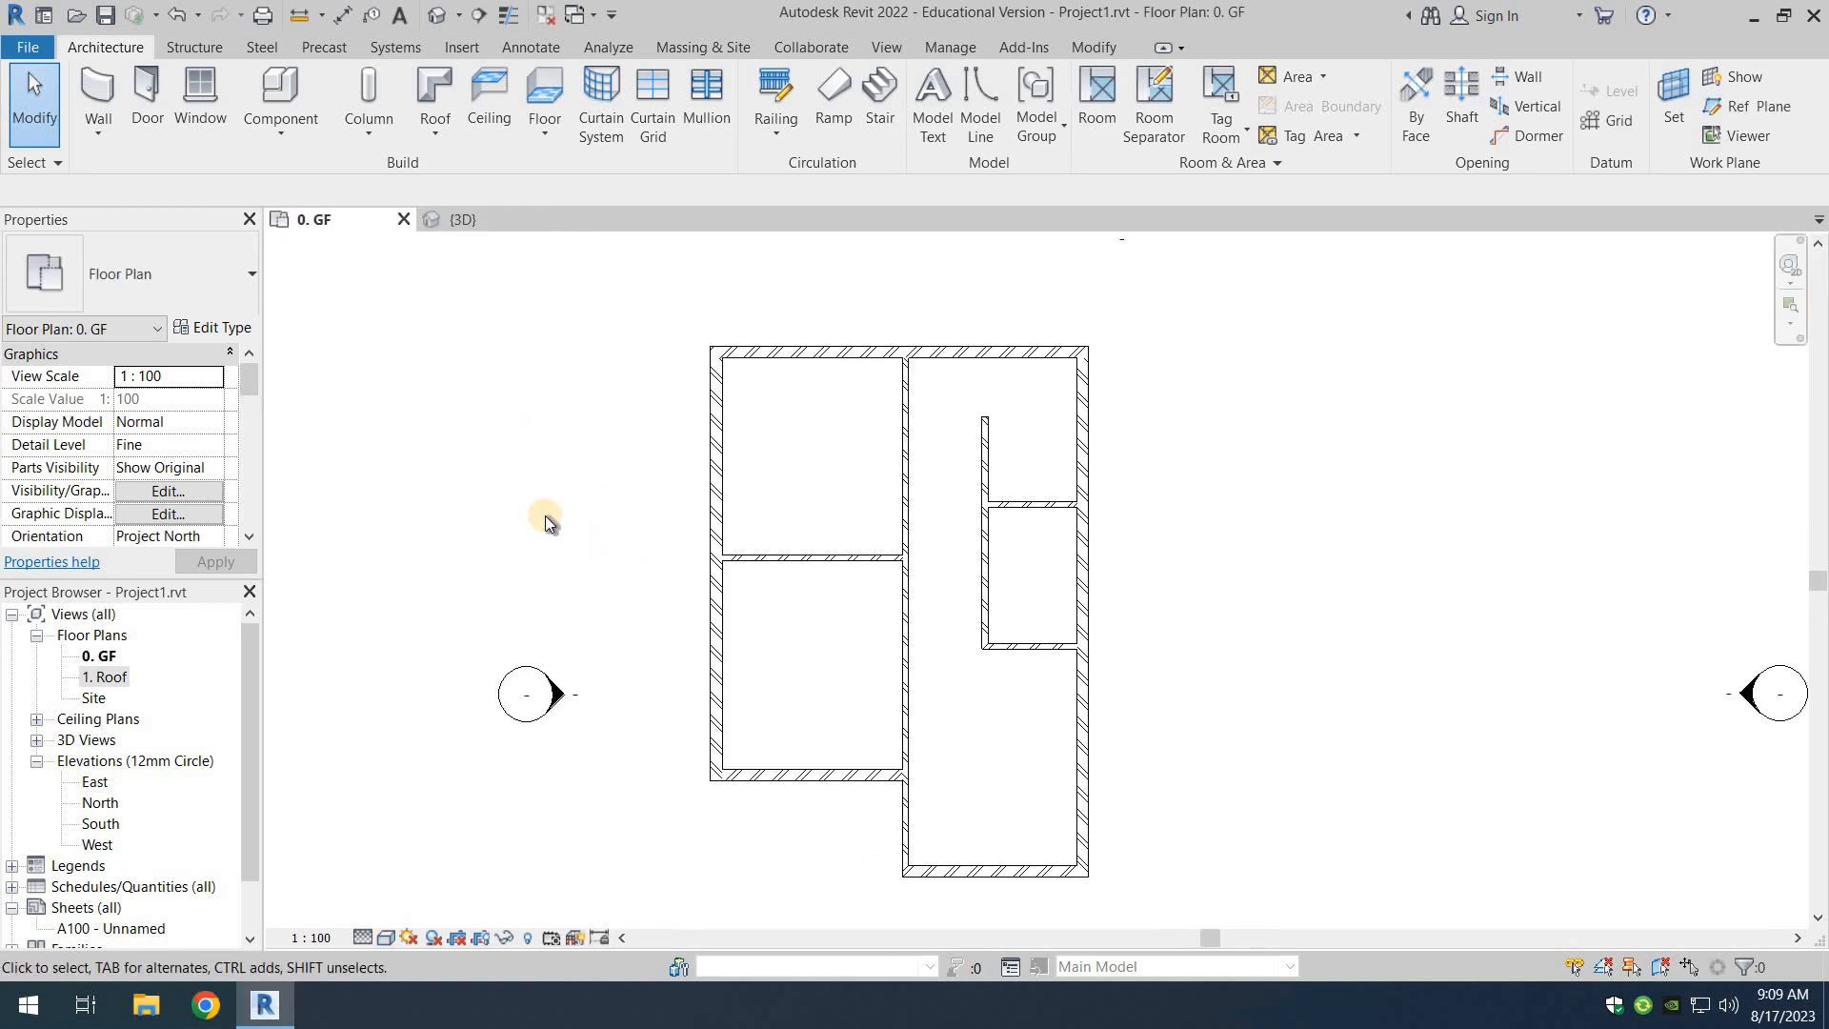
pyautogui.moveTo(566, 488)
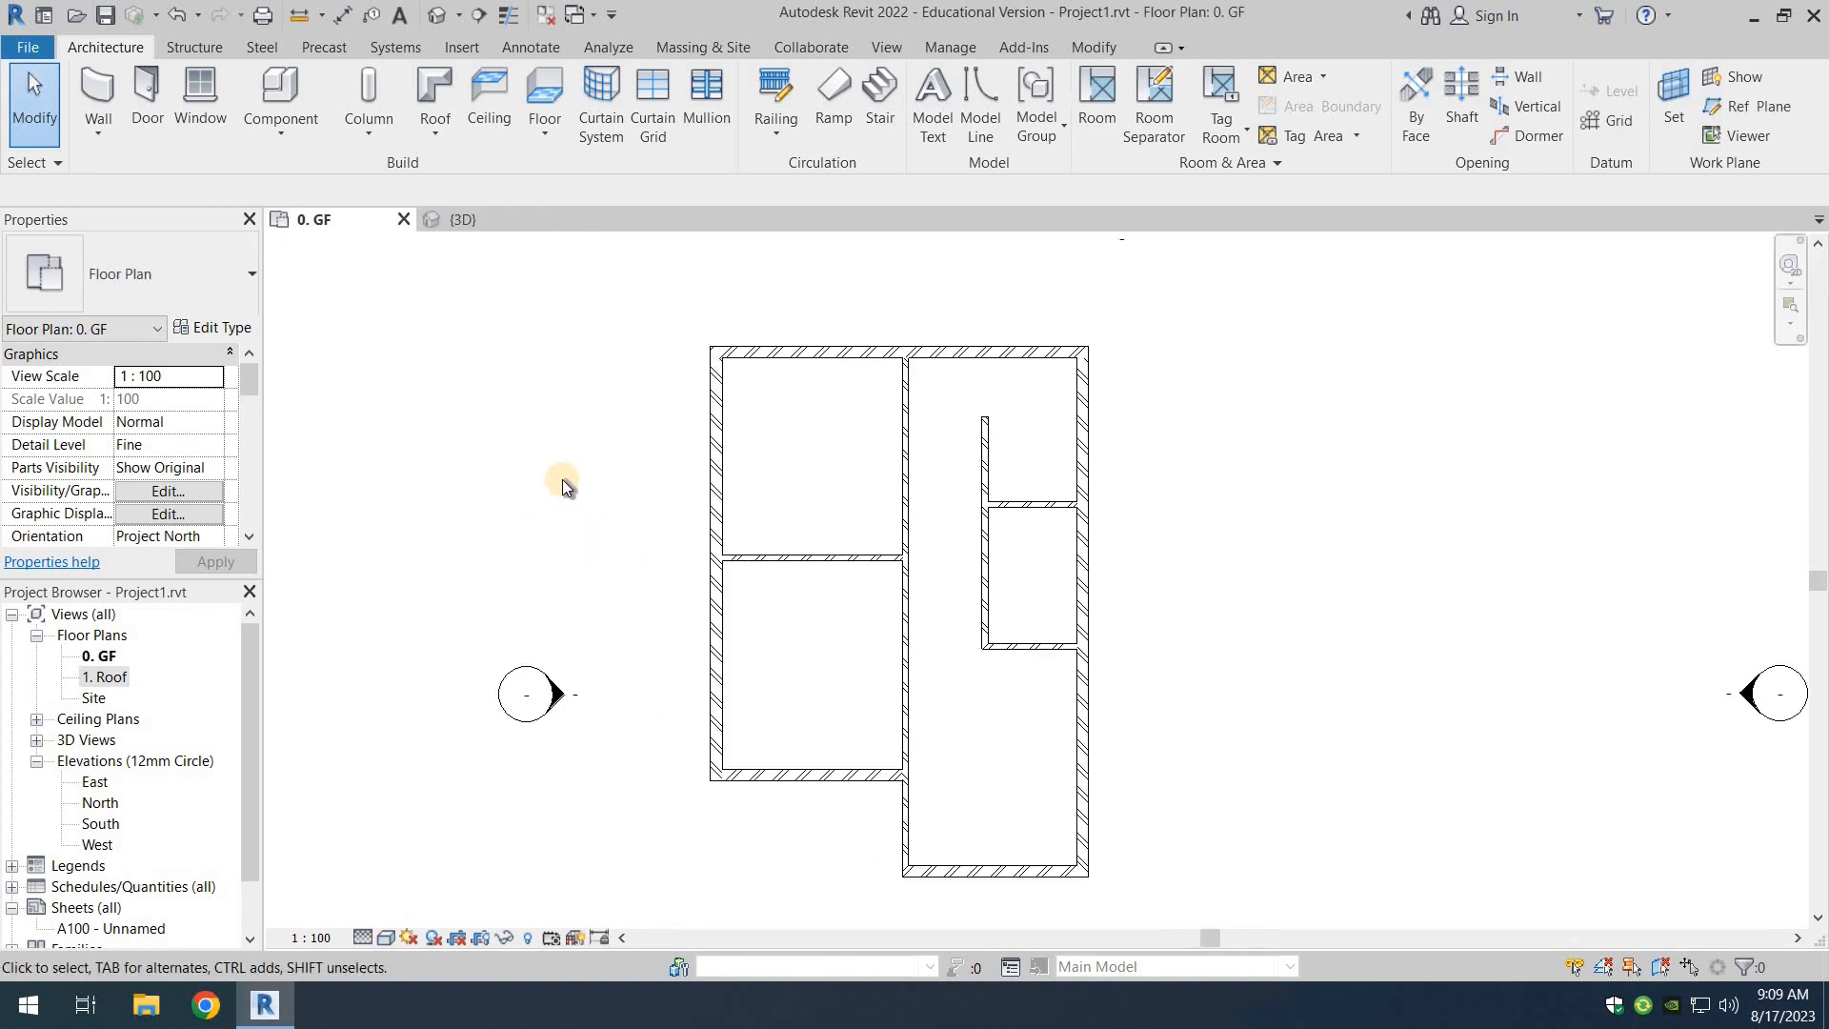